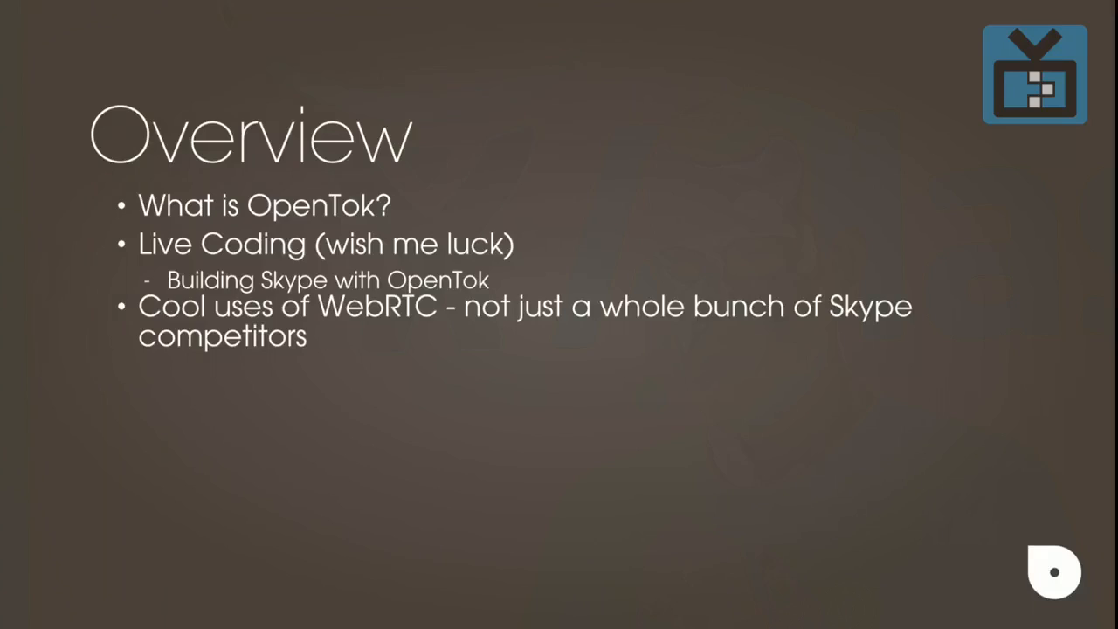
Insert the HTML5 doctype and expand the html skeleton snippet.
{"action": "key", "text": "right"}
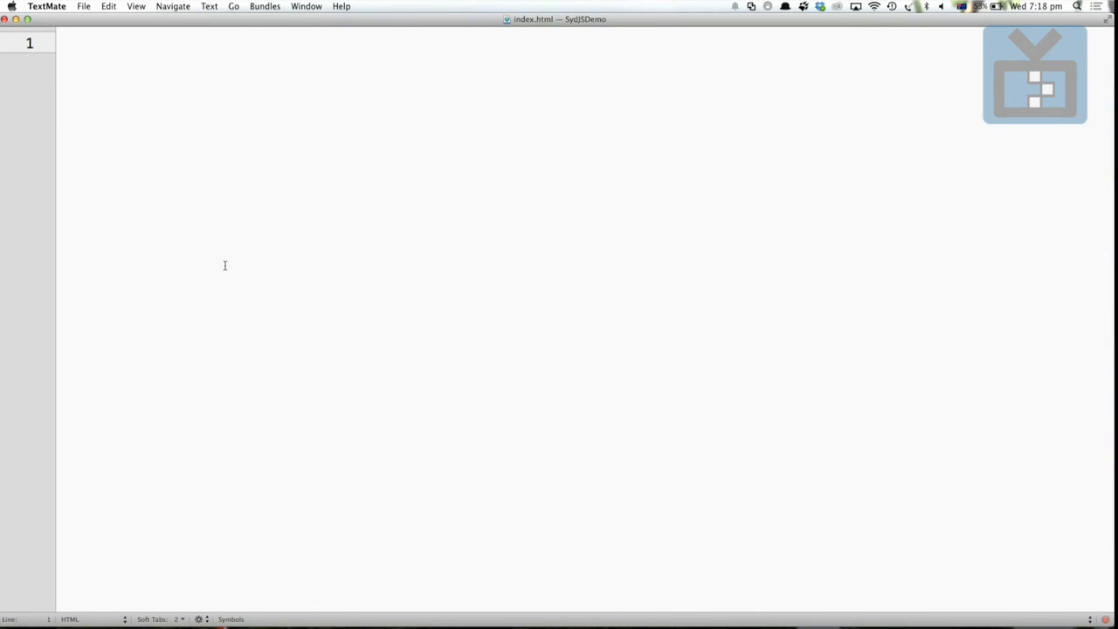
{"action": "type", "text": "doctype"}
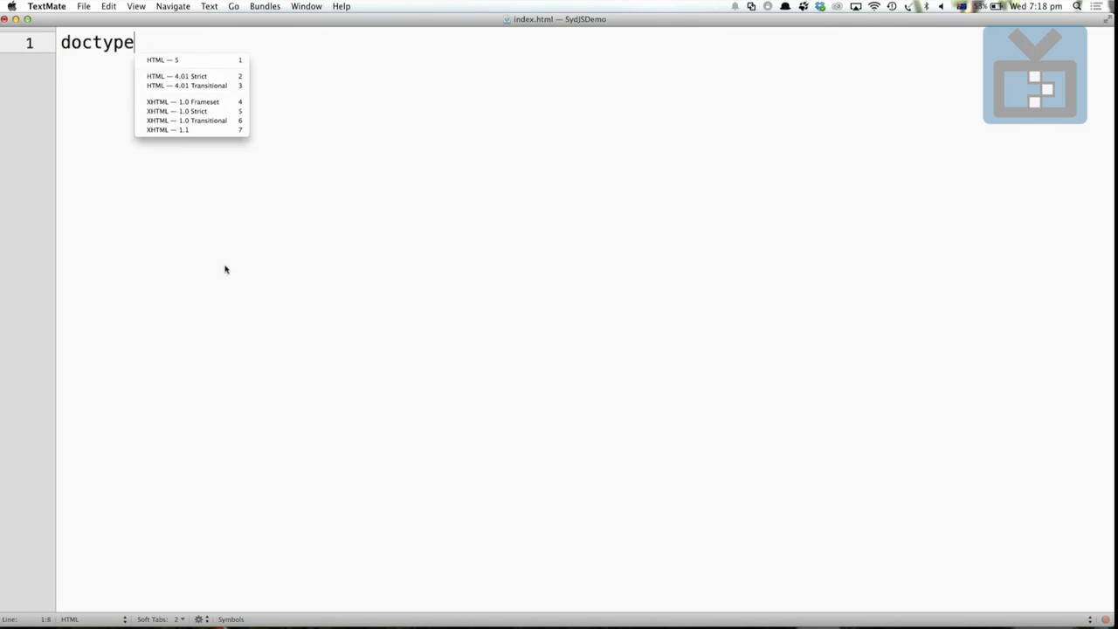
{"action": "key", "text": "tab"}
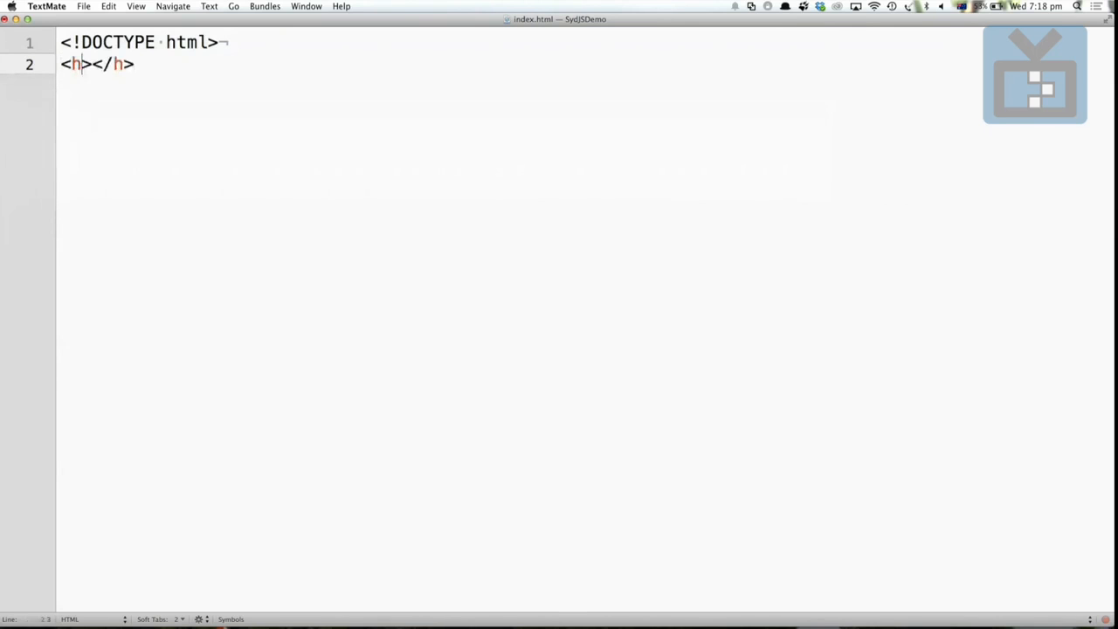
{"action": "type", "text": "tml>"}
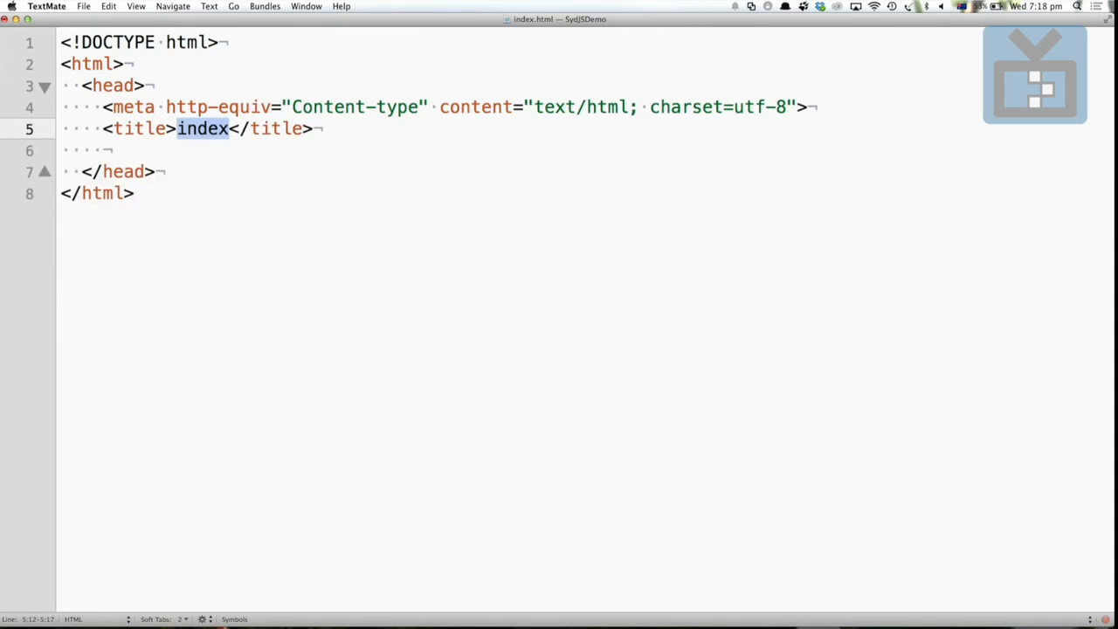
Title the page 'Skype Killer' and leave the editor.
{"action": "type", "text": "Skype Ki"}
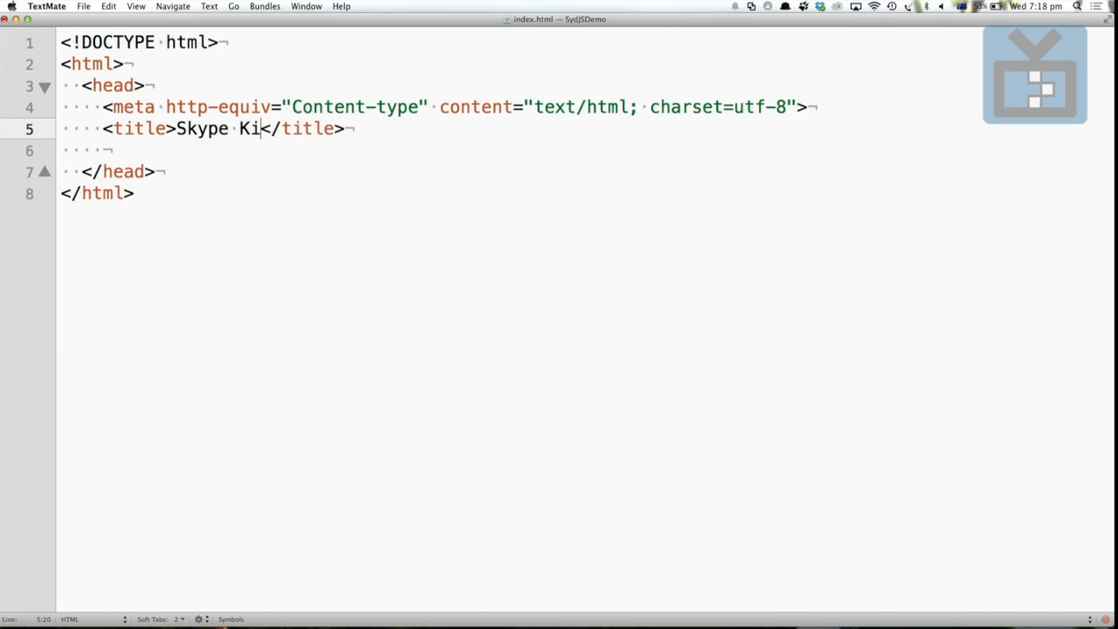
{"action": "type", "text": "ller"}
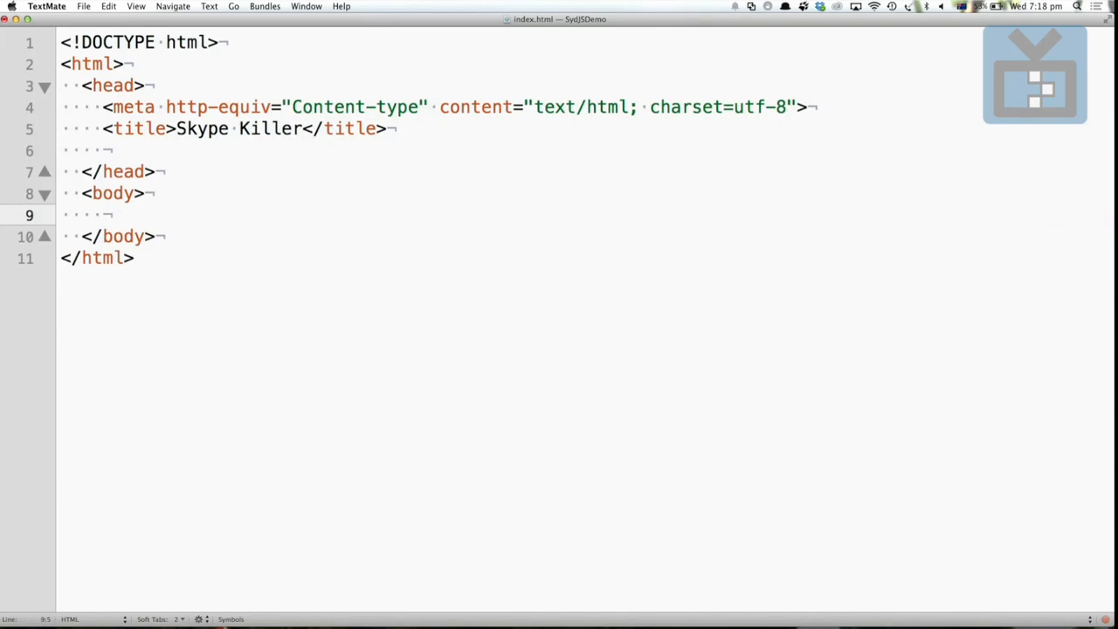
{"action": "key", "text": "cmd+tab"}
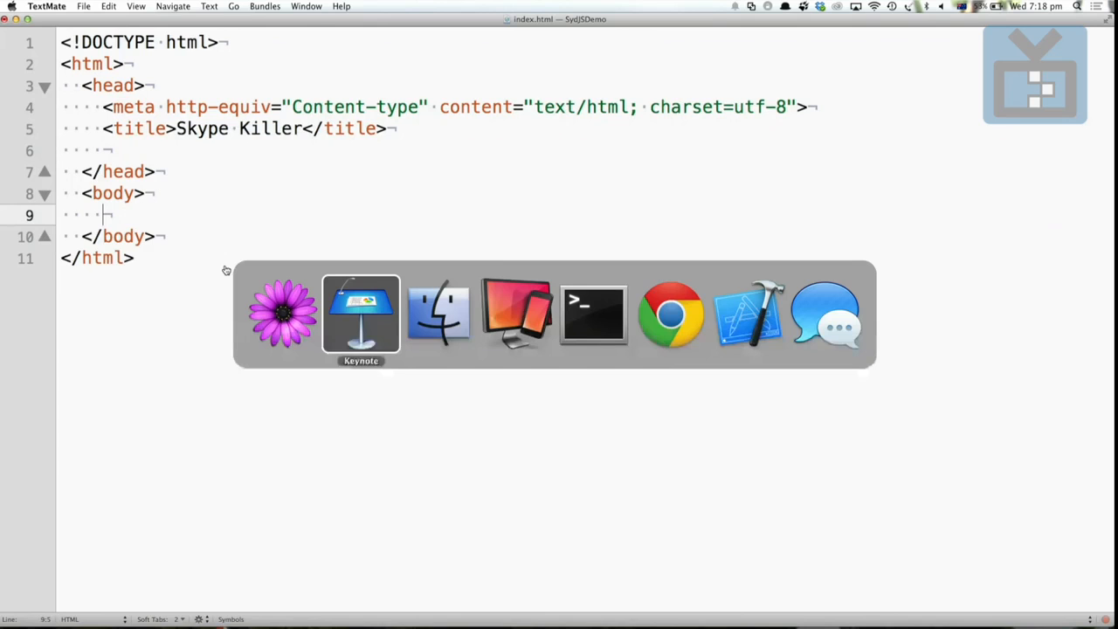
Create a session on the OpenTok Dashboard in Chrome and copy its session ID.
{"action": "left_click", "coordinate": [671, 314]}
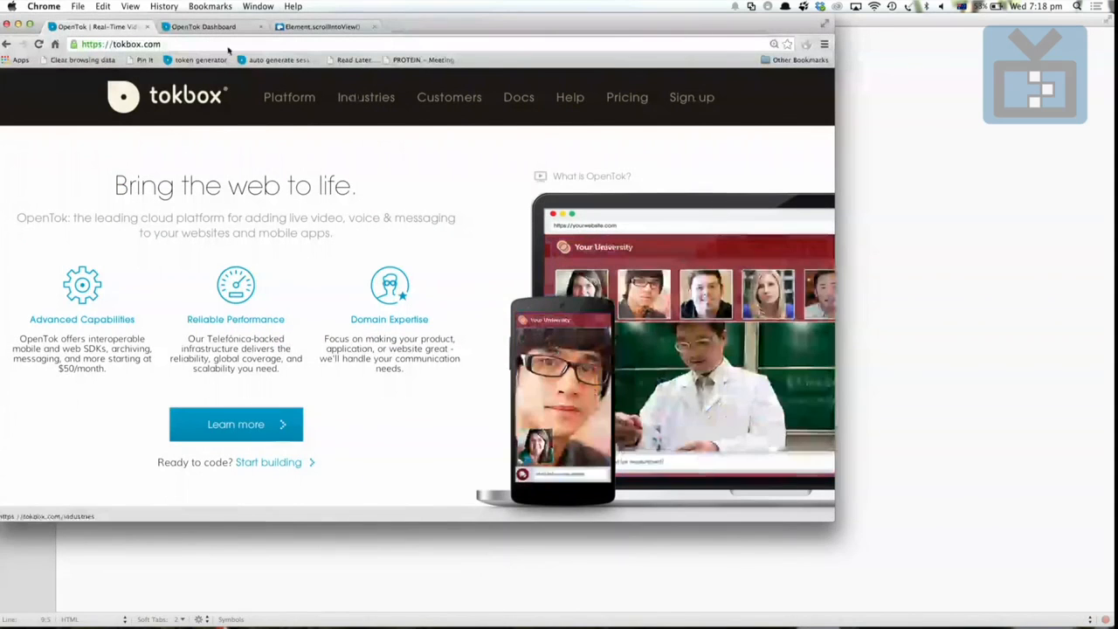
{"action": "left_click", "coordinate": [202, 26]}
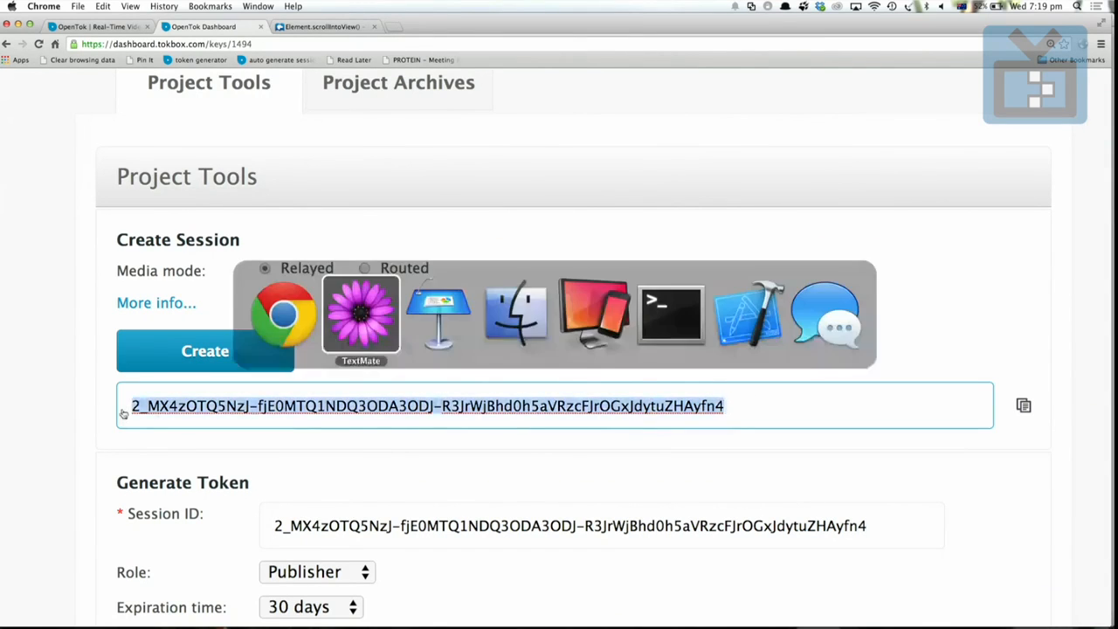
{"action": "mouse_move", "coordinate": [283, 315]}
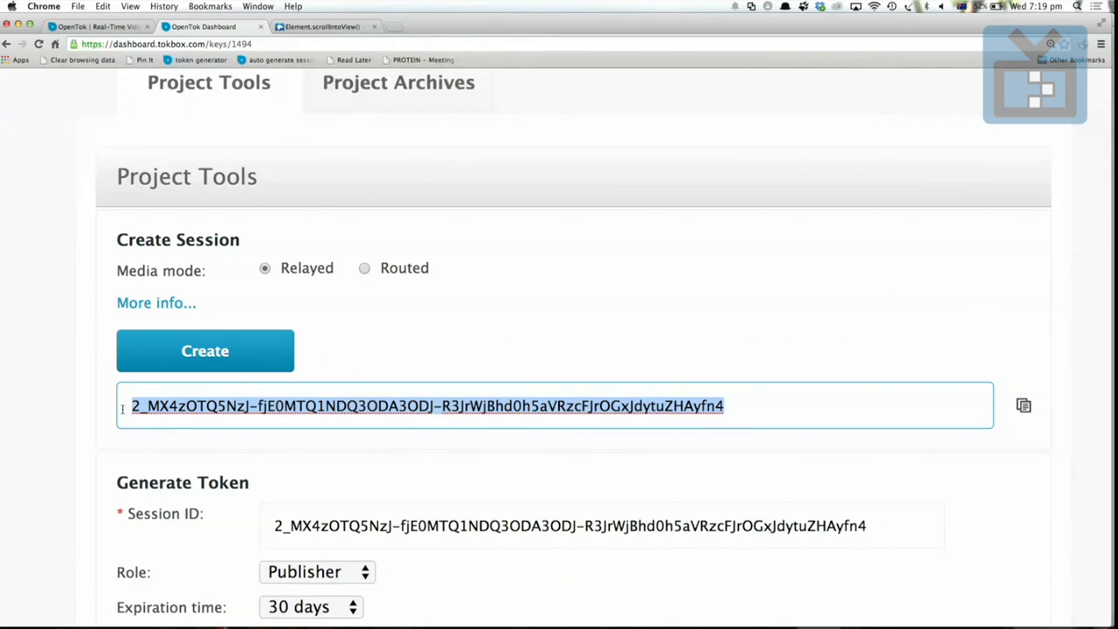
{"action": "key", "text": "cmd+tab"}
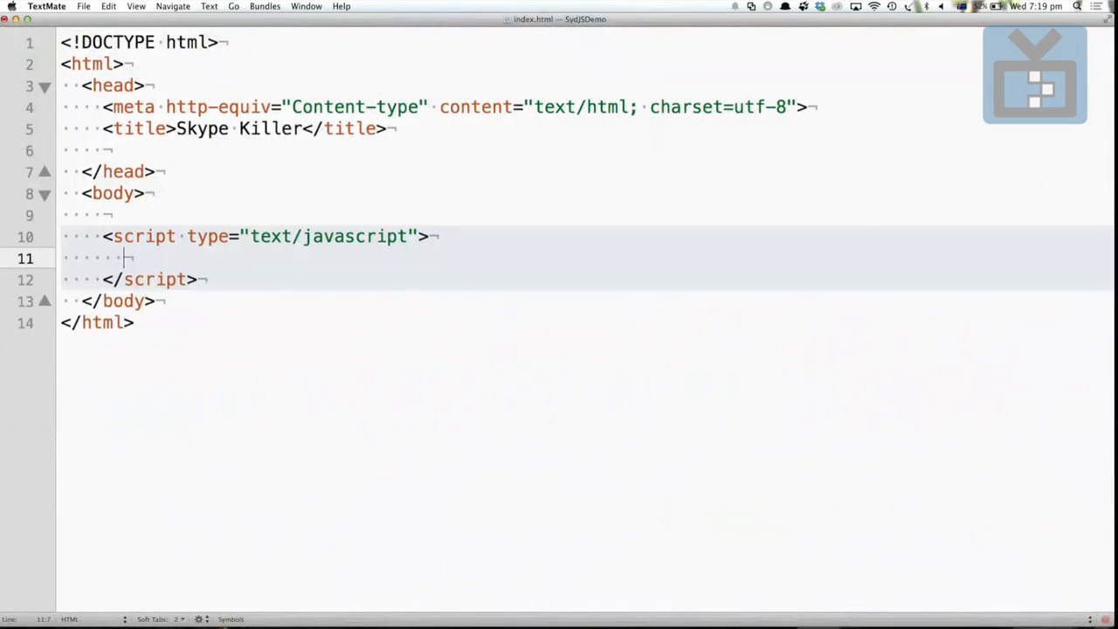
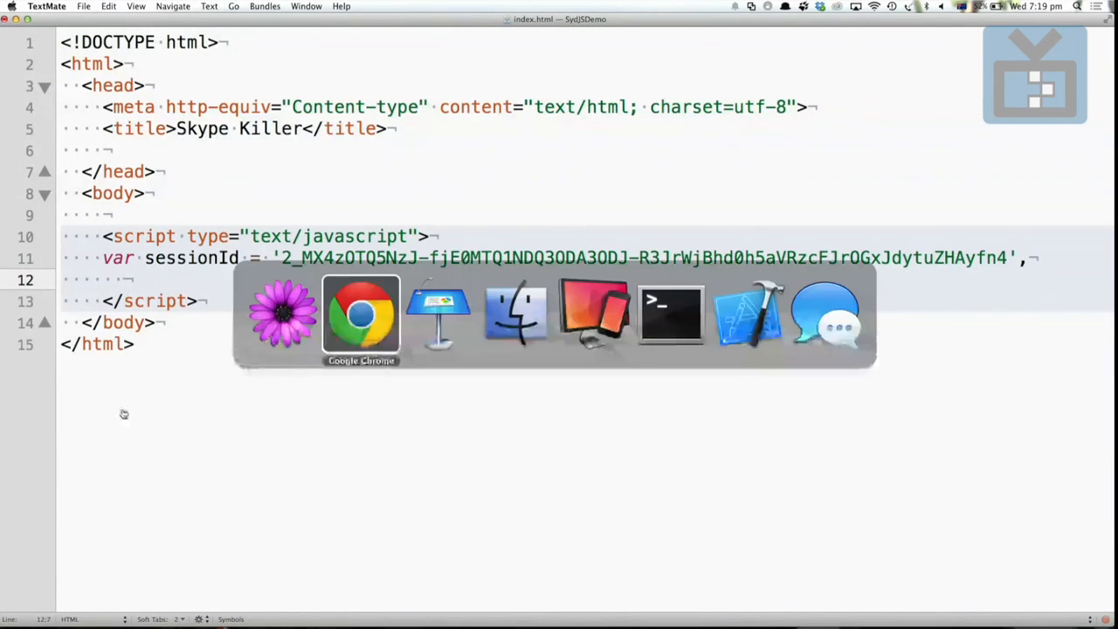
Generate a 30-day Publisher token on the dashboard and copy it.
{"action": "left_click", "coordinate": [359, 315]}
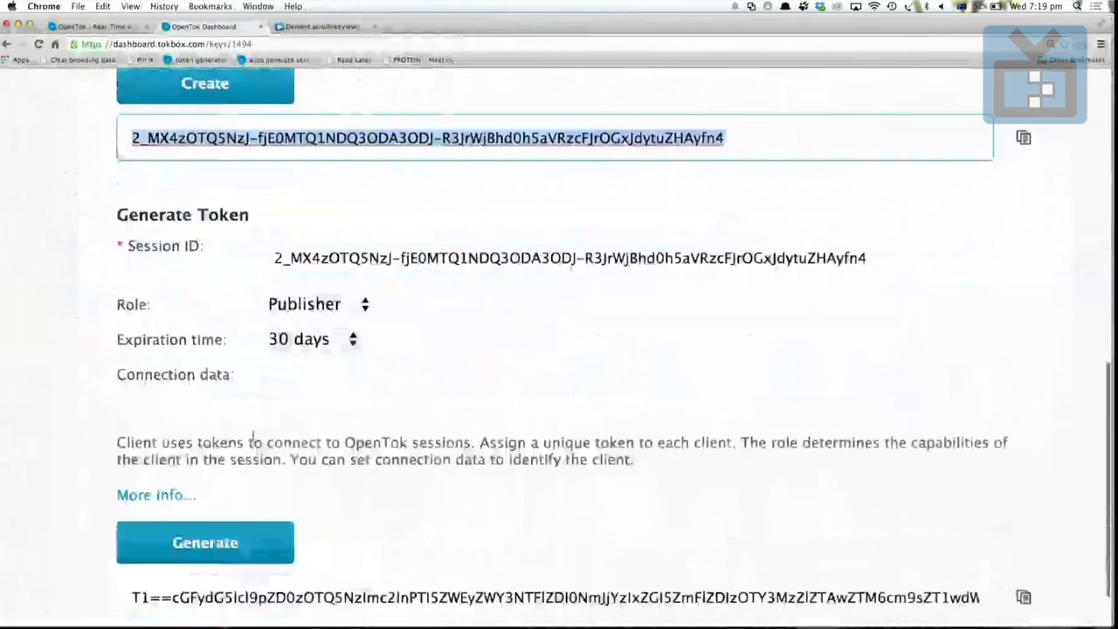
{"action": "scroll", "scroll_direction": "down", "scroll_amount": 3}
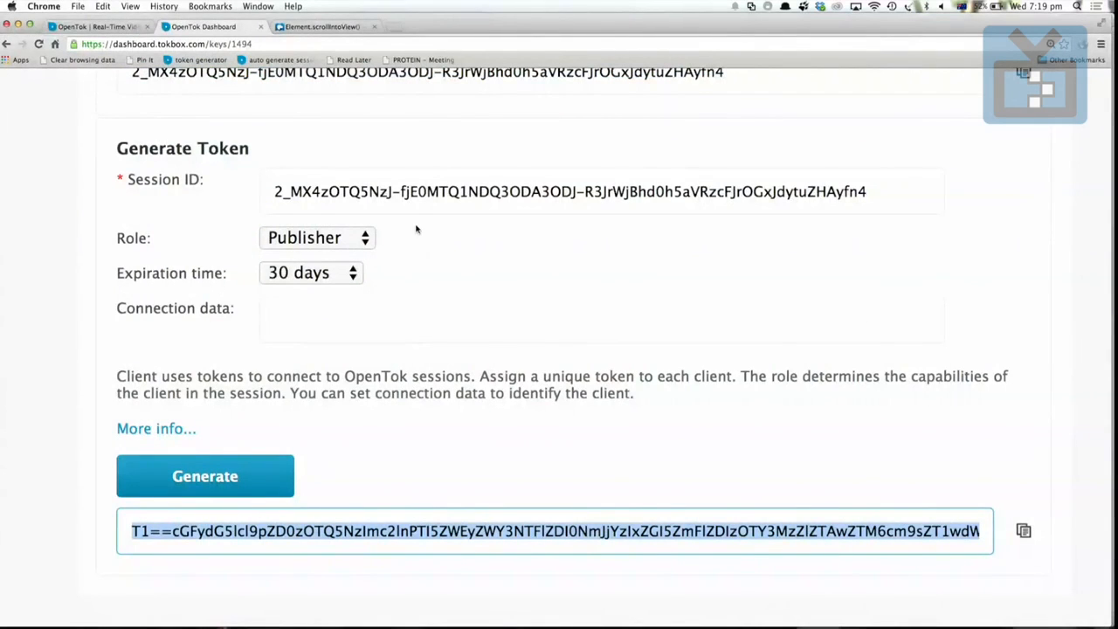
{"action": "mouse_move", "coordinate": [419, 231]}
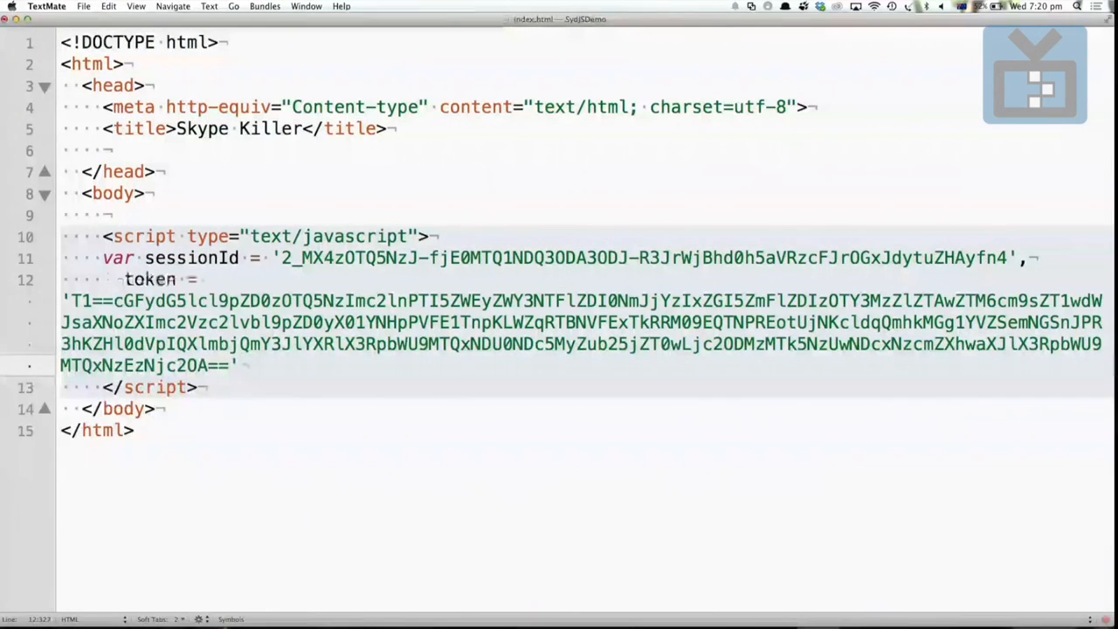
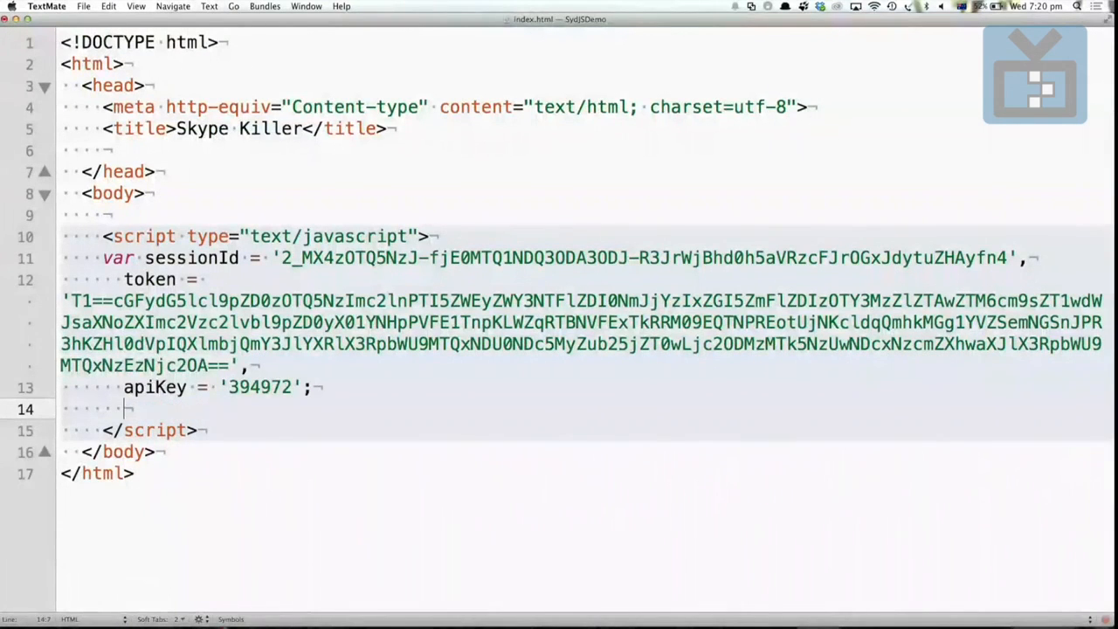
{"action": "key", "text": "Return"}
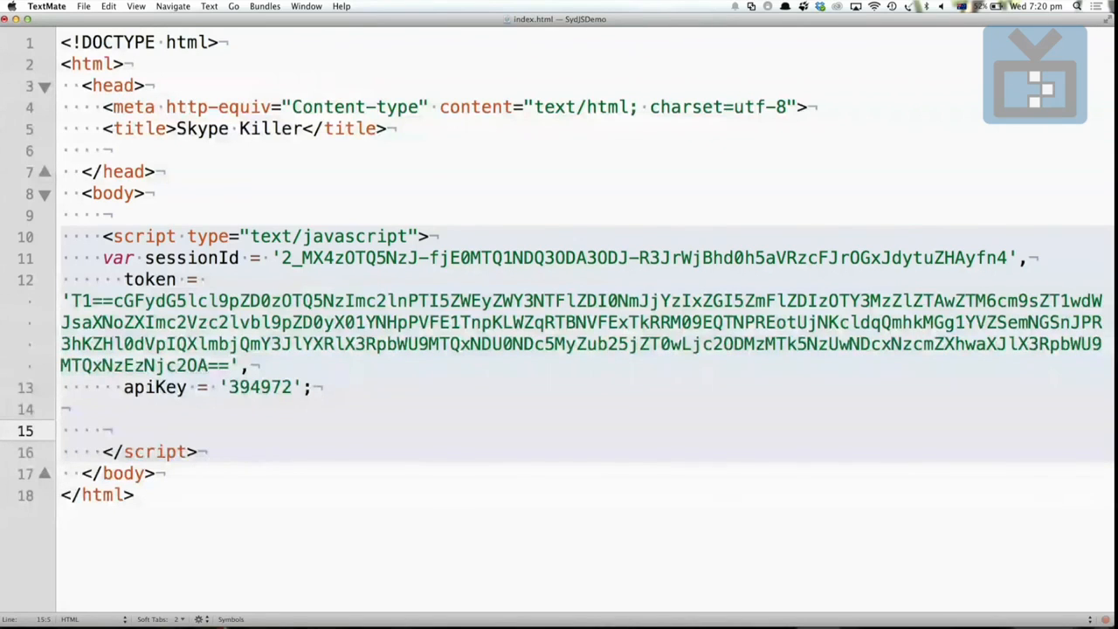
Initialize the session with apiKey and sessionId and connect with the token and an err callback.
{"action": "type", "text": "var"}
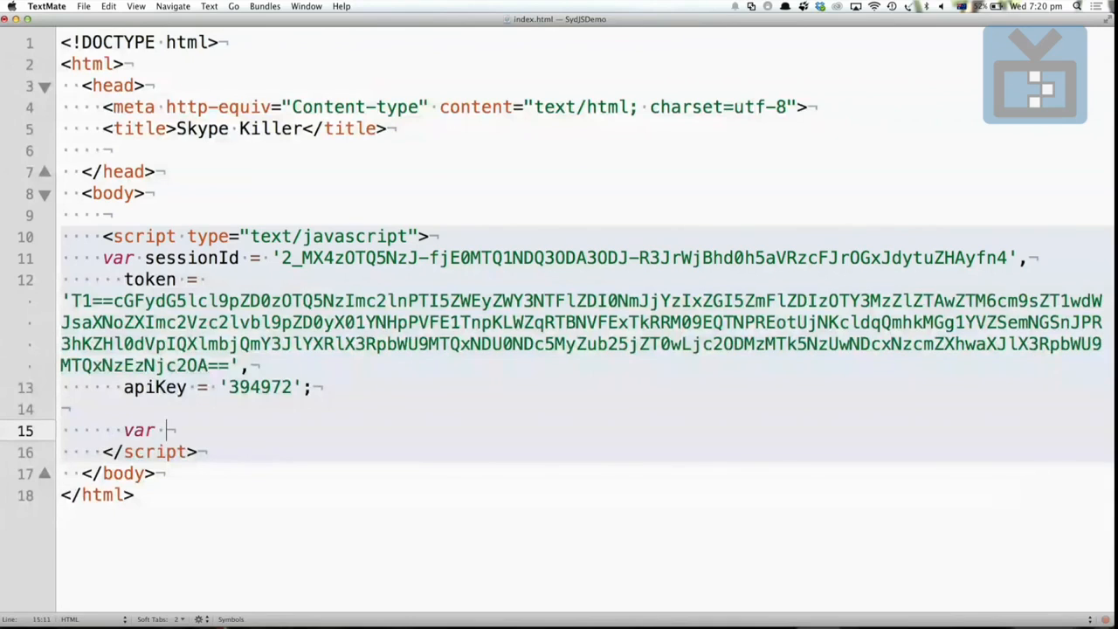
{"action": "type", "text": "session = OT.initSe"}
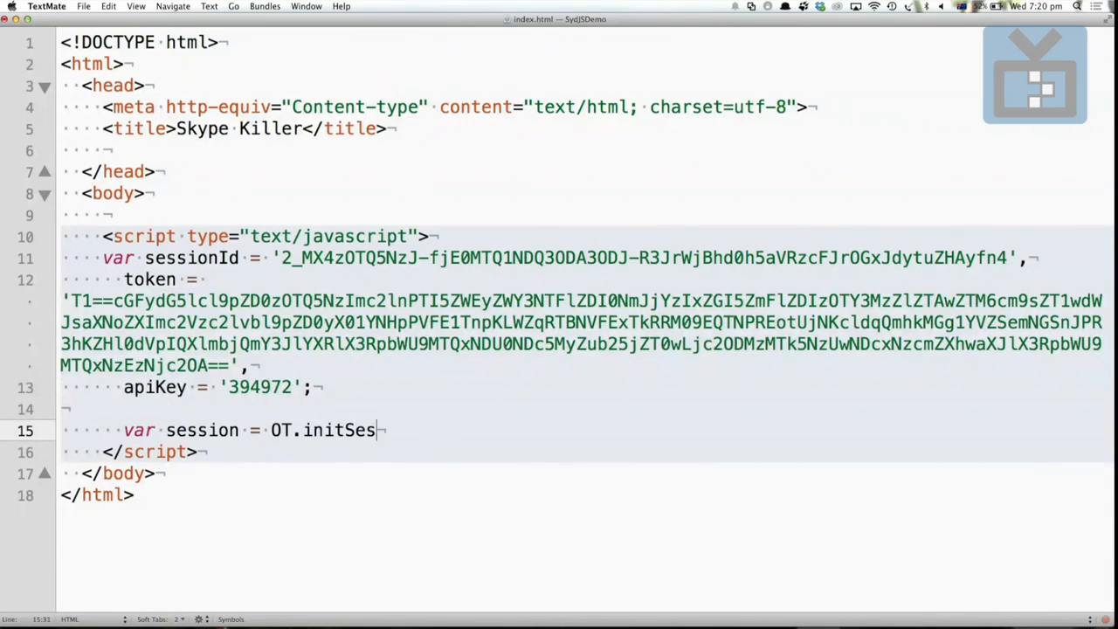
{"action": "type", "text": "sion(apik"}
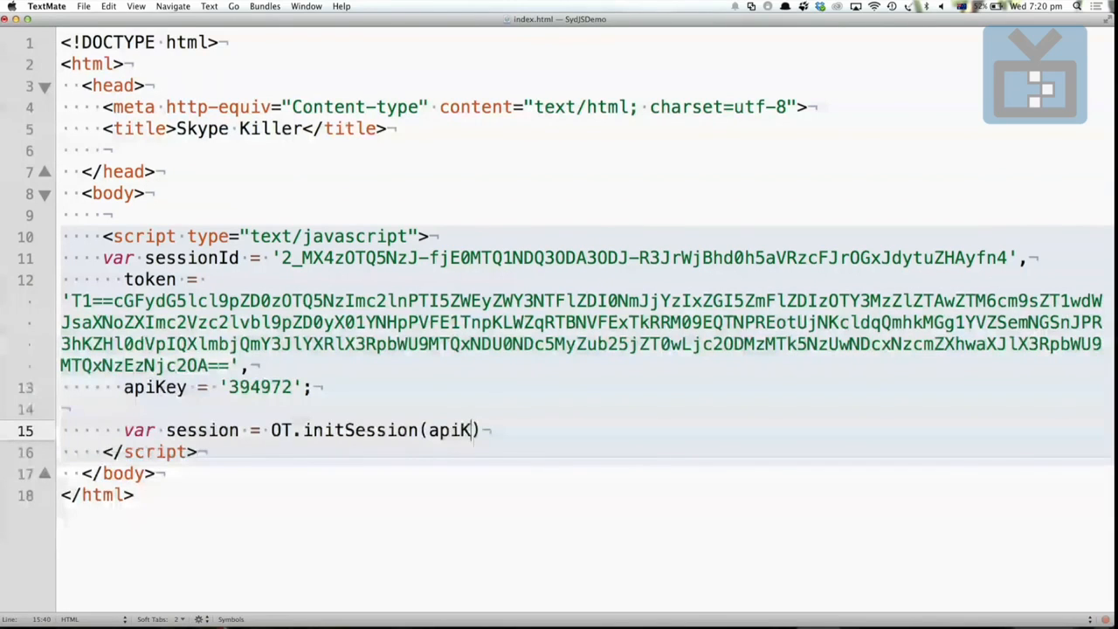
{"action": "type", "text": ", session"}
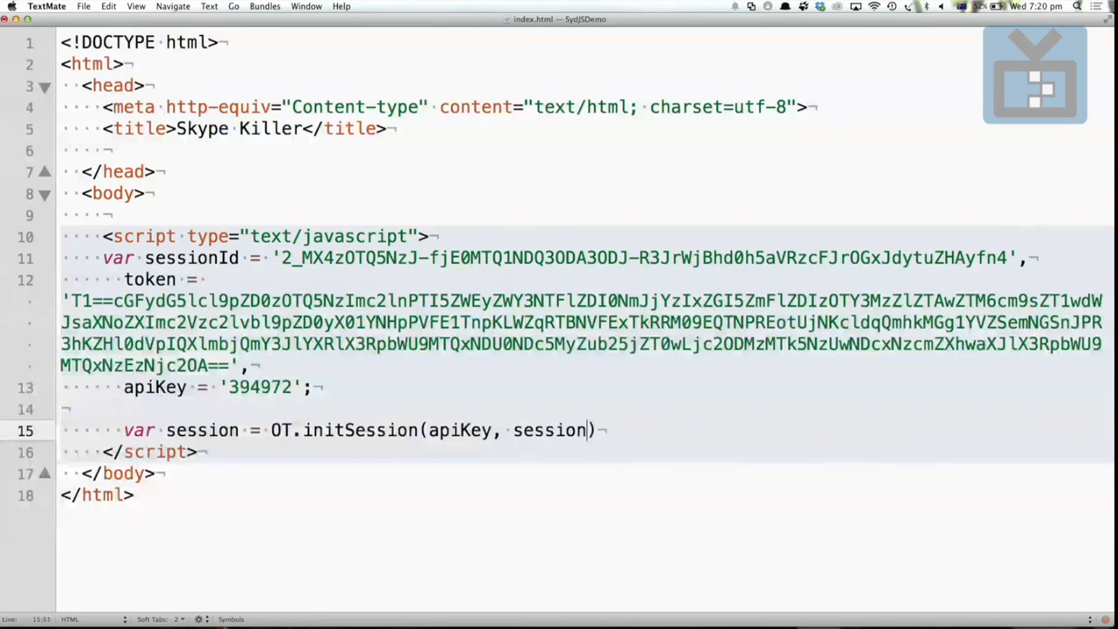
{"action": "type", "text": "Id);"}
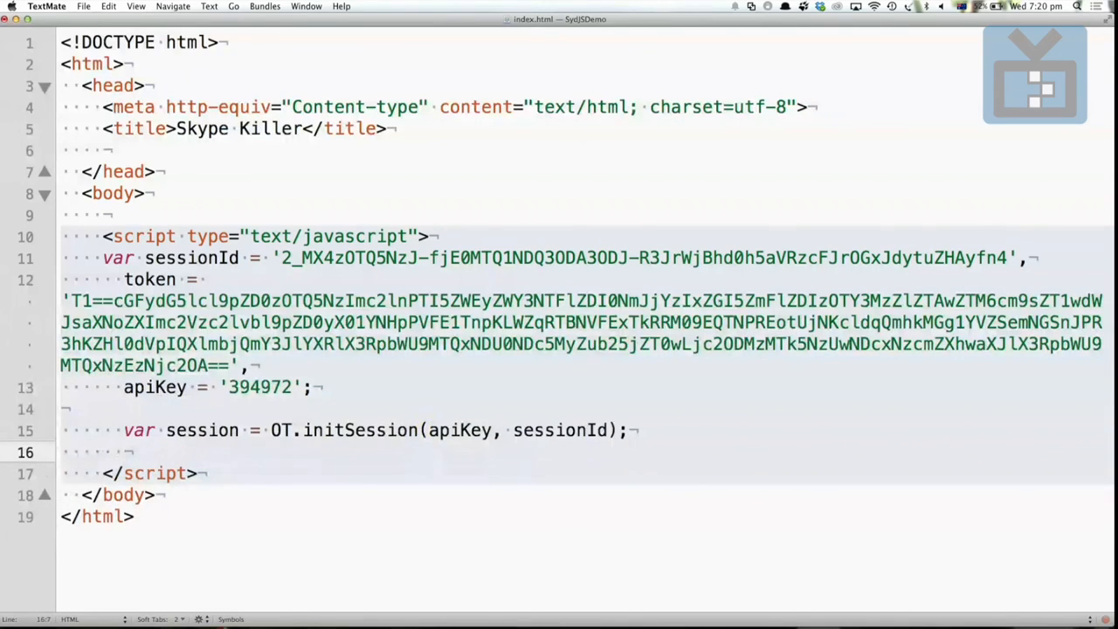
{"action": "type", "text": "session.con"}
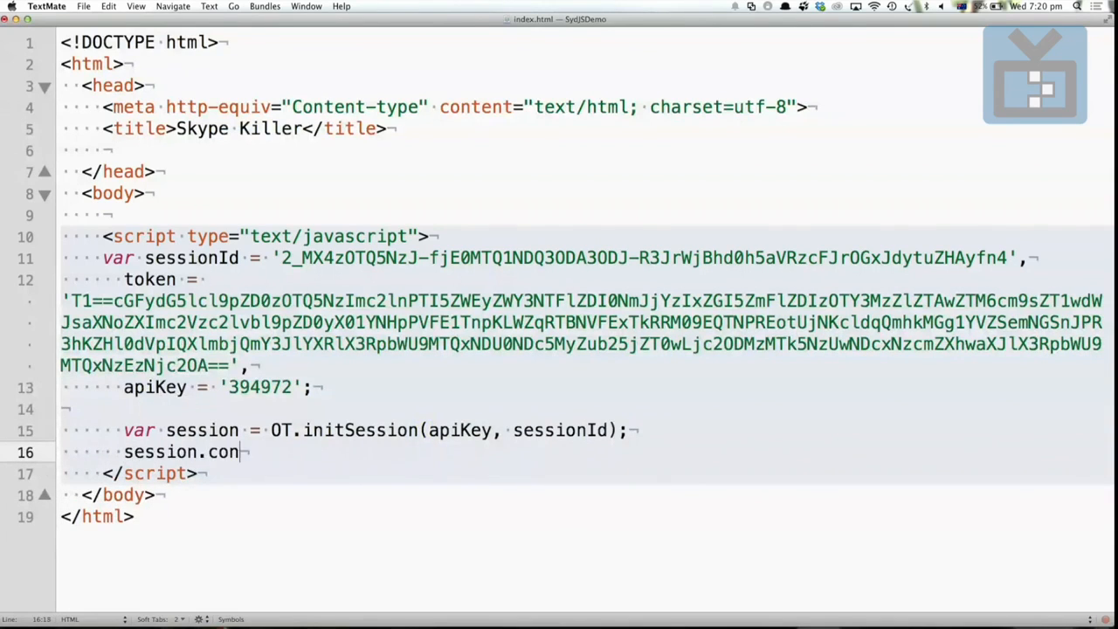
{"action": "type", "text": "nect(token)"}
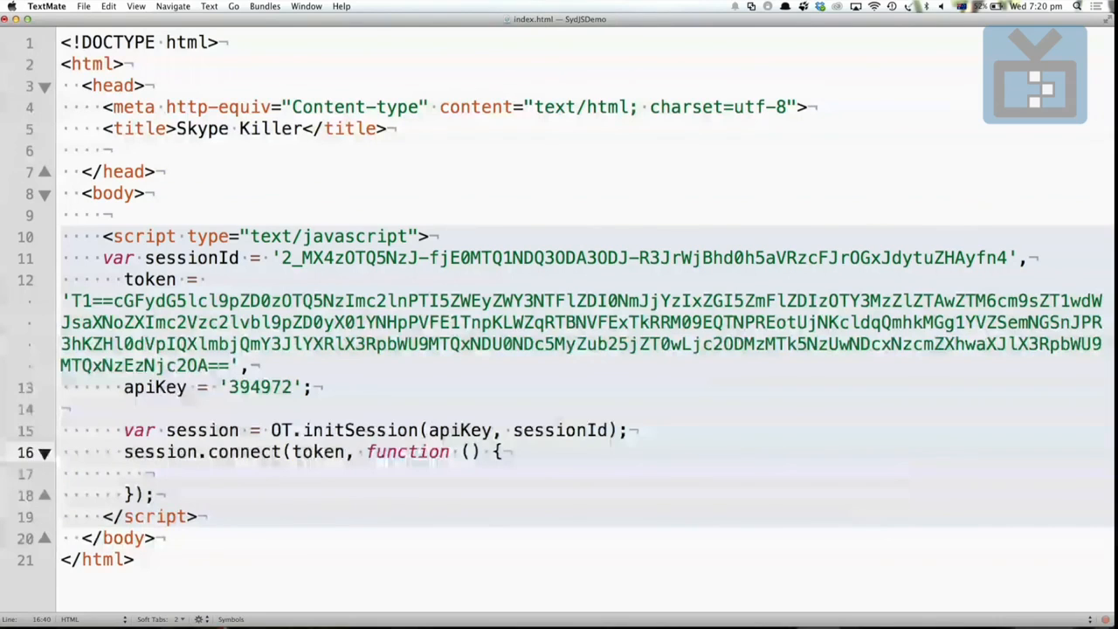
{"action": "type", "text": "err"}
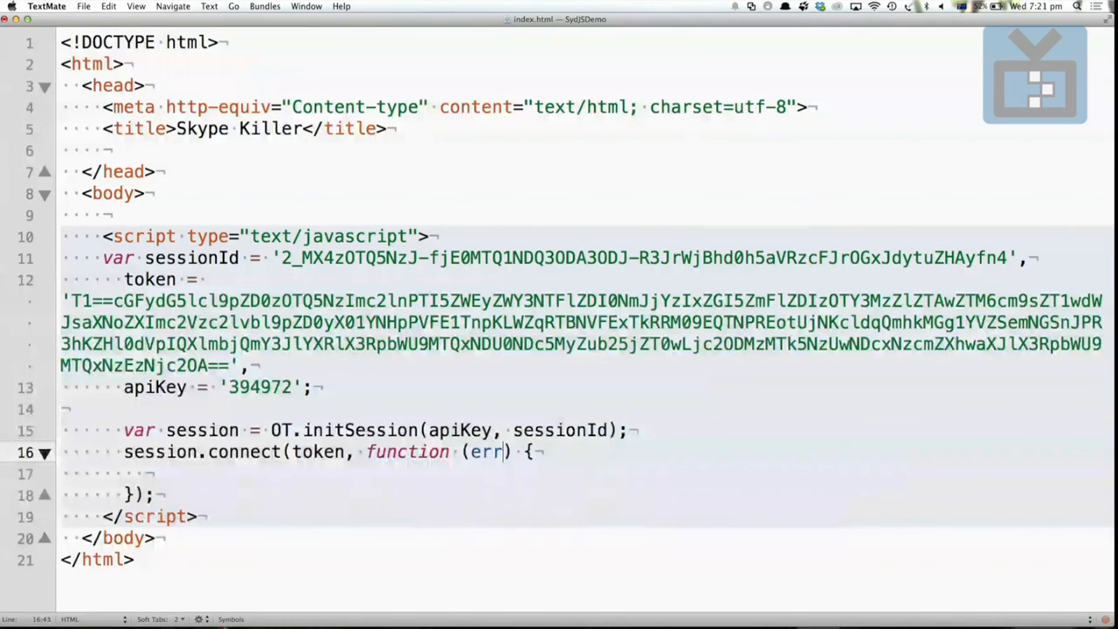
{"action": "key", "text": "Return"}
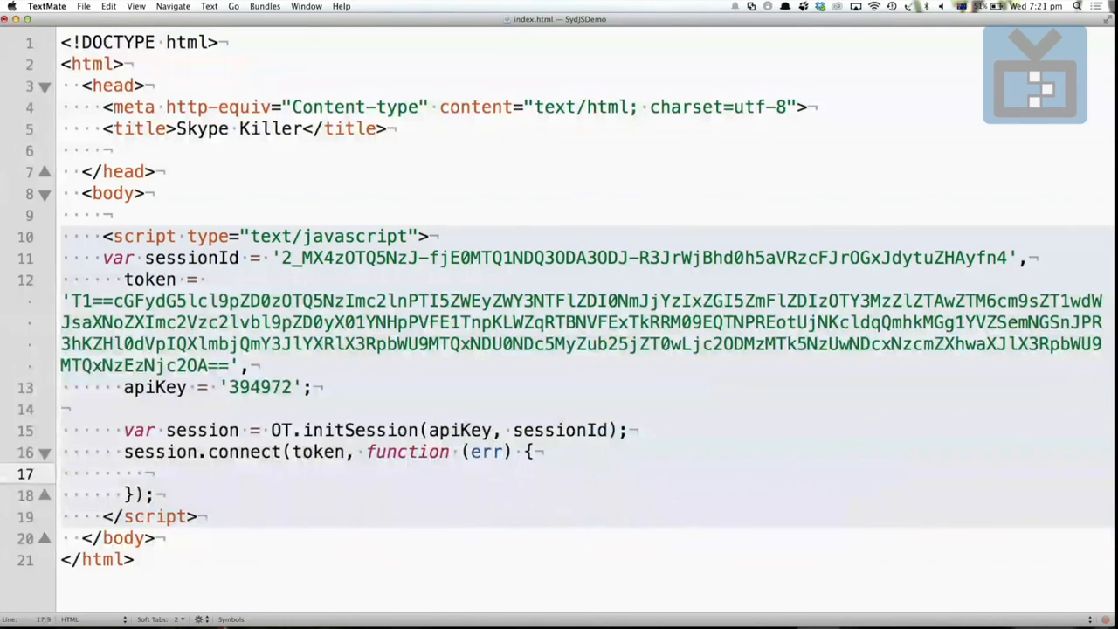
Inside if (!err), alert 'Yay, let's go kill Skype'.
{"action": "type", "text": "if (!err) {"}
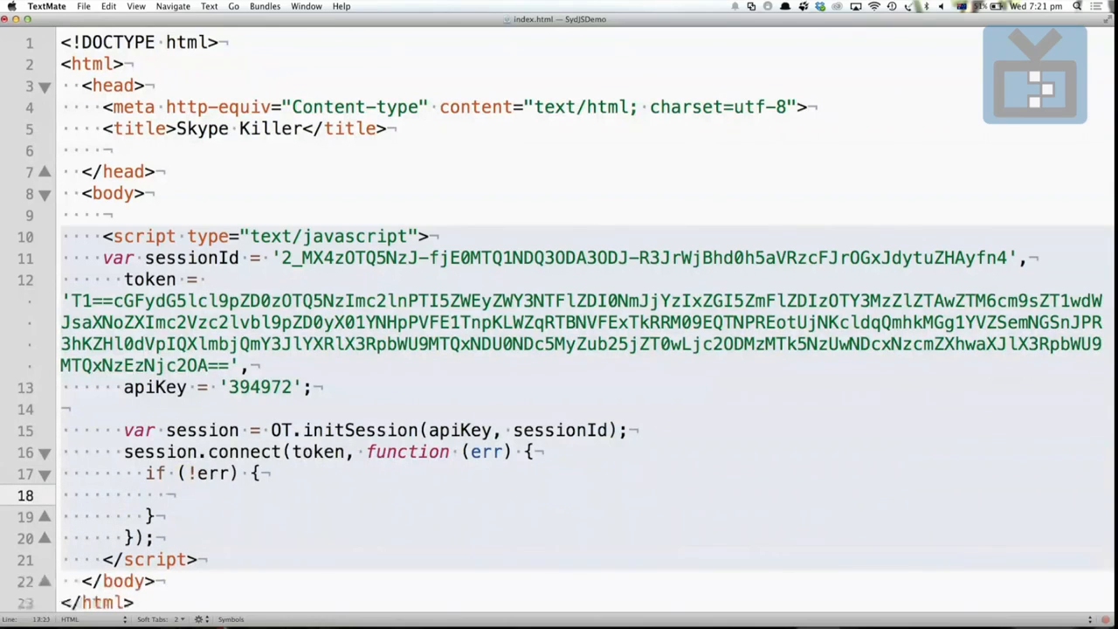
{"action": "type", "text": "alert('Y')"}
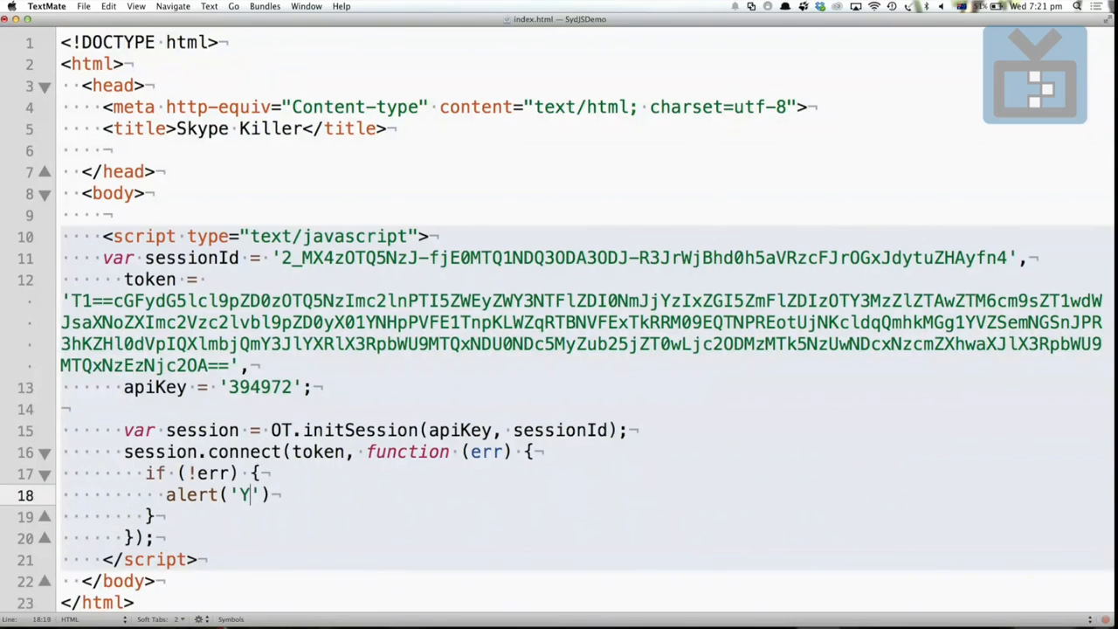
{"action": "type", "text": "ay"}
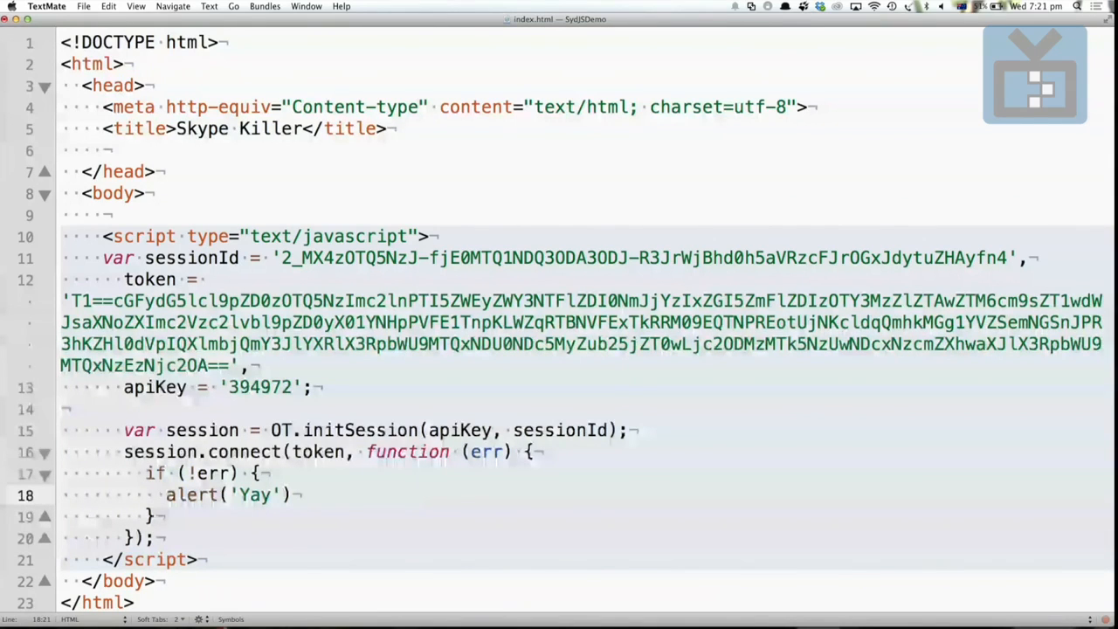
{"action": "type", "text": ", let\\s"}
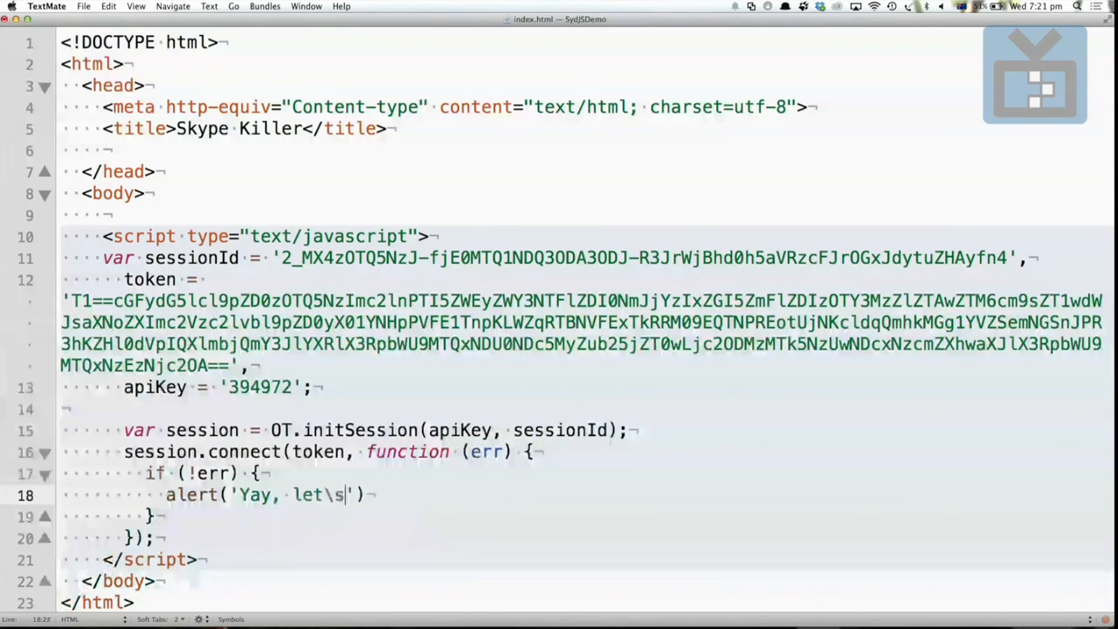
{"action": "type", "text": "go kill Skype"}
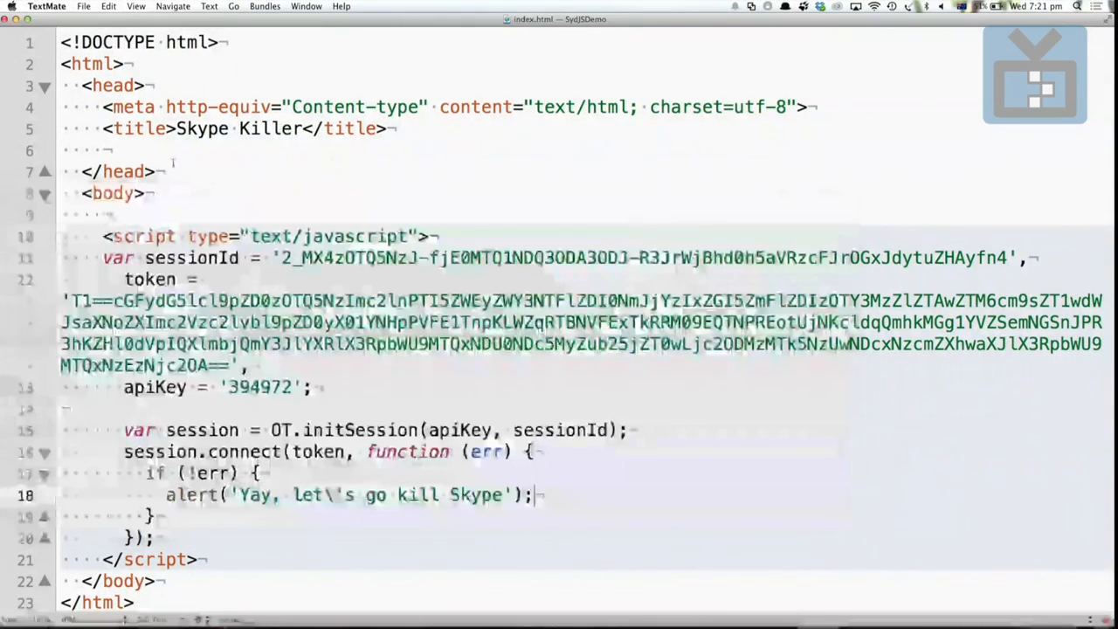
Add a script tag in the head loading opentok.min.js from static.opentok.com.
{"action": "type", "text": "script"}
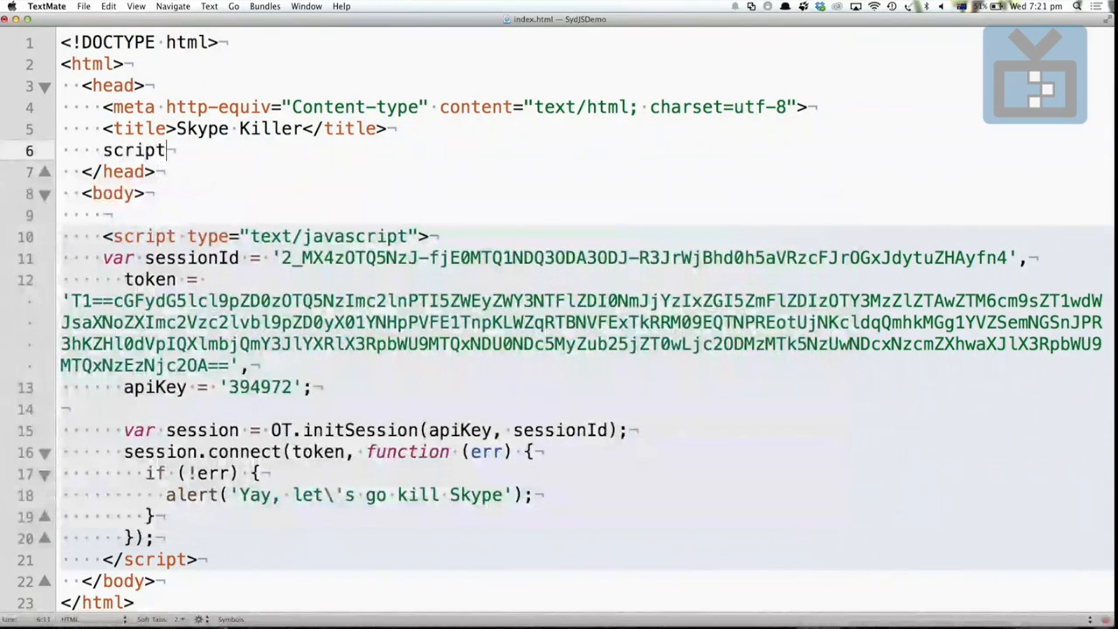
{"action": "type", "text": "src"}
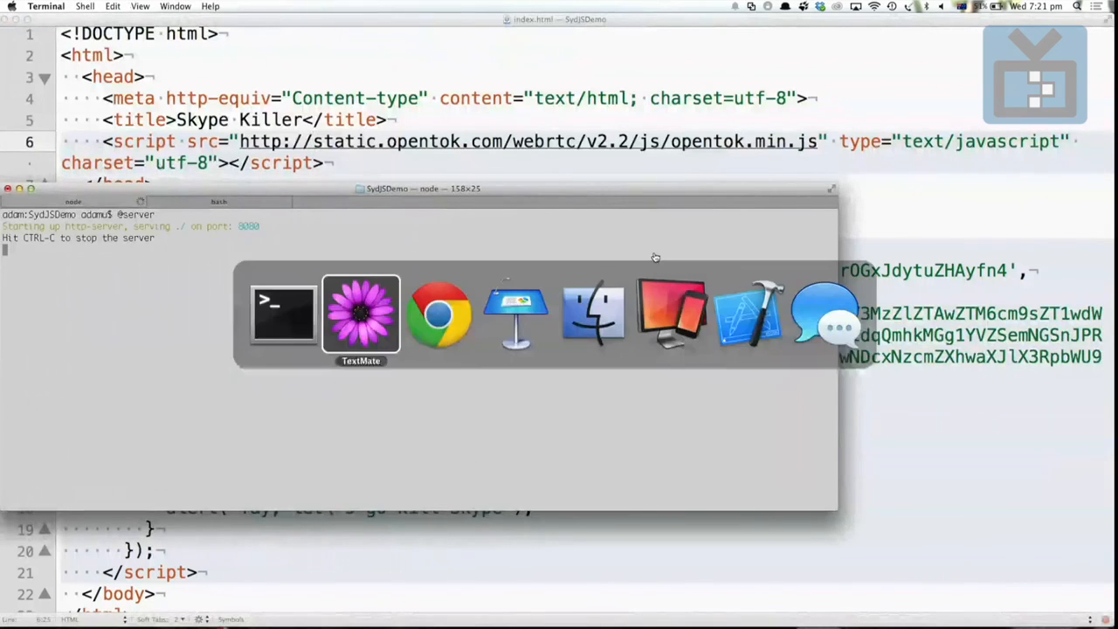
{"action": "left_click", "coordinate": [440, 310]}
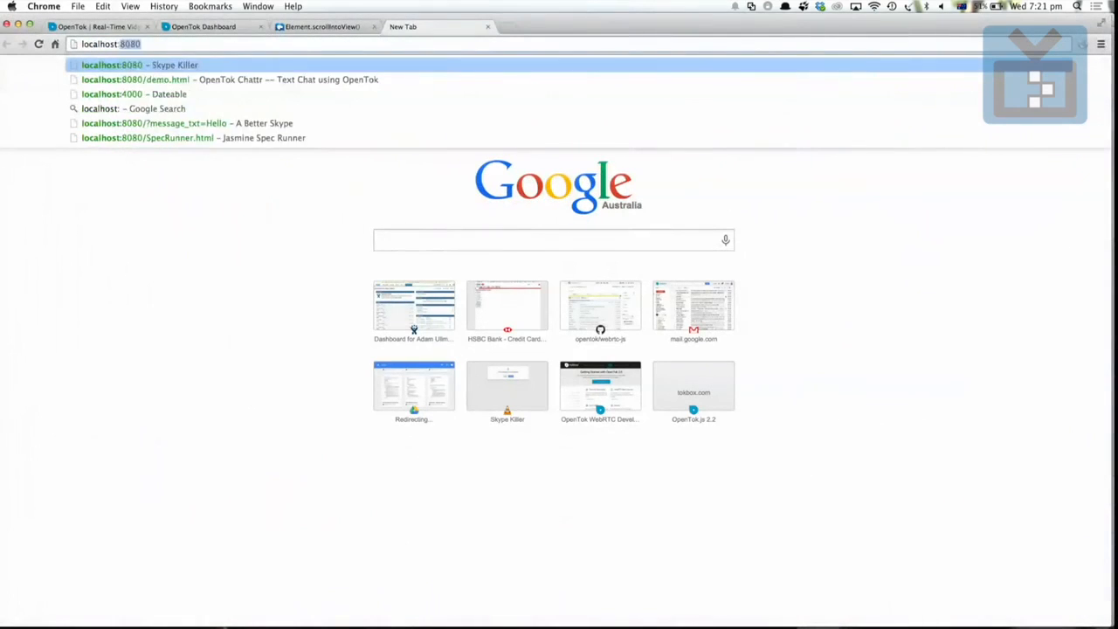
Load localhost:8080 in Chrome.
{"action": "key", "text": "Backspace"}
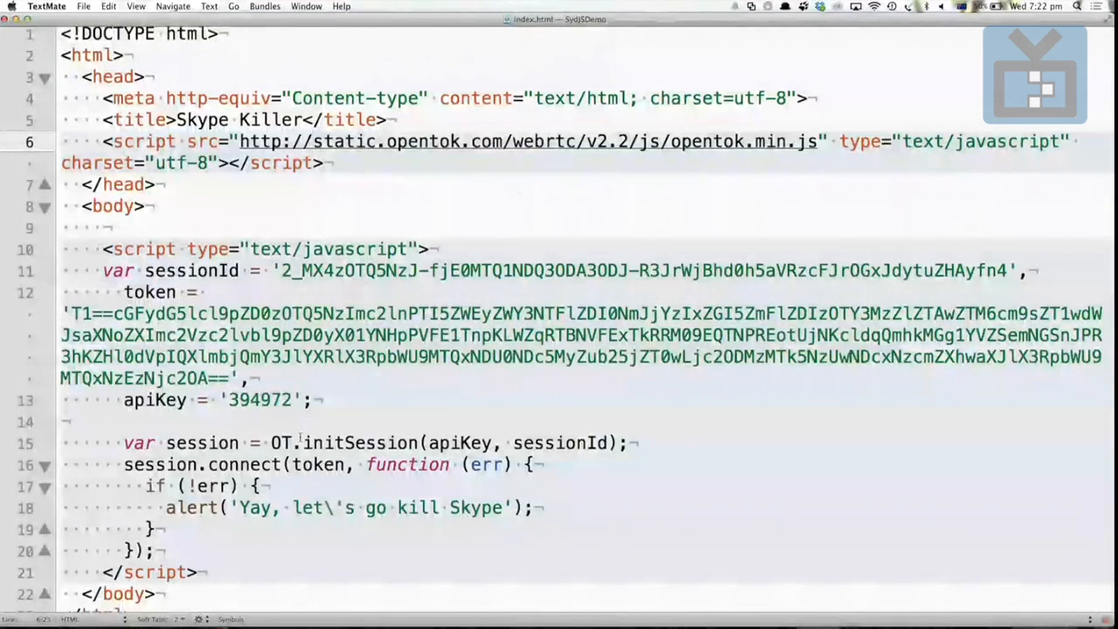
Add a div with id 'publisher' to the page body.
{"action": "left_click", "coordinate": [628, 444]}
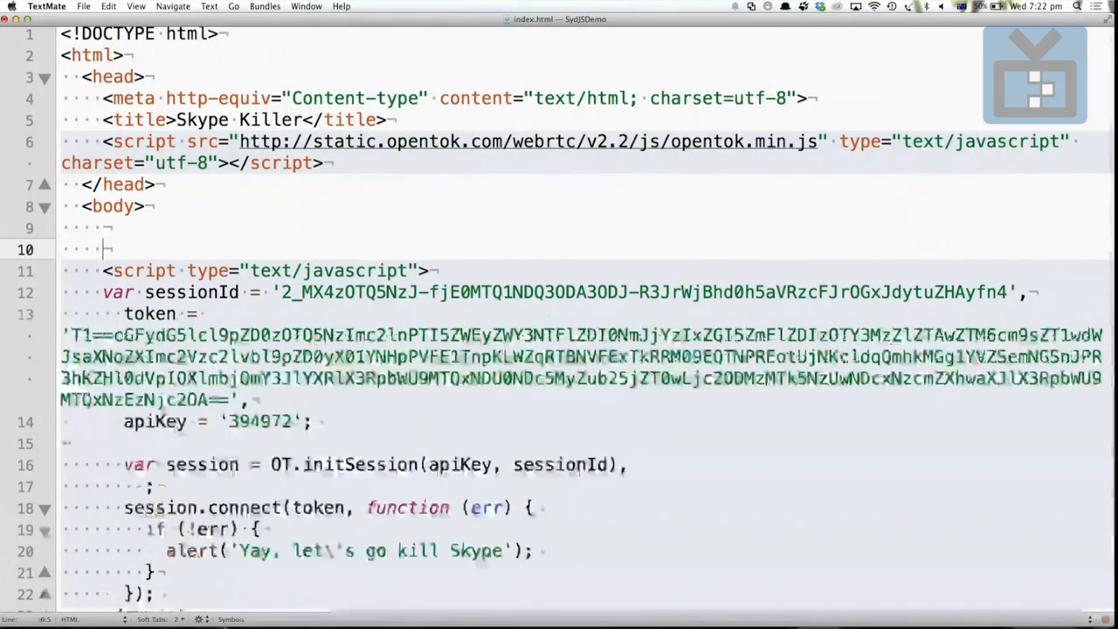
{"action": "type", "text": "<div id></div>"}
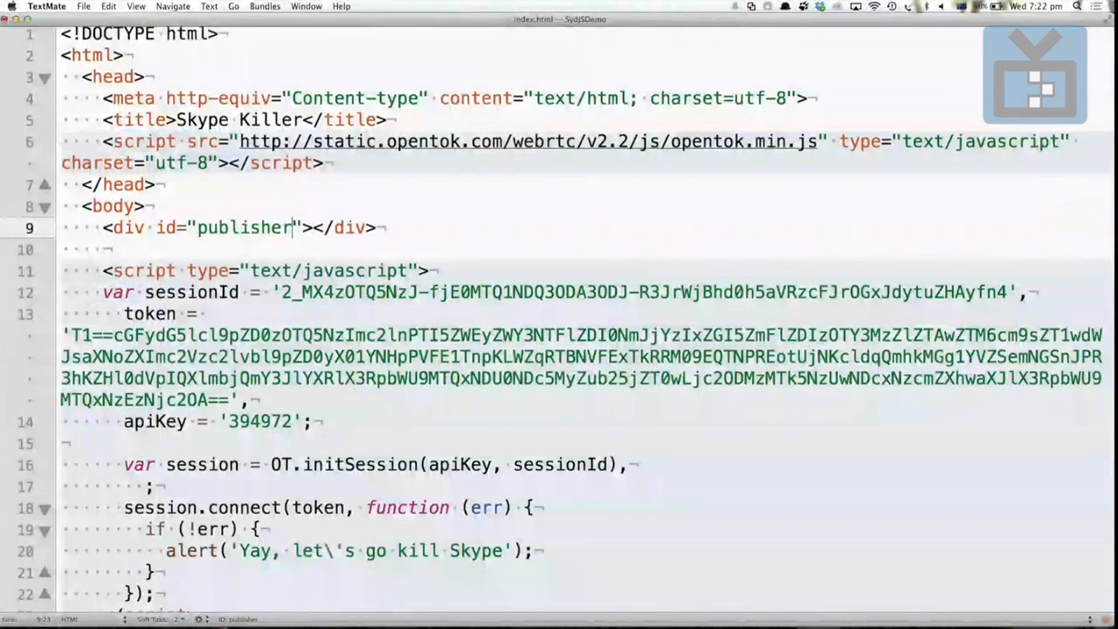
{"action": "double_click", "coordinate": [245, 227]}
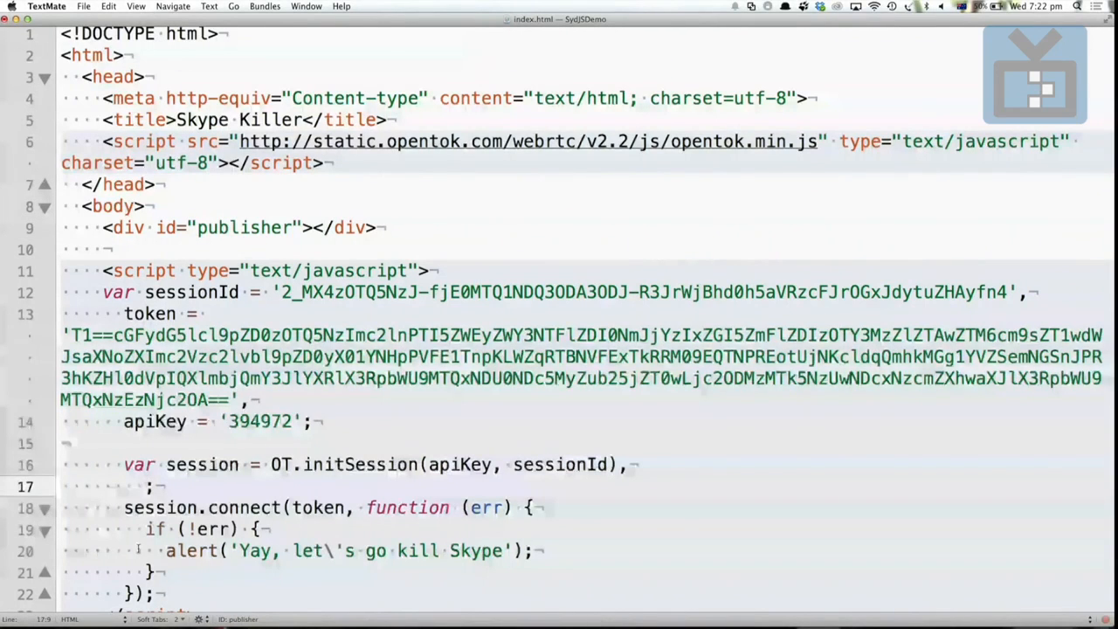
{"action": "type", "text": "publisher"}
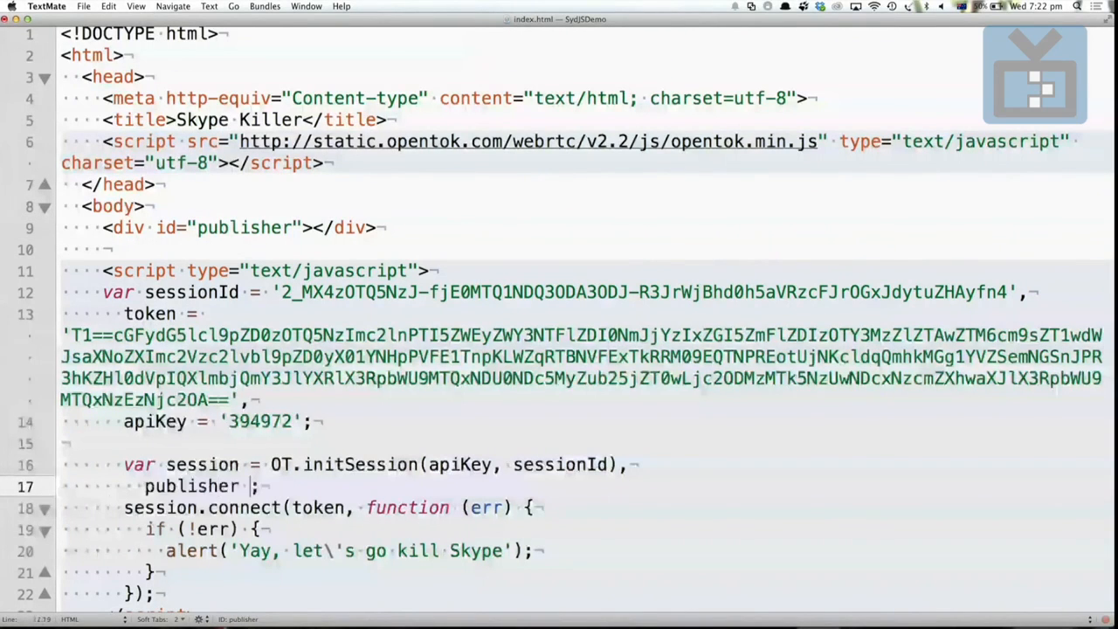
Create publisher via OT.initPublisher('publisher') with width 100 and height 100.
{"action": "type", "text": "= OT.initPublisher("}
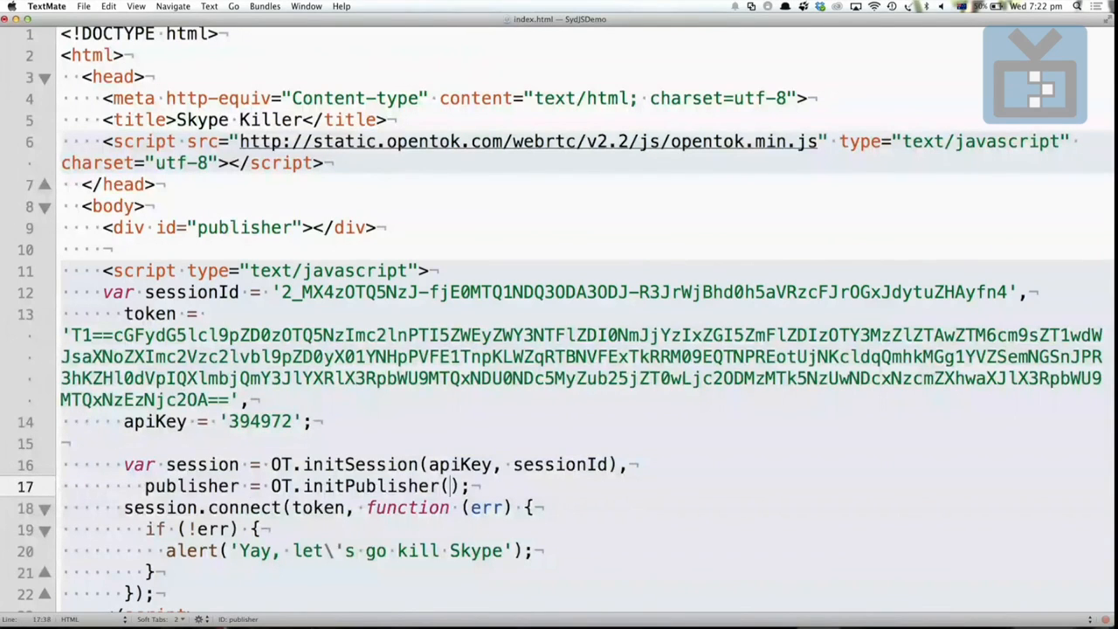
{"action": "type", "text": "'"}
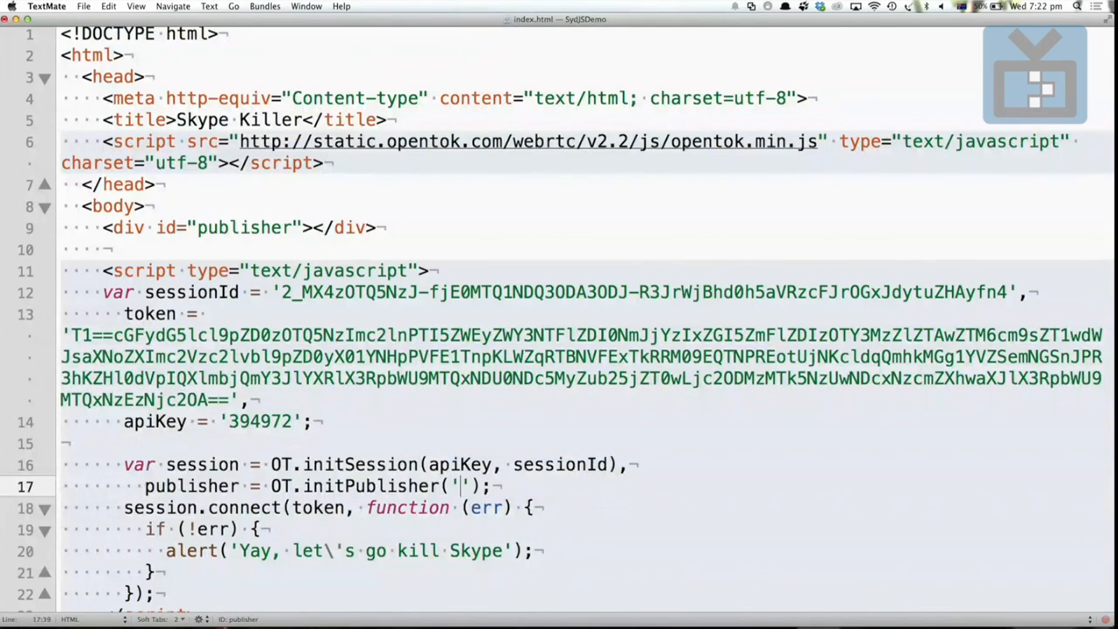
{"action": "type", "text": "publisher"}
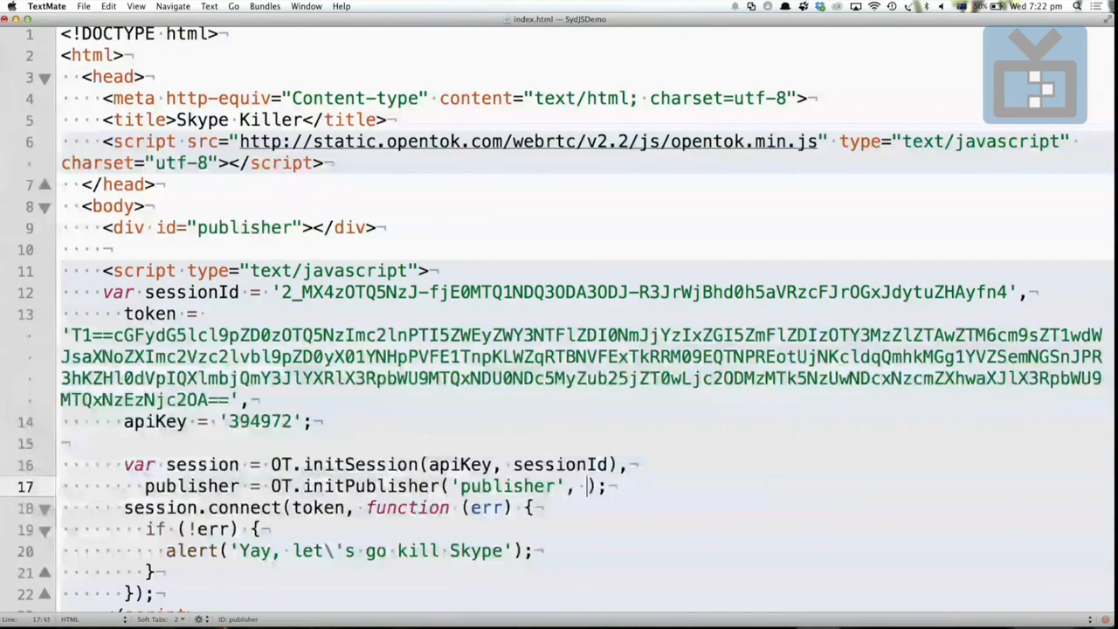
{"action": "type", "text": "{}"}
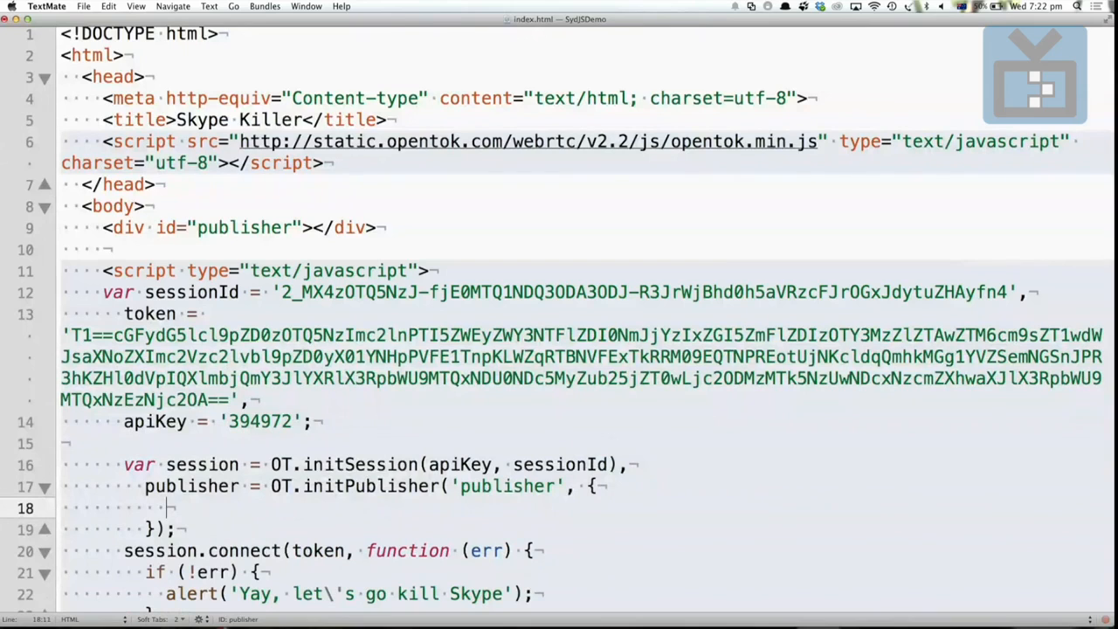
{"action": "type", "text": "width: 100,"}
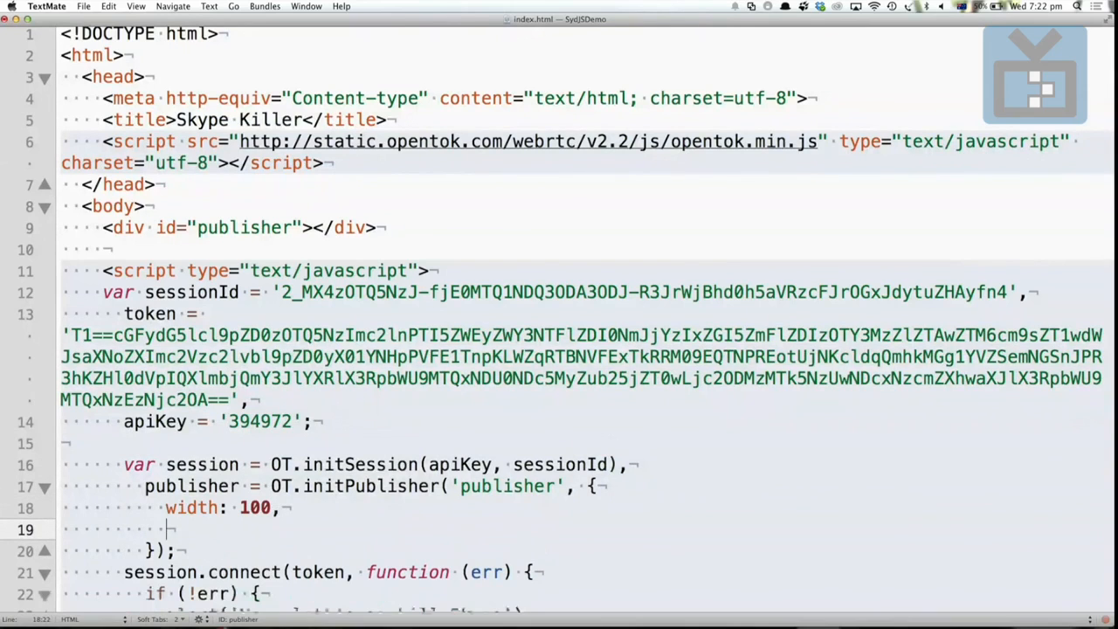
{"action": "type", "text": "height: 10"}
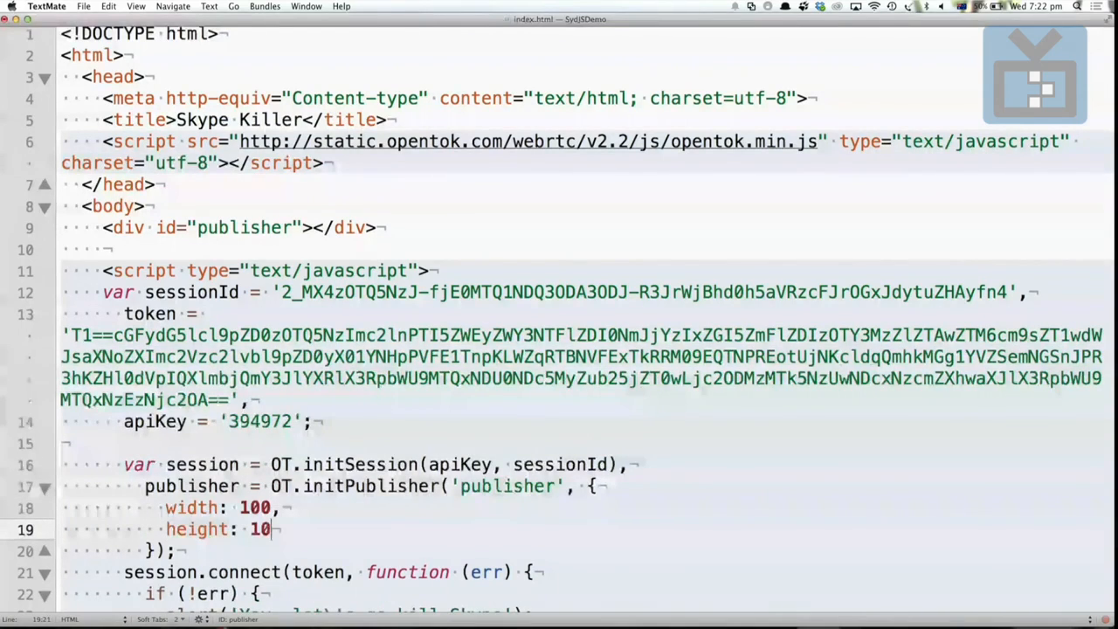
{"action": "type", "text": "0"}
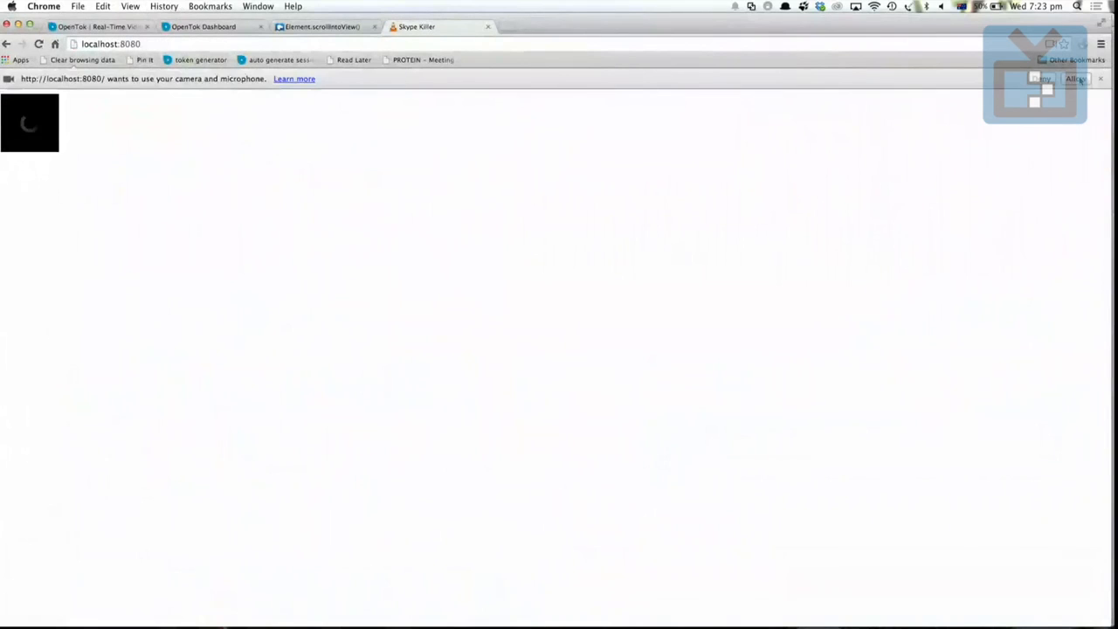
Allow localhost:8080 to use the camera and microphone.
{"action": "left_click", "coordinate": [1074, 79]}
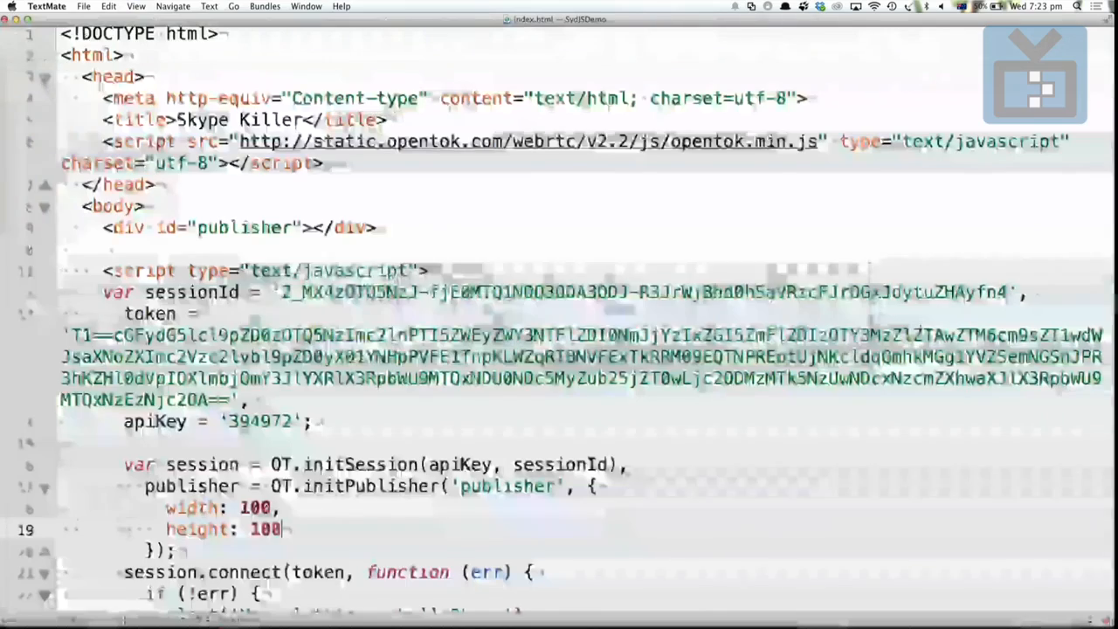
Replace the alert with session.publish(publisher) in the connect callback.
{"action": "scroll", "scroll_direction": "down", "scroll_amount": 3}
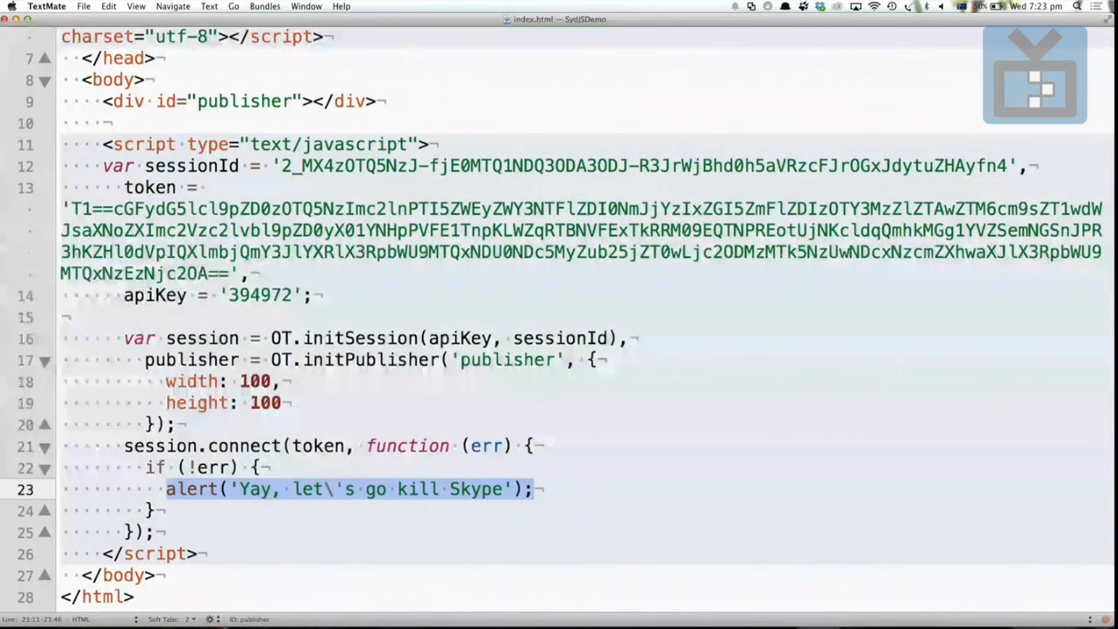
{"action": "type", "text": "session.publis"}
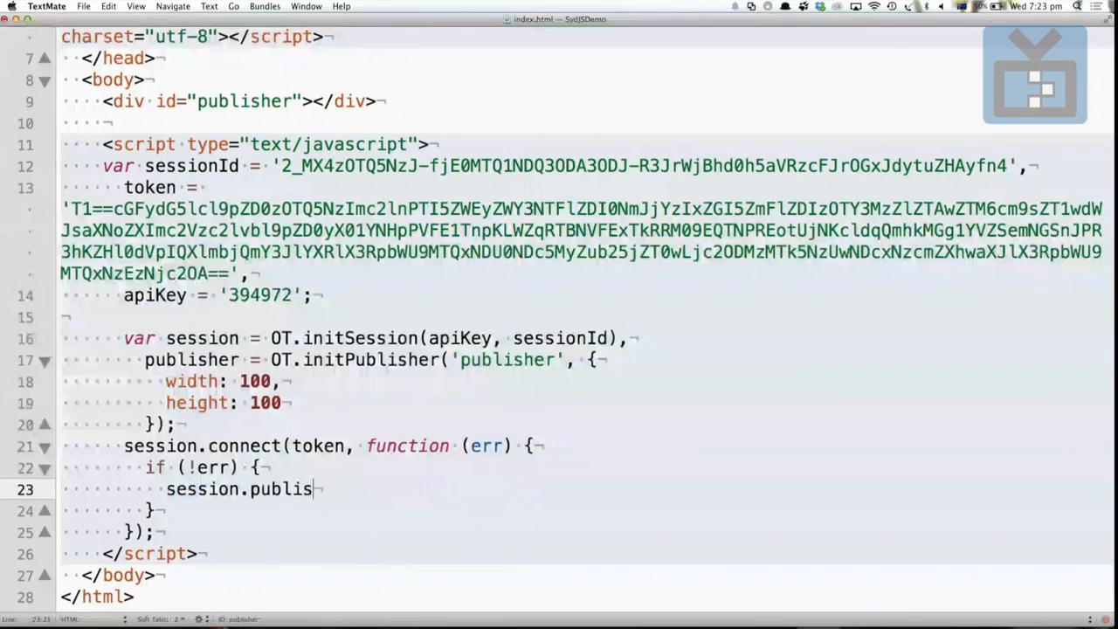
{"action": "type", "text": "h(publi"}
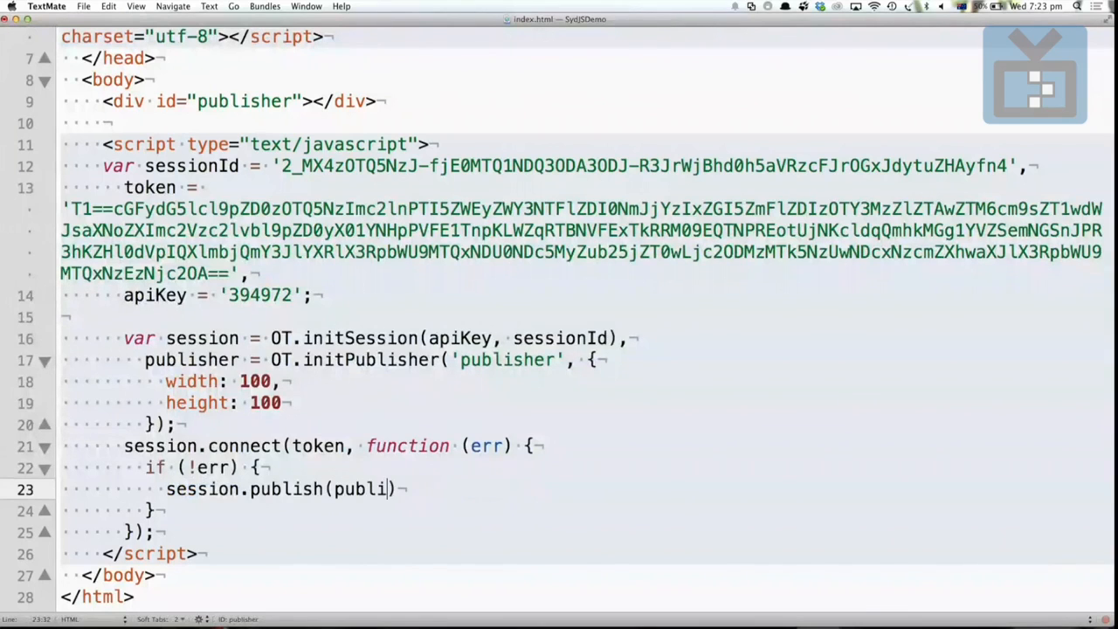
{"action": "type", "text": "sher);"}
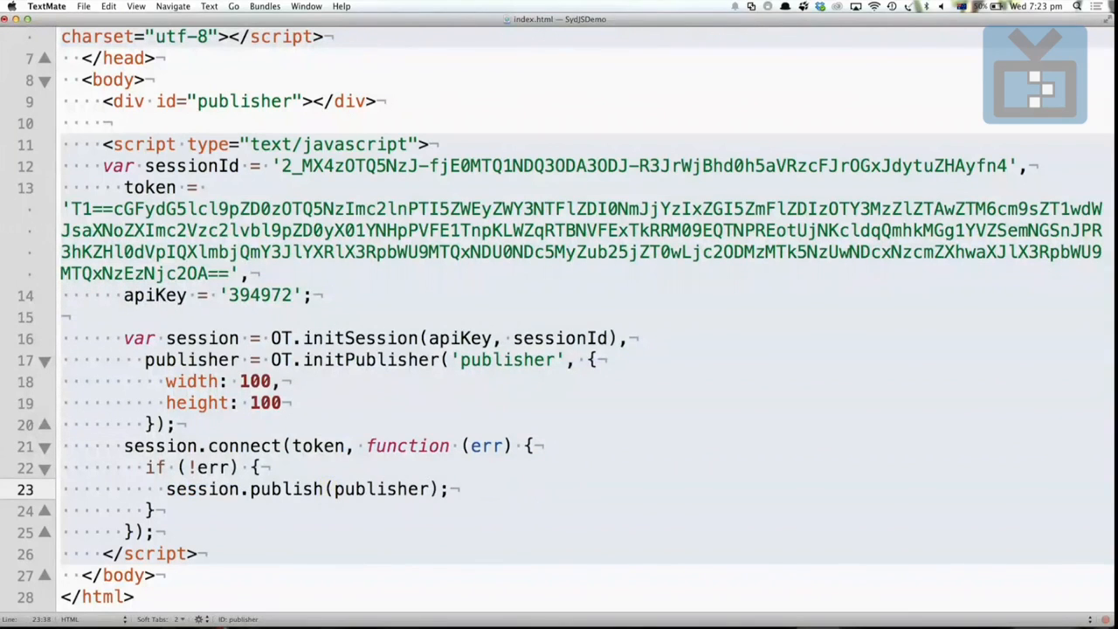
{"action": "double_click", "coordinate": [192, 360]}
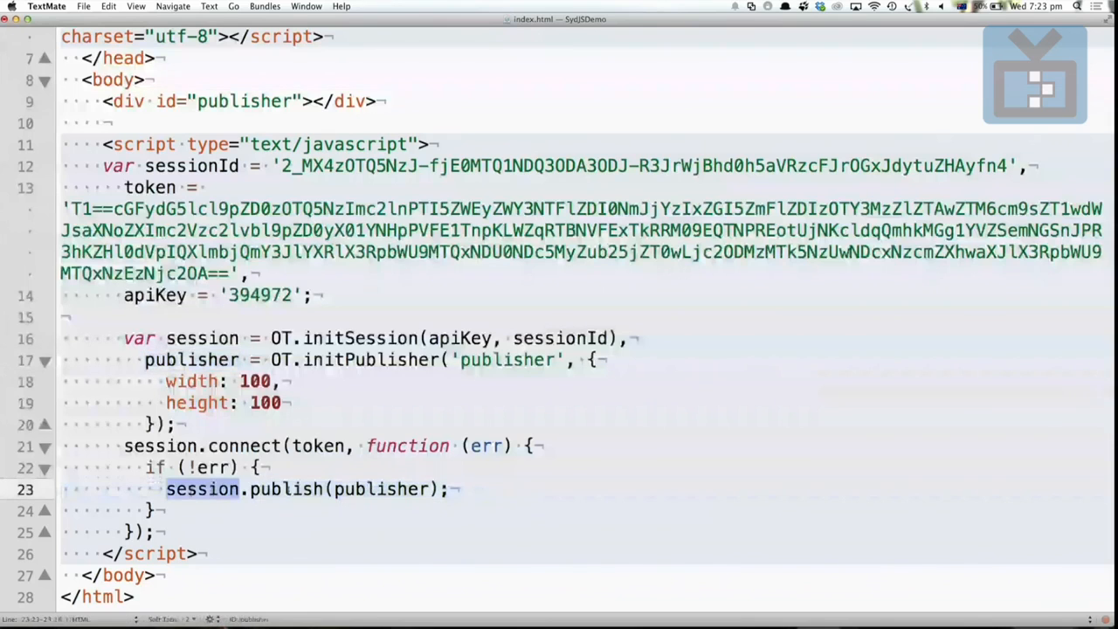
Add blank lines after initPublisher to separate it from session.connect.
{"action": "double_click", "coordinate": [283, 489]}
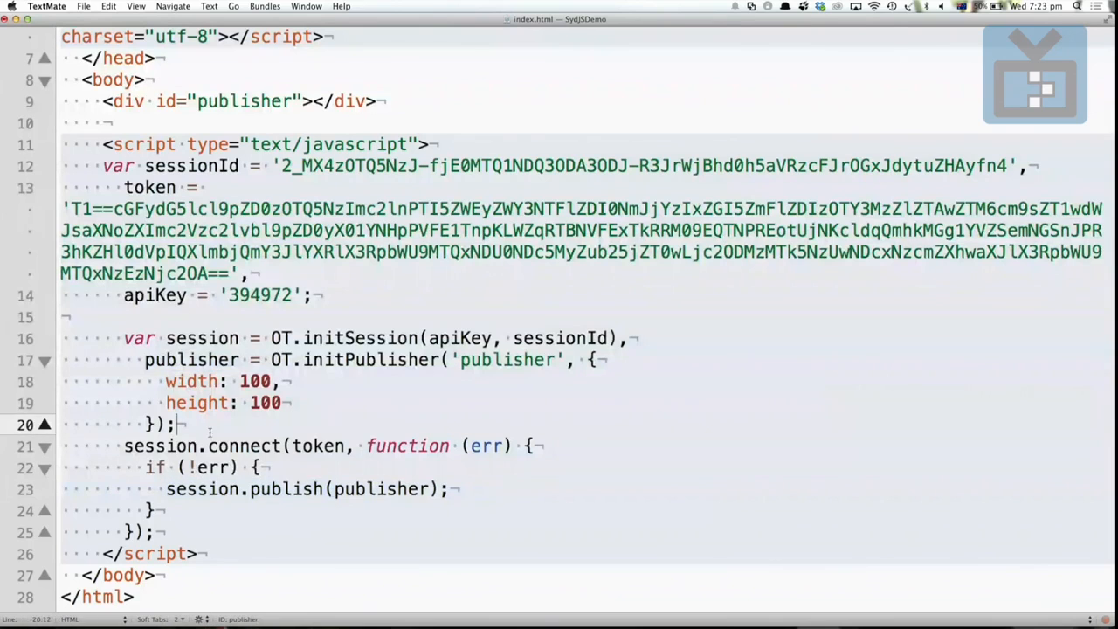
{"action": "key", "text": "Return"}
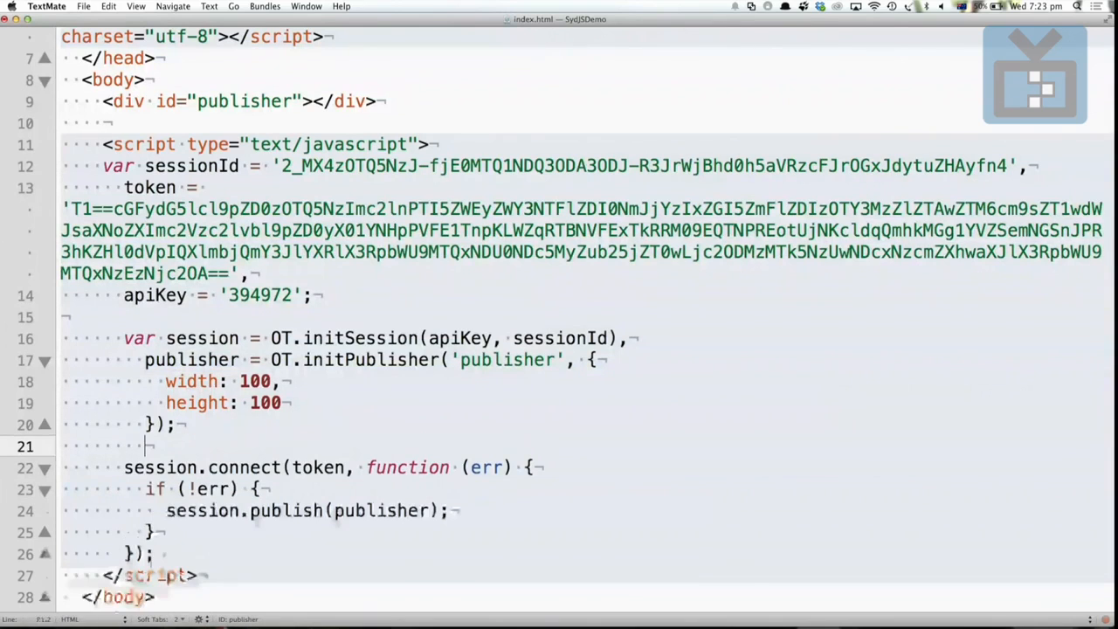
{"action": "key", "text": "Return"}
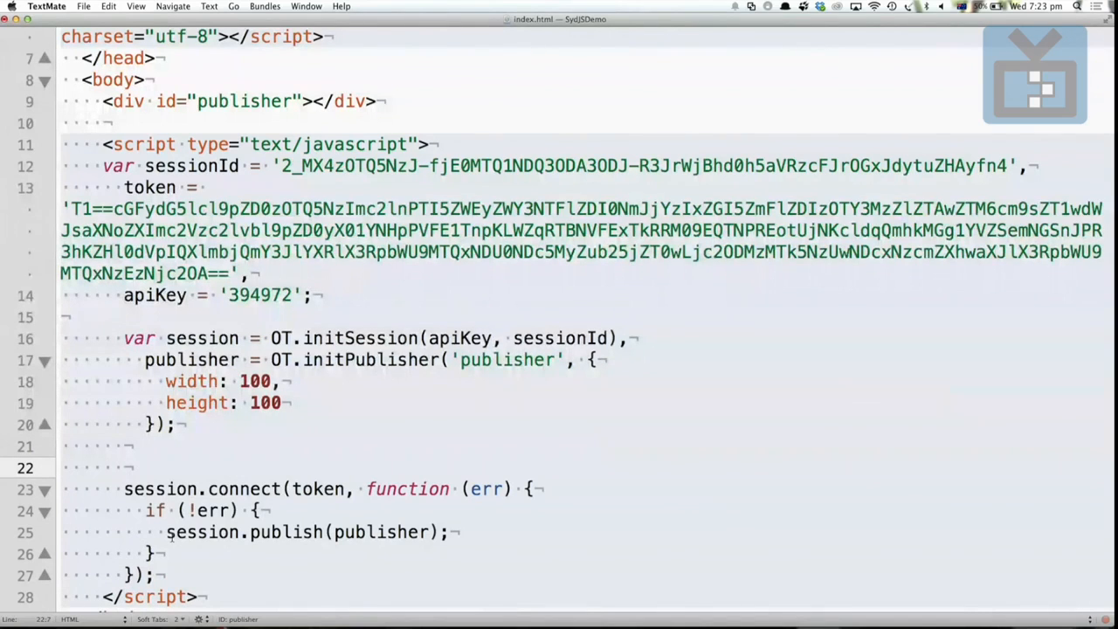
{"action": "left_click", "coordinate": [126, 469]}
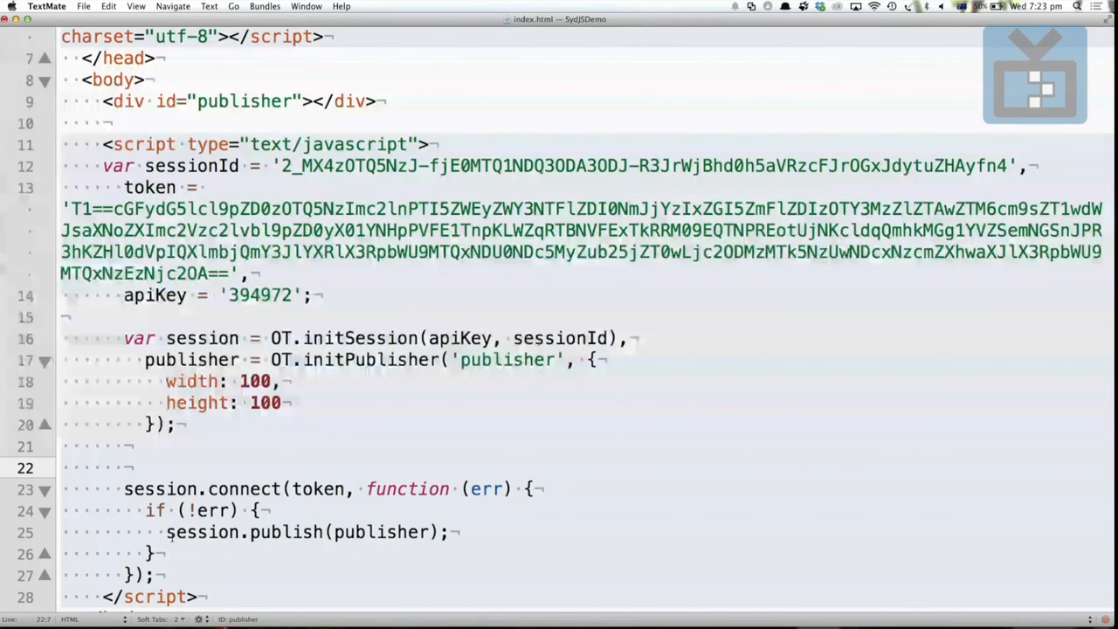
Add a session.on('streamCreated', function (event) {...}) handler above session.connect.
{"action": "type", "text": "ses"}
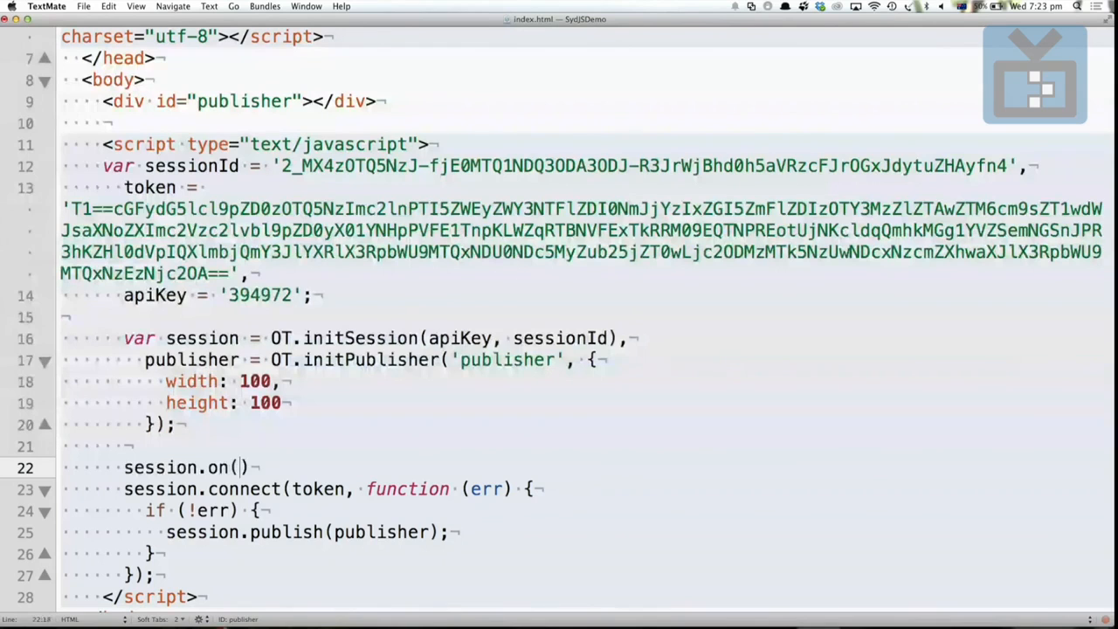
{"action": "type", "text": "'streamCreated'"}
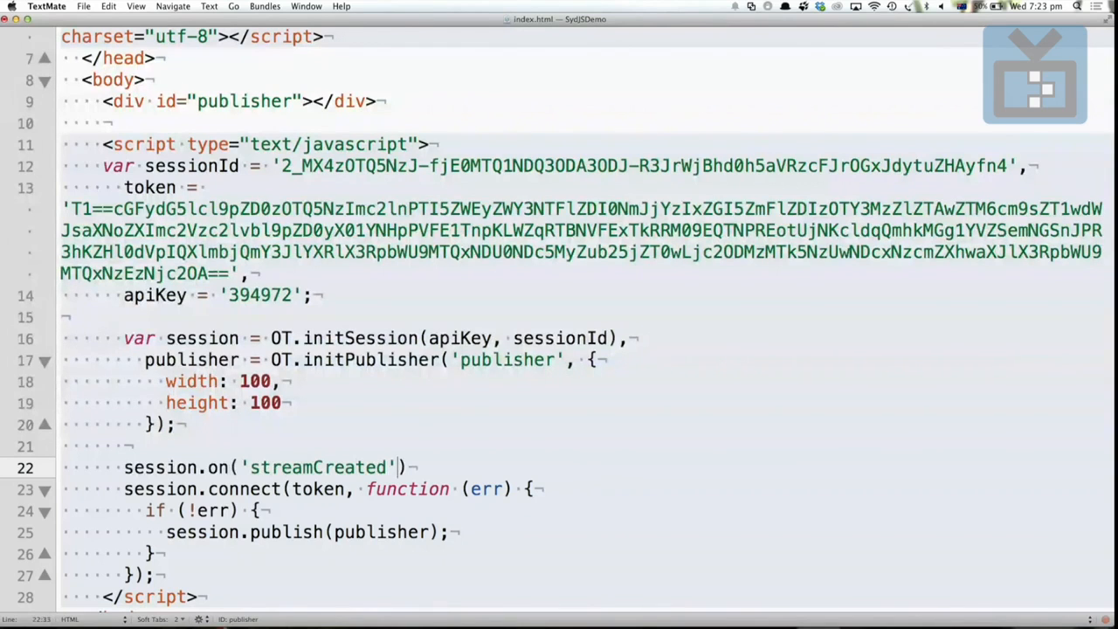
{"action": "type", "text": ", function (event) {"}
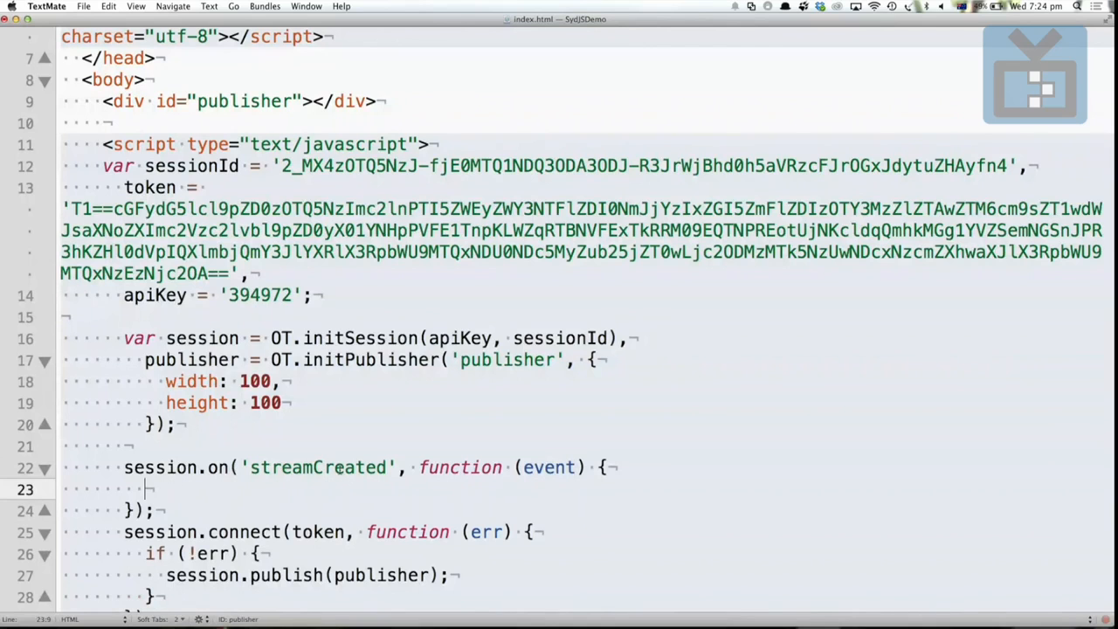
{"action": "double_click", "coordinate": [318, 468]}
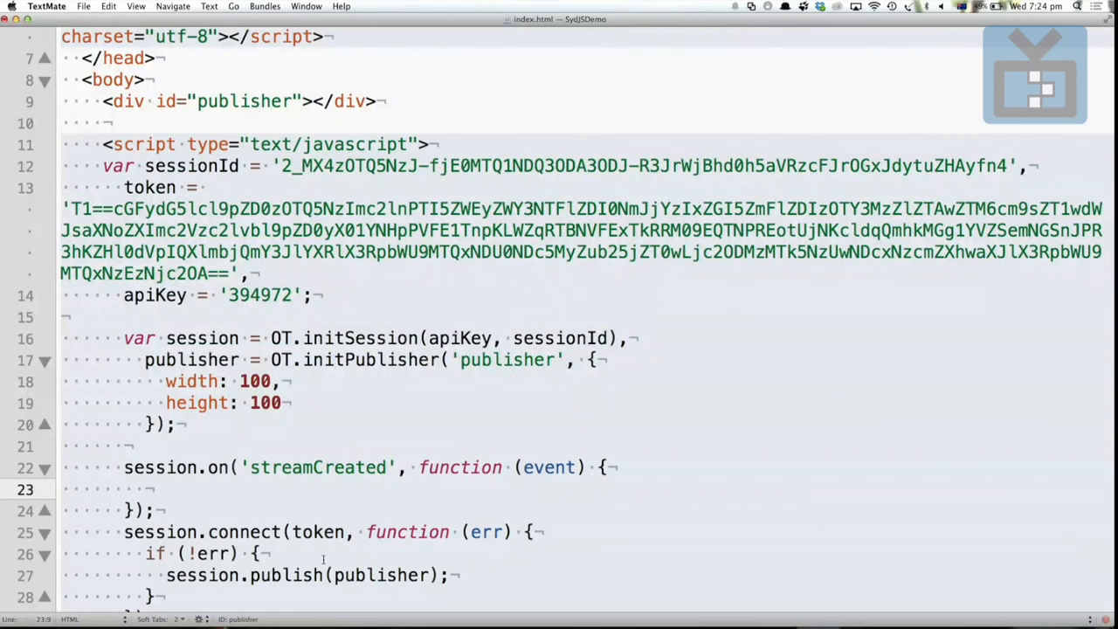
Inside the handler call session.subscribe(event.stream) and save index.html.
{"action": "type", "text": "session.s"}
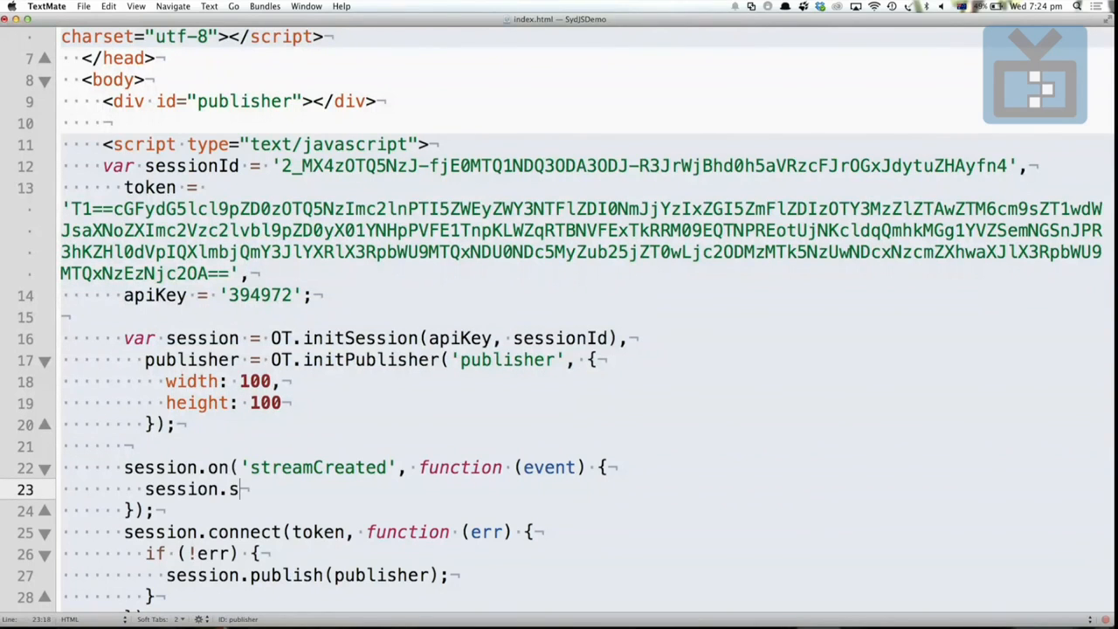
{"action": "type", "text": "u"}
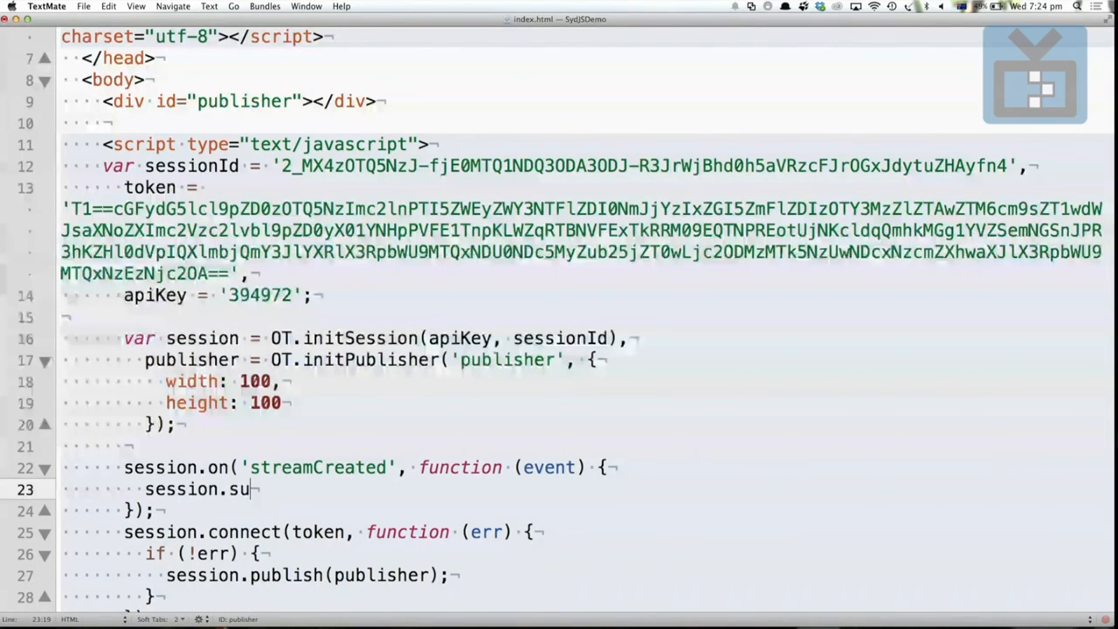
{"action": "type", "text": "bscribe(event.stream)l"}
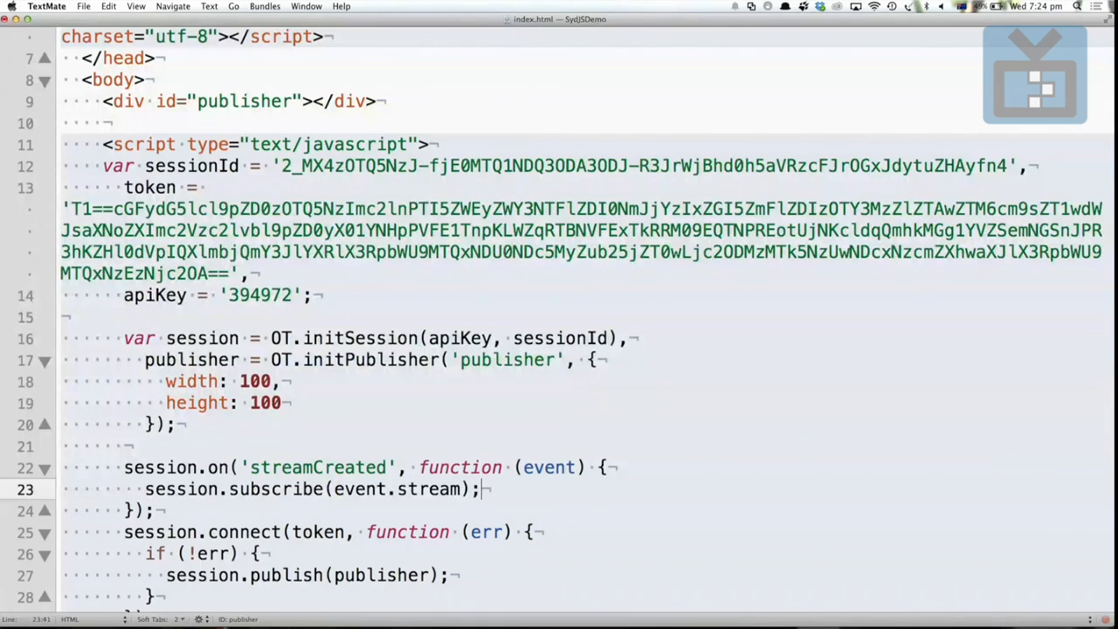
{"action": "type", "text": ","}
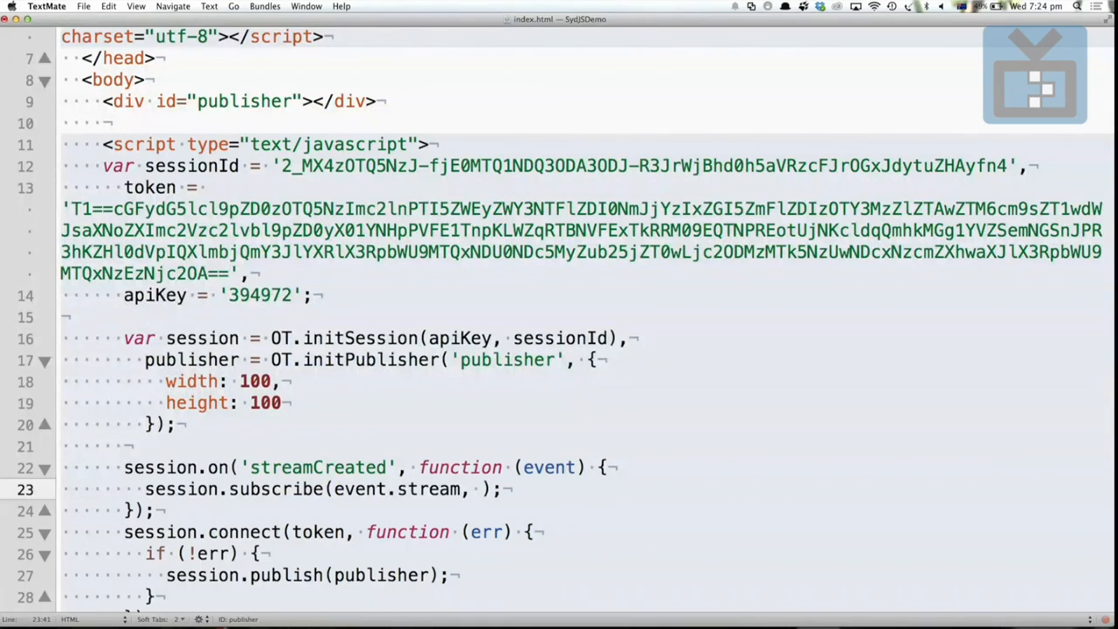
{"action": "left_click", "coordinate": [478, 489]}
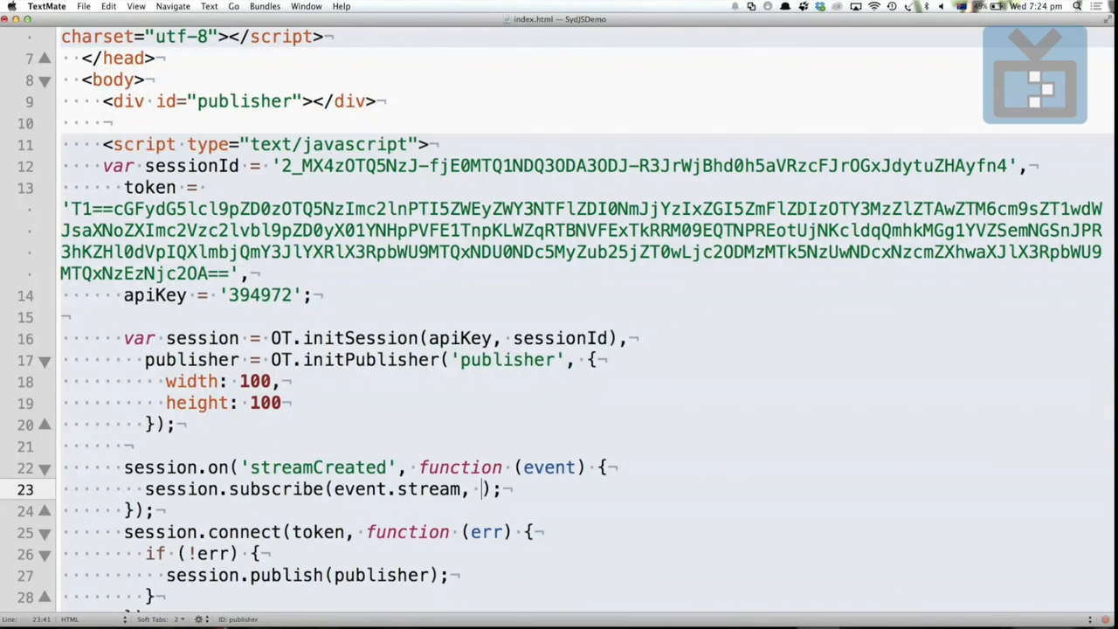
{"action": "key", "text": "Backspace"}
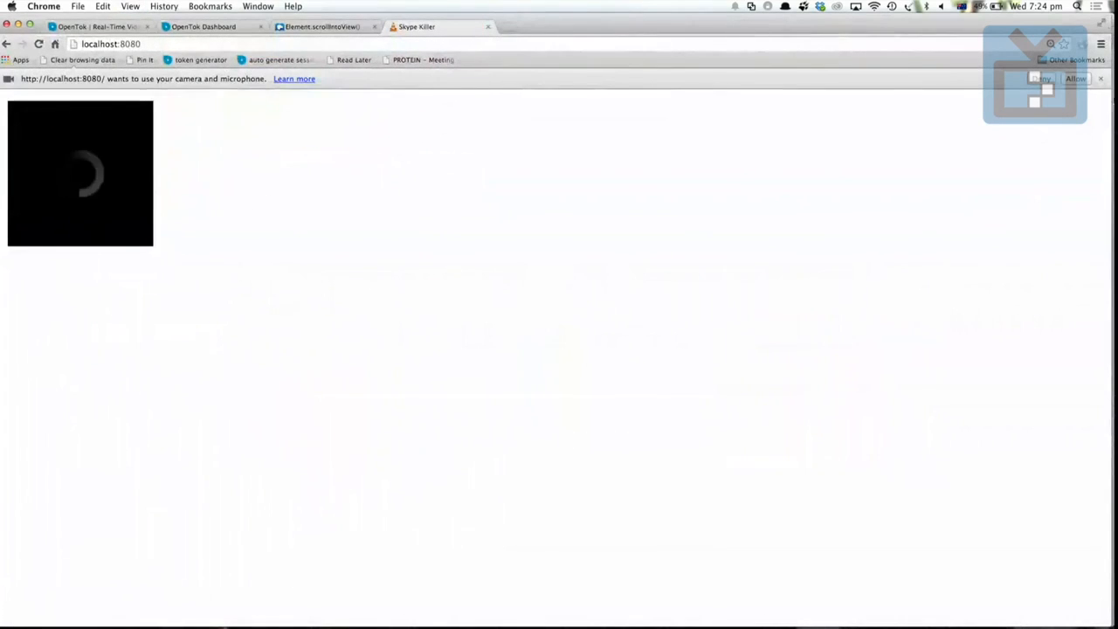
Open localhost:8080 in a second tab and allow camera and microphone access.
{"action": "left_click", "coordinate": [1076, 78]}
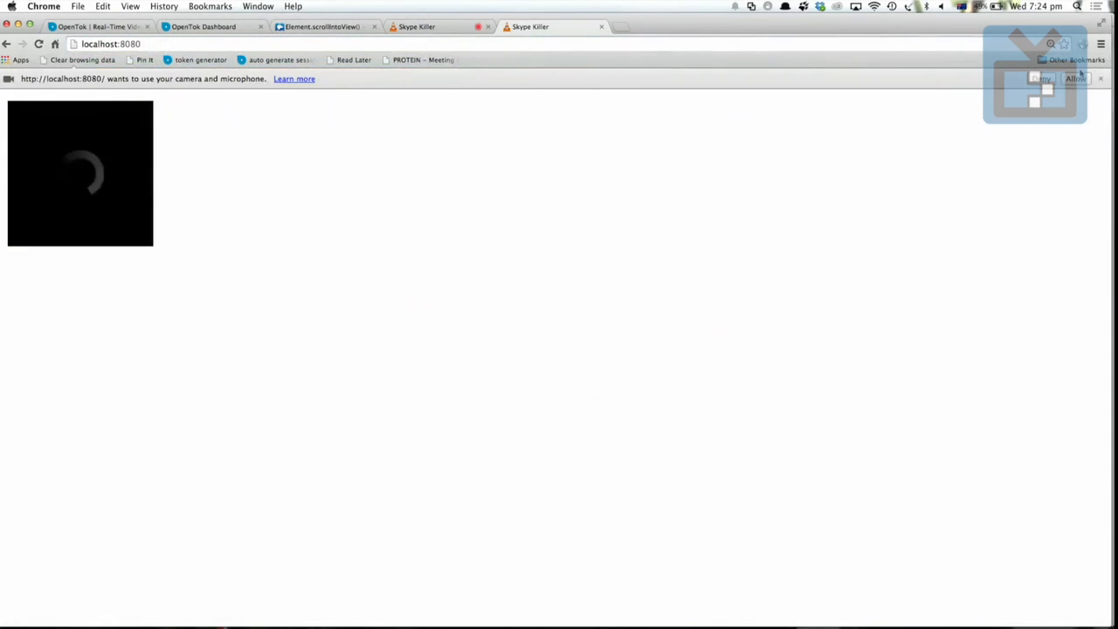
{"action": "left_click", "coordinate": [1076, 78]}
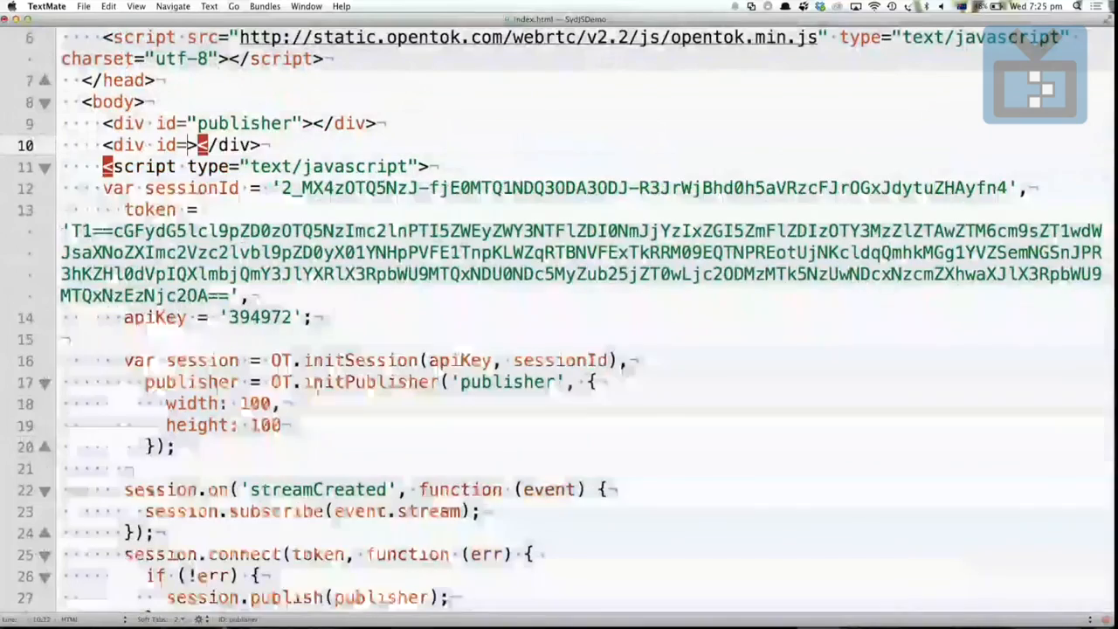
Add a subscribers div and subscribe into 'subscribers' with insertMode: 'append'.
{"action": "type", "text": "subscribers\""}
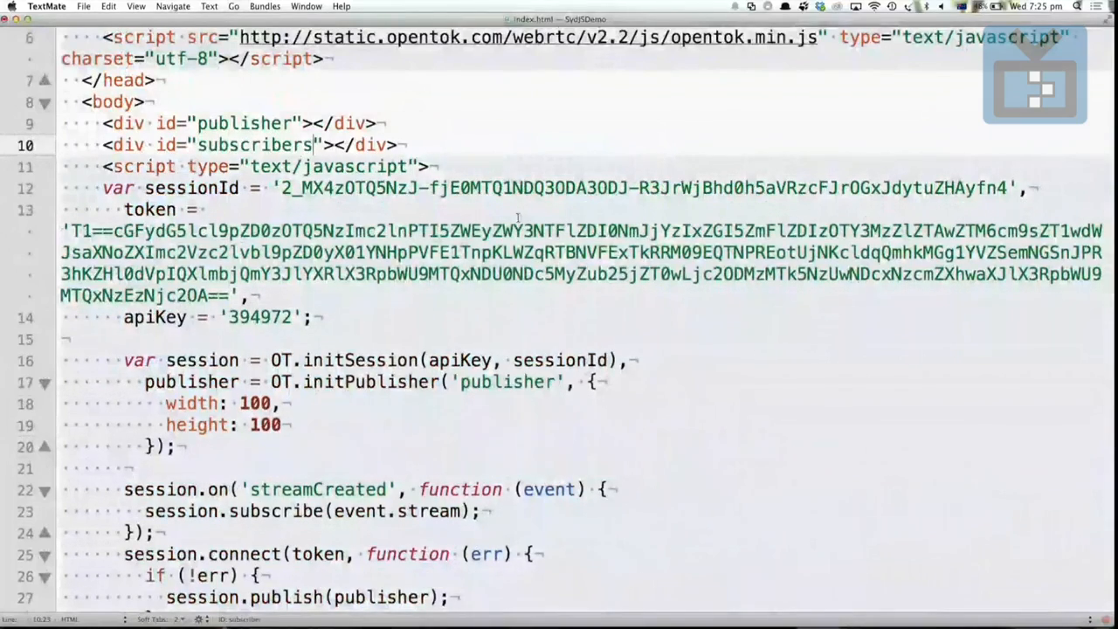
{"action": "scroll", "scroll_direction": "down", "scroll_amount": 3}
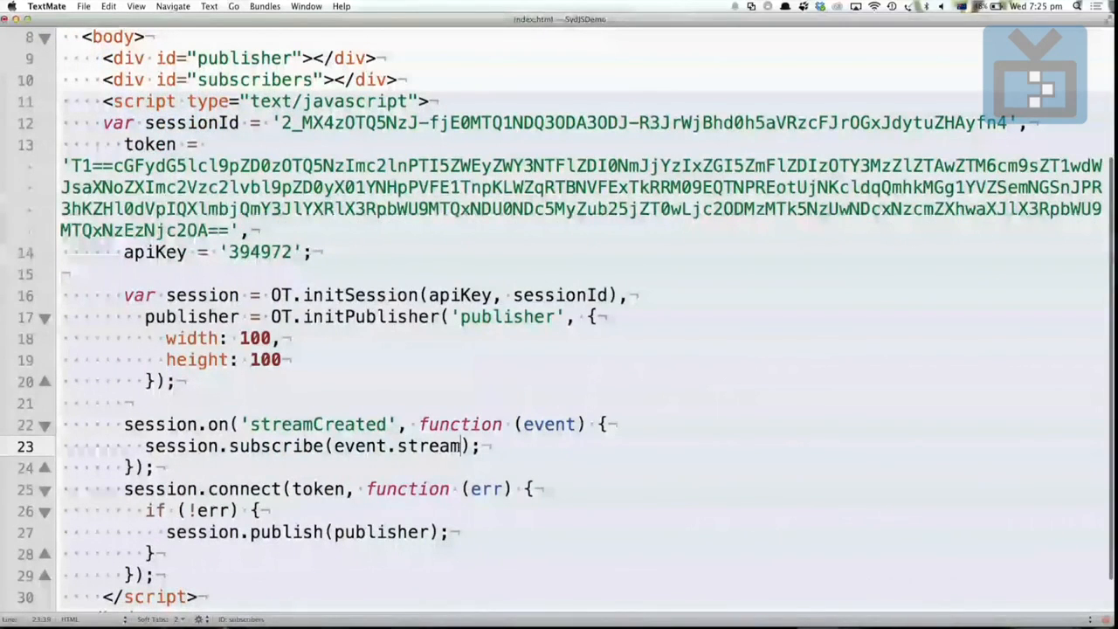
{"action": "type", "text": ", 'subscribers',"}
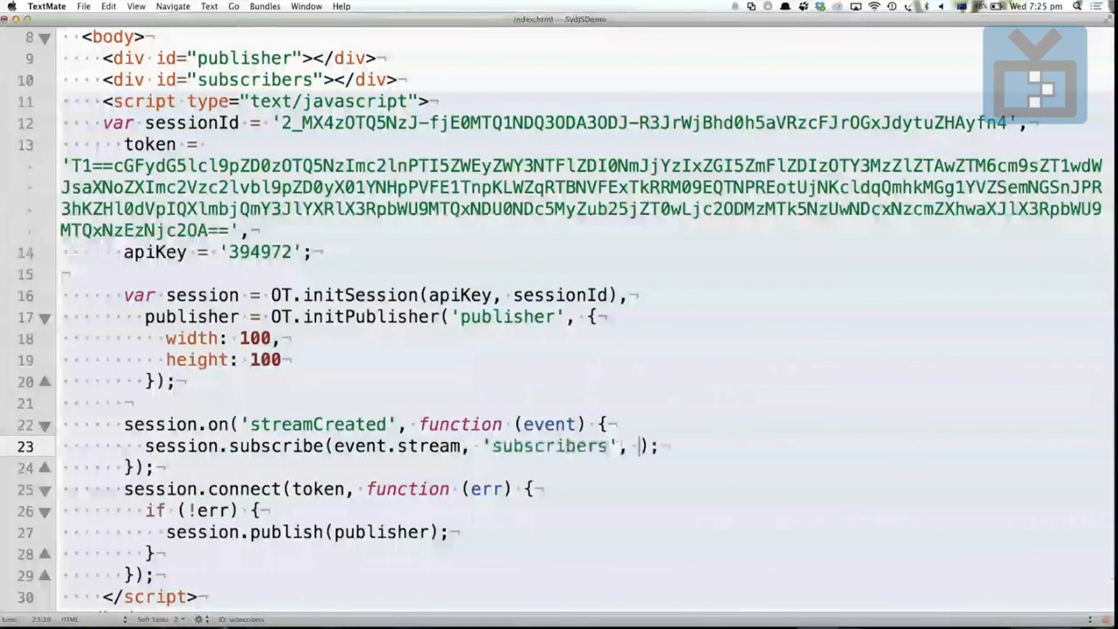
{"action": "type", "text": "in"}
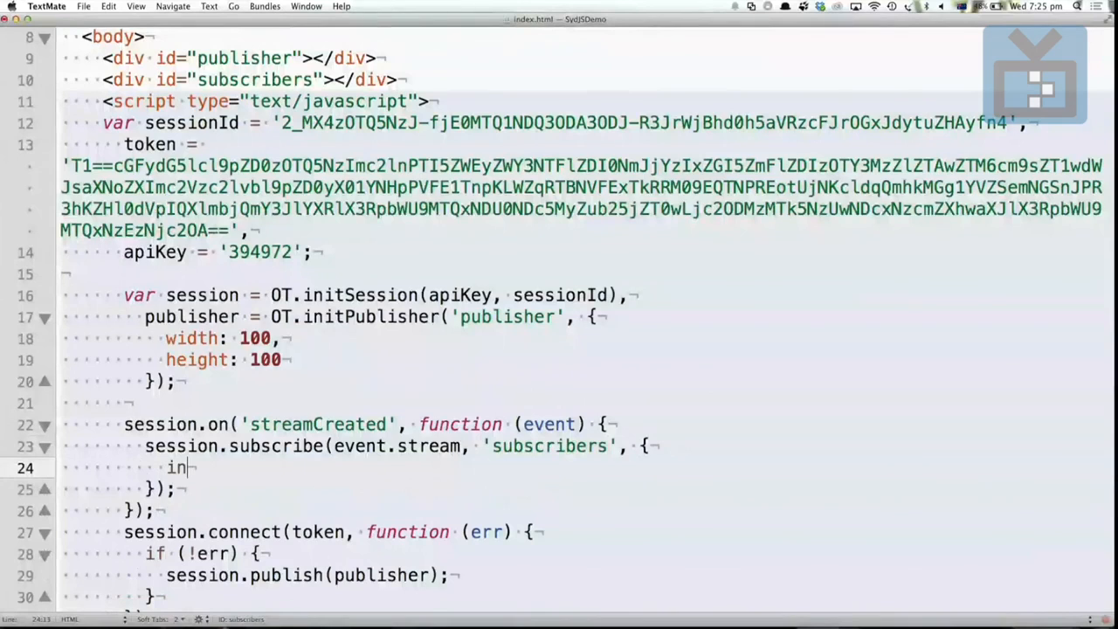
{"action": "type", "text": "sertMode:"}
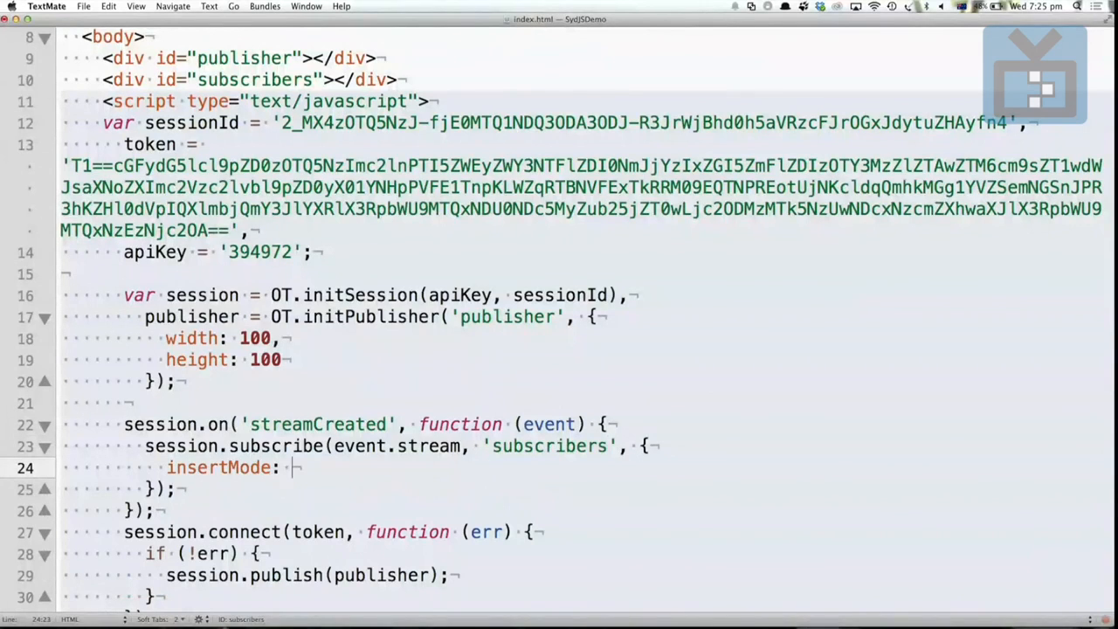
{"action": "type", "text": "'append'"}
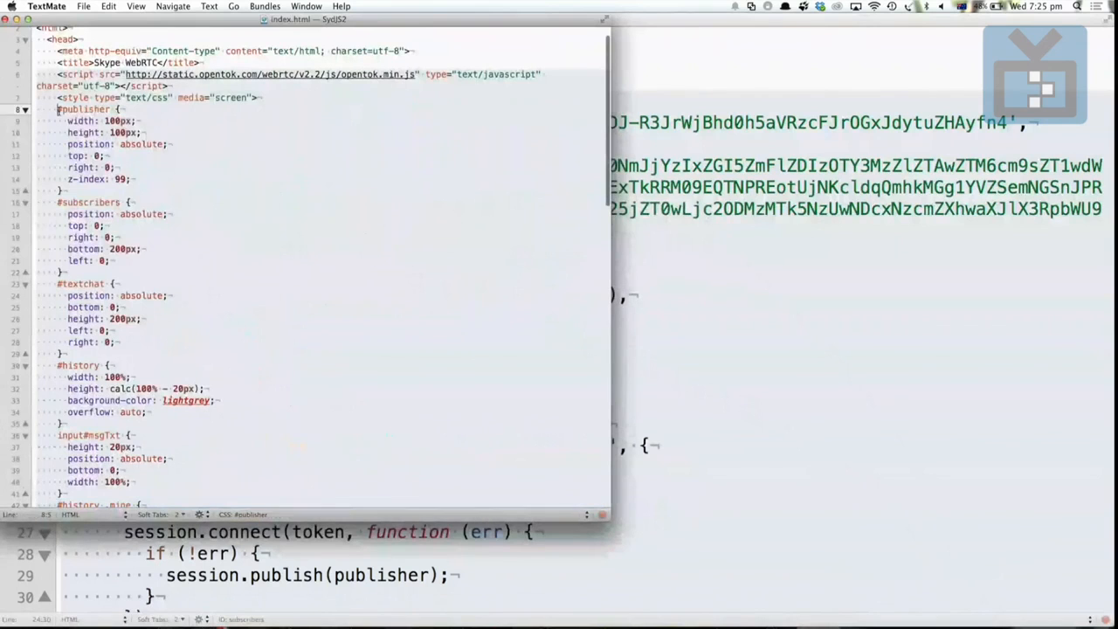
Copy the #publisher and #subscribers CSS rules into a style block in the head.
{"action": "left_click_drag", "start_coordinate": [56, 108], "coordinate": [126, 272]}
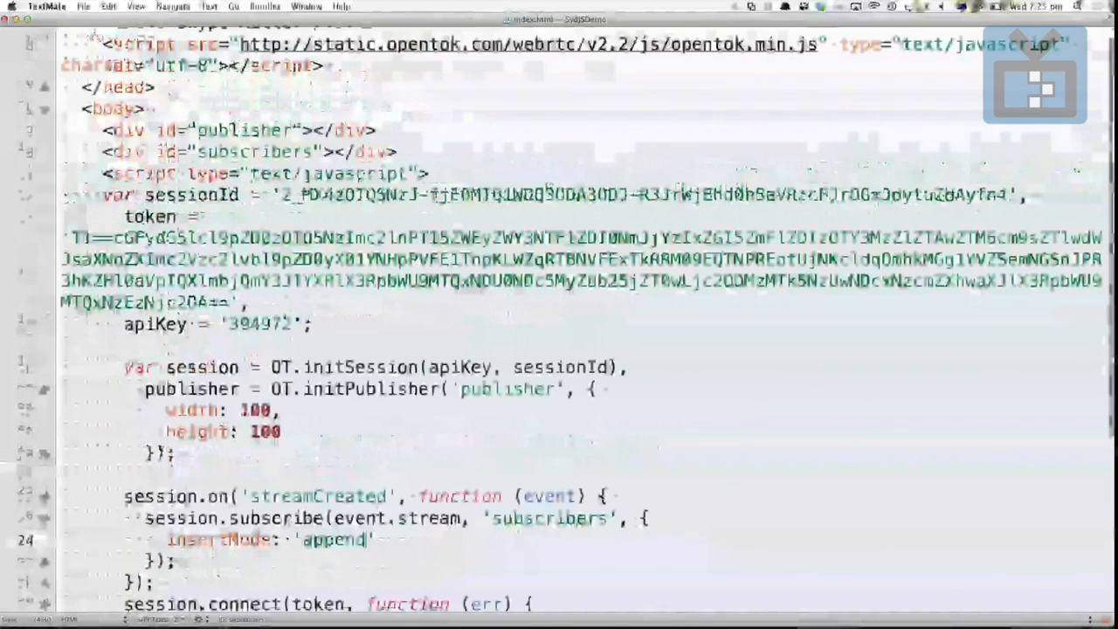
{"action": "scroll", "scroll_direction": "up", "scroll_amount": 3}
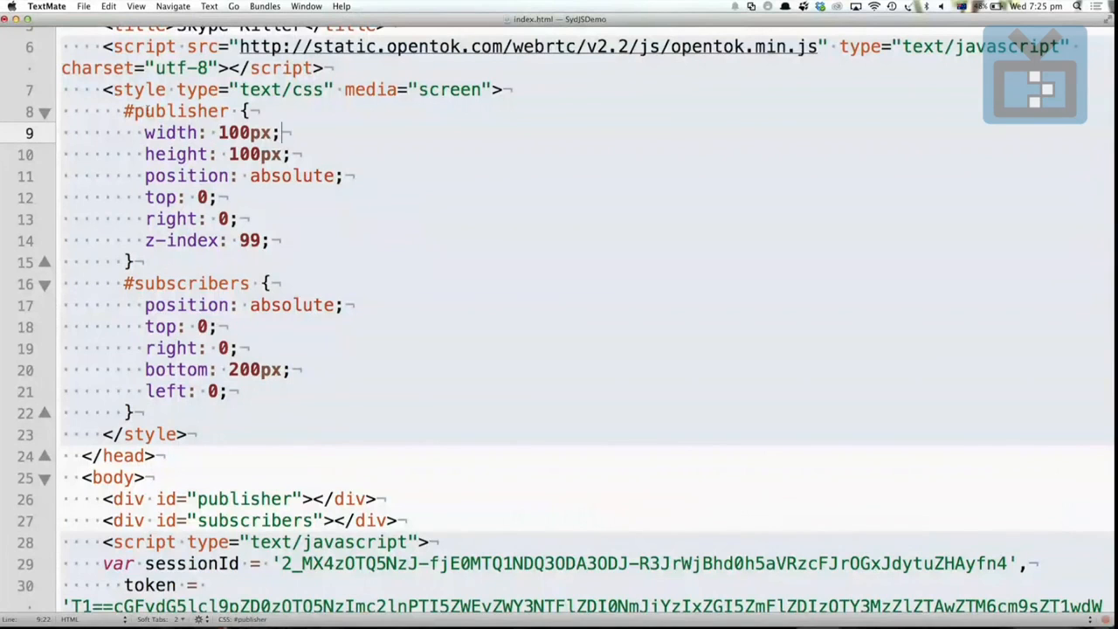
{"action": "double_click", "coordinate": [181, 111]}
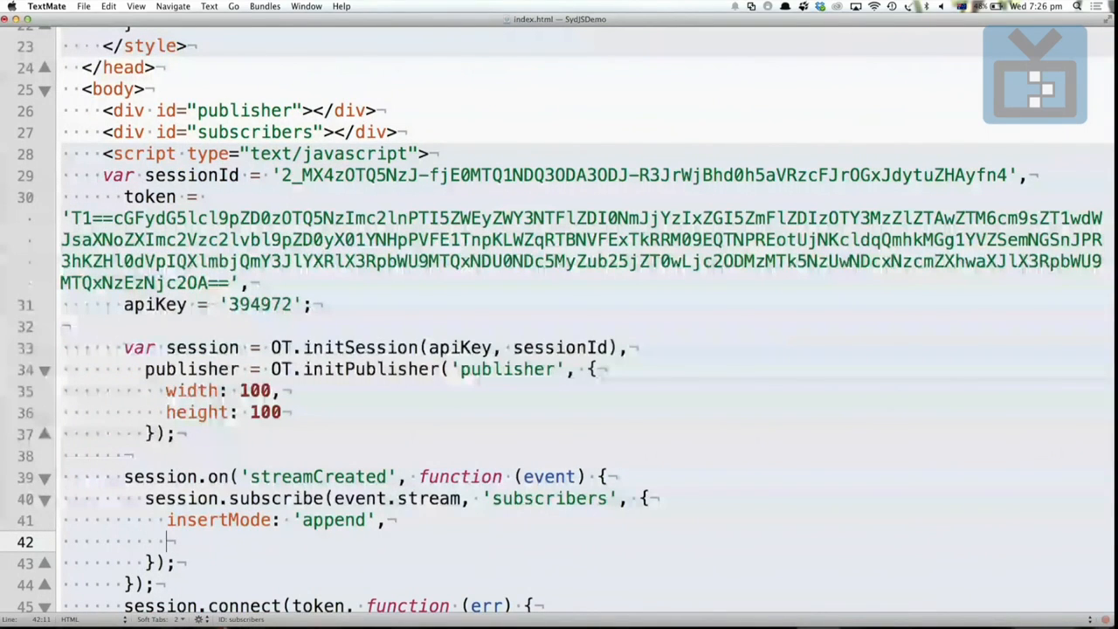
Add width: '100%' and height: '100%' to the subscribe options.
{"action": "type", "text": "width:"}
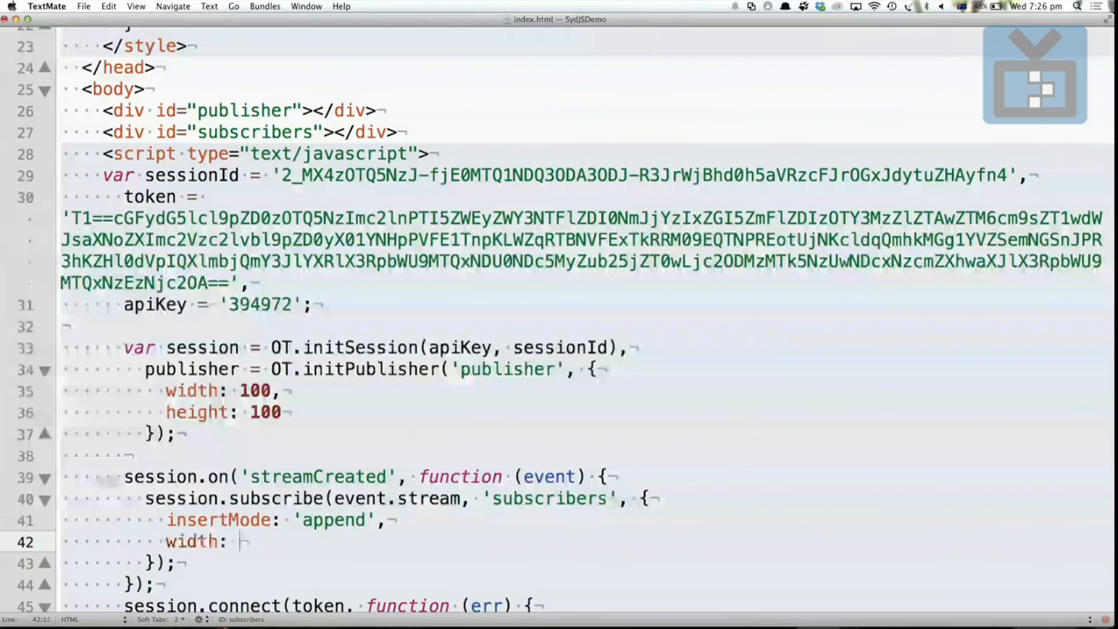
{"action": "type", "text": "'100%',"}
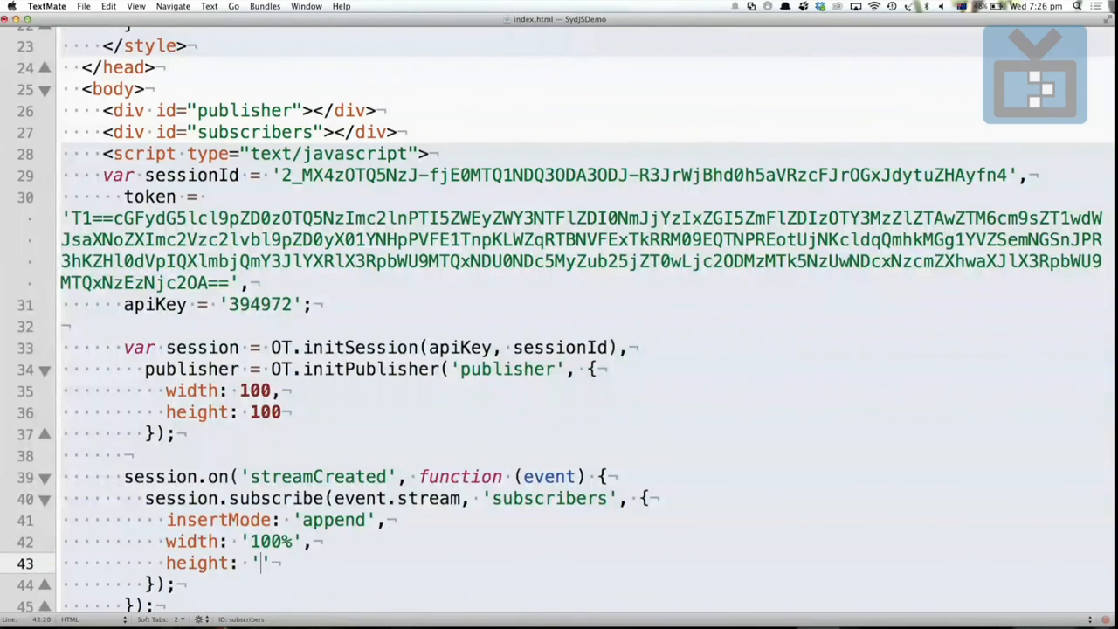
{"action": "type", "text": "100%"}
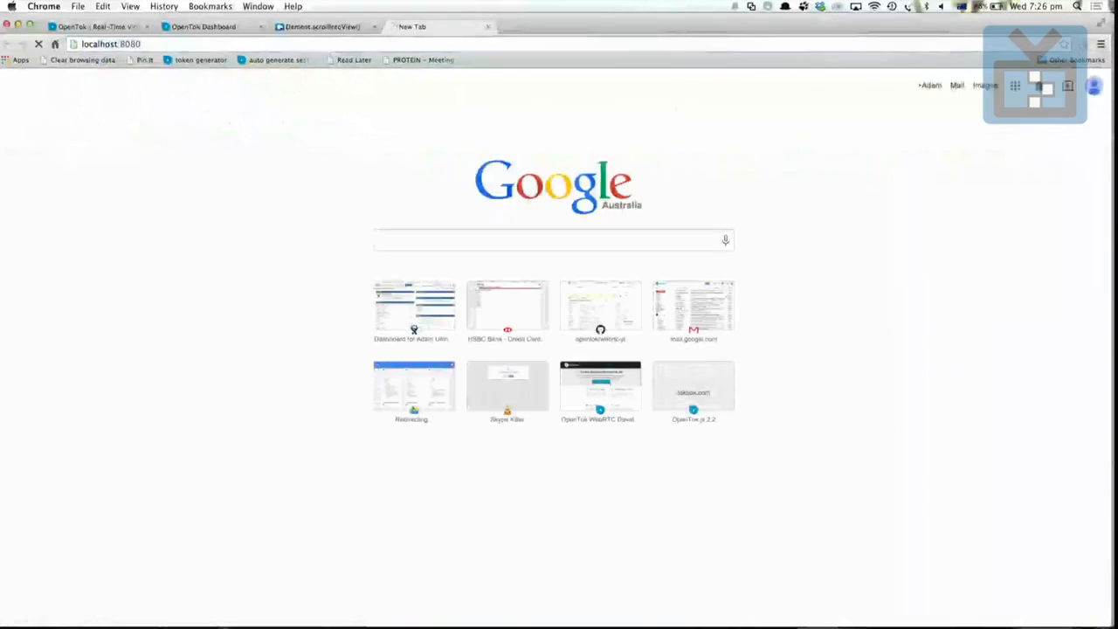
Load localhost:8080 in a new Chrome tab to check the video layout.
{"action": "left_click", "coordinate": [506, 387]}
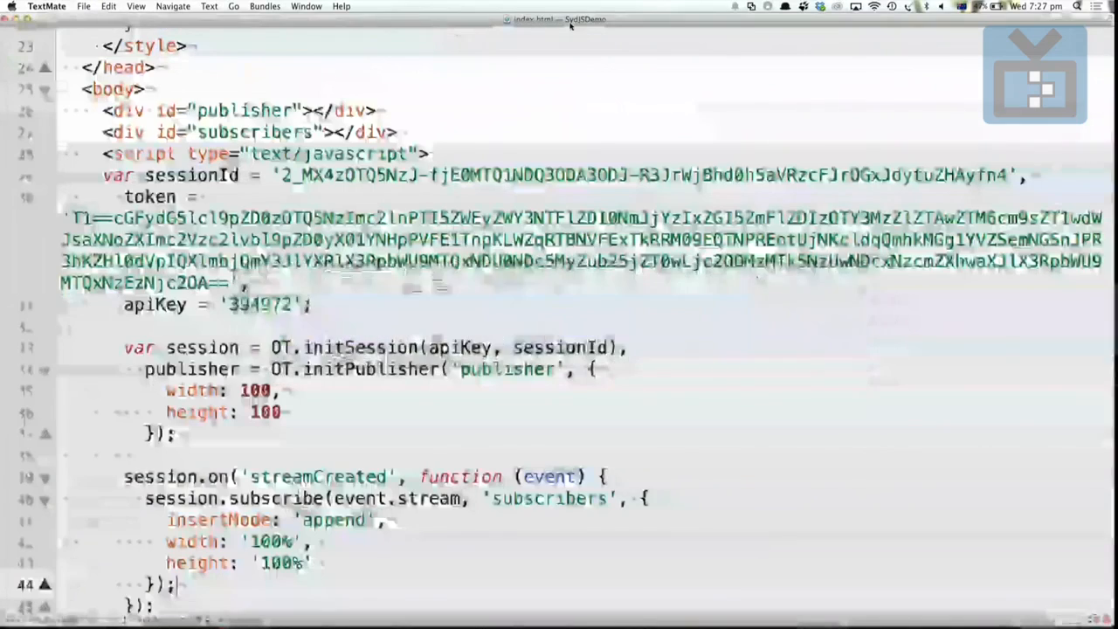
Add a history div and a form input with type="text" and placeholder="Message".
{"action": "scroll", "scroll_direction": "down", "scroll_amount": 3}
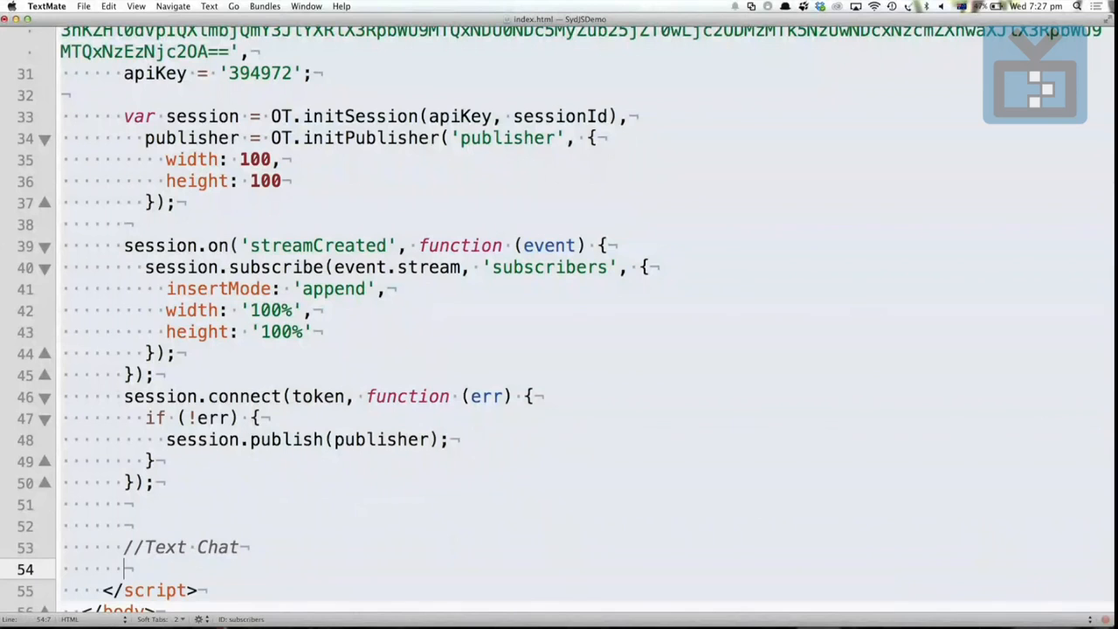
{"action": "mouse_move", "coordinate": [346, 330]}
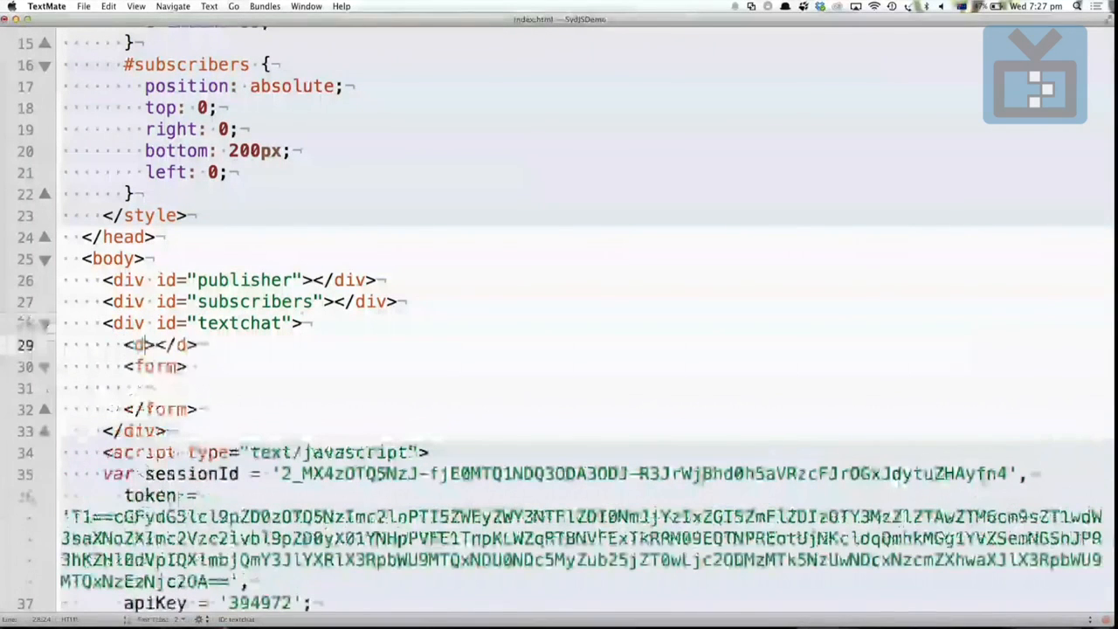
{"action": "type", "text": "iv id=\"histor\""}
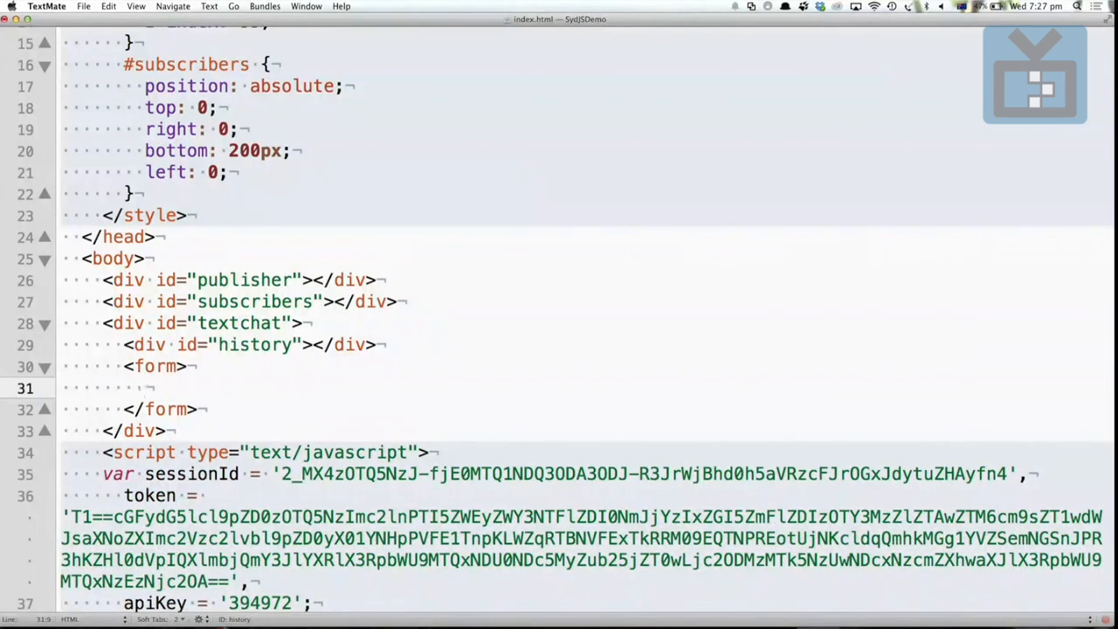
{"action": "type", "text": "input type></input>"}
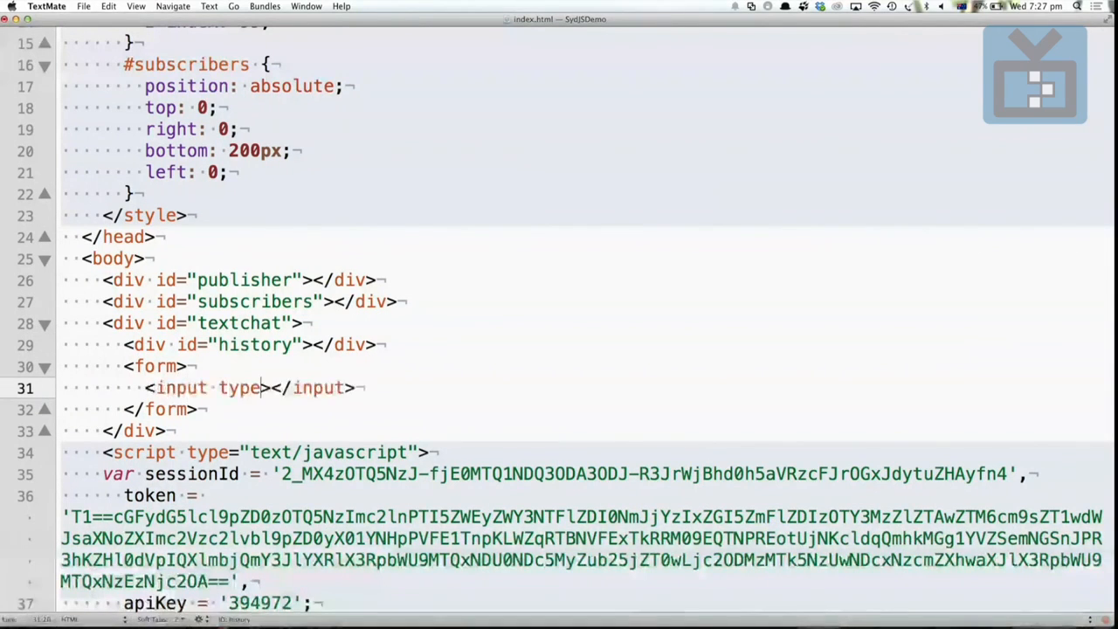
{"action": "type", "text": "=\"text\" placeholder=\""}
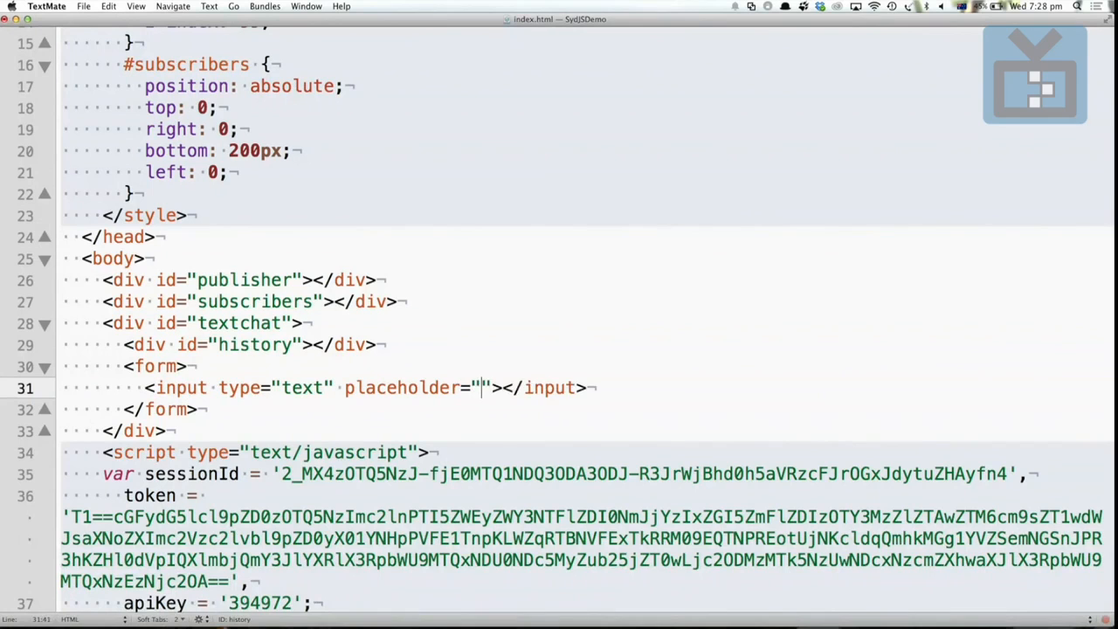
{"action": "type", "text": "Message"}
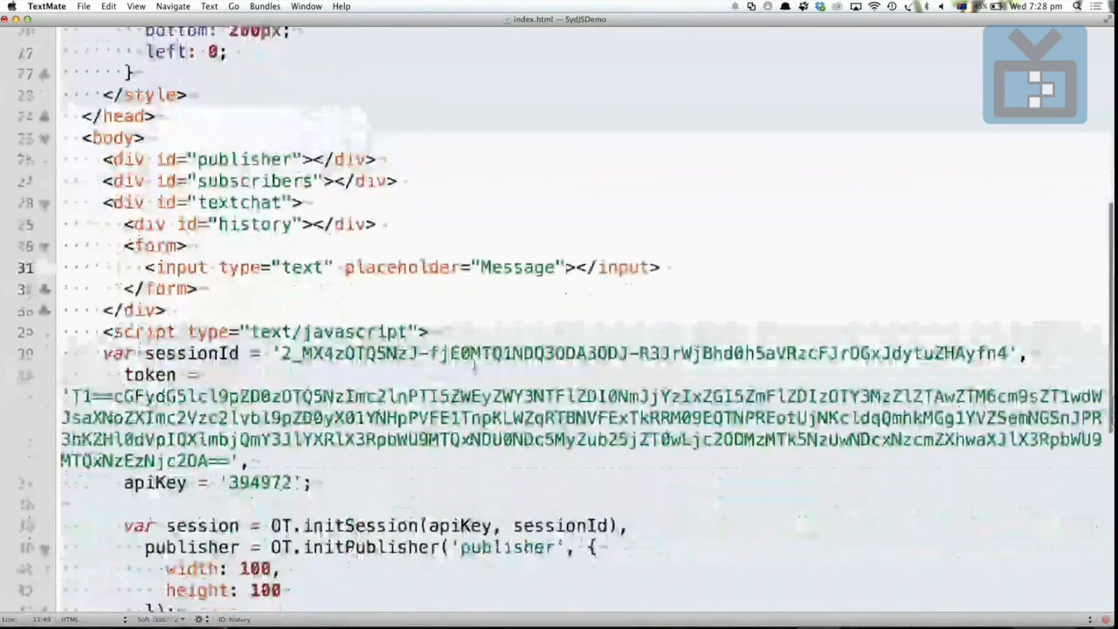
Scroll past the CSS to the end of the script block for the Text Chat section.
{"action": "scroll", "scroll_direction": "down", "scroll_amount": 3}
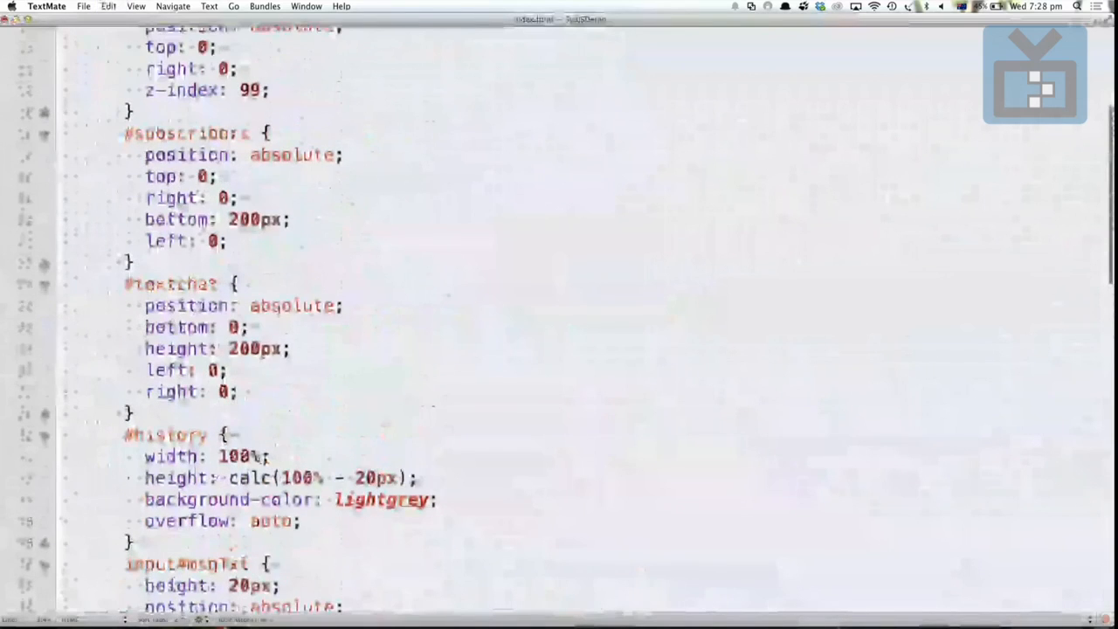
{"action": "scroll", "scroll_direction": "down", "scroll_amount": 3}
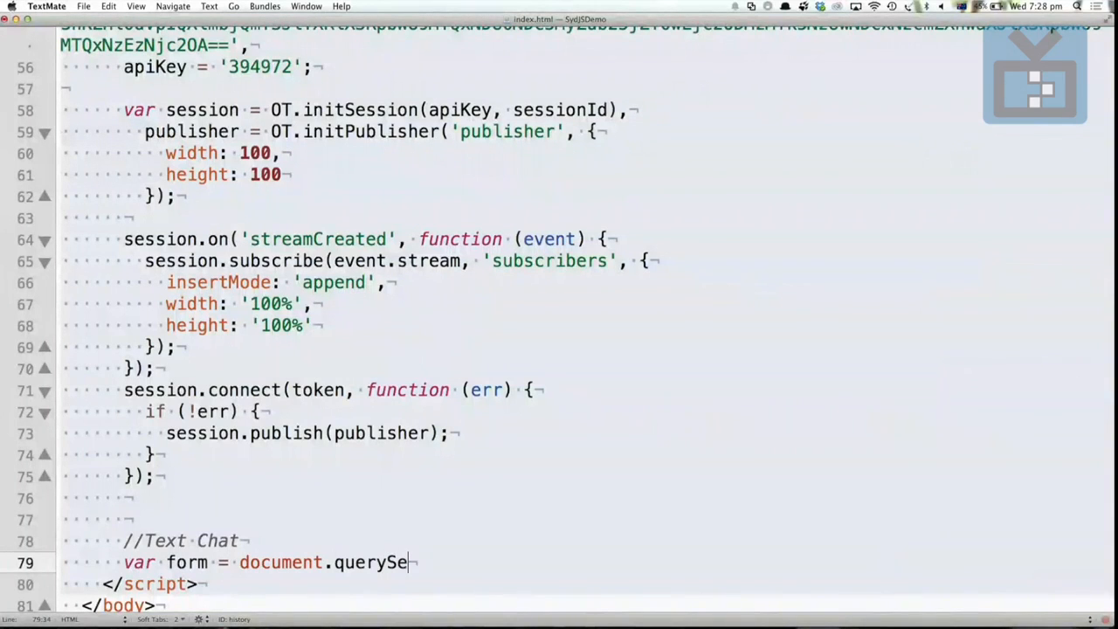
Grab the form with querySelector('form') and add a 'submit' event listener.
{"action": "type", "text": "lector('form')"}
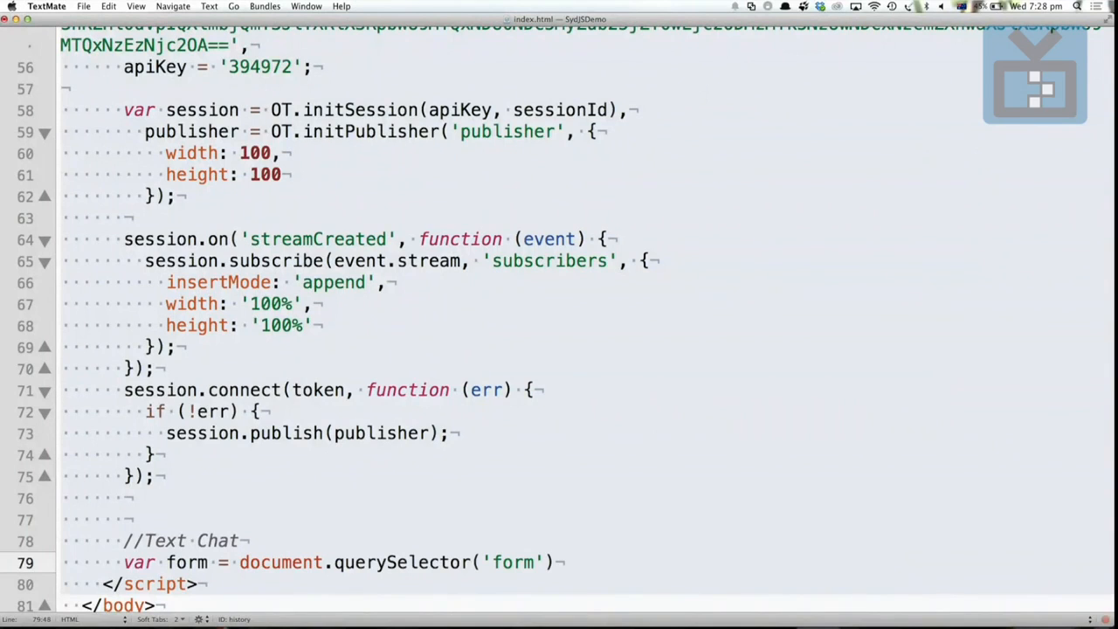
{"action": "type", "text": "form.addEve"}
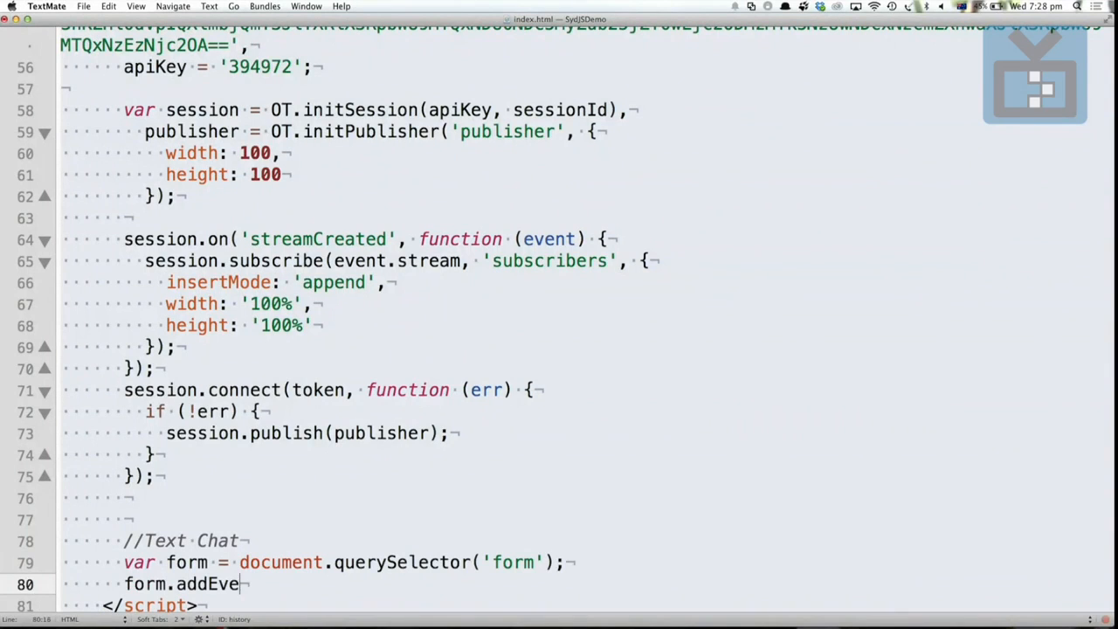
{"action": "type", "text": "ntListener('submit'"}
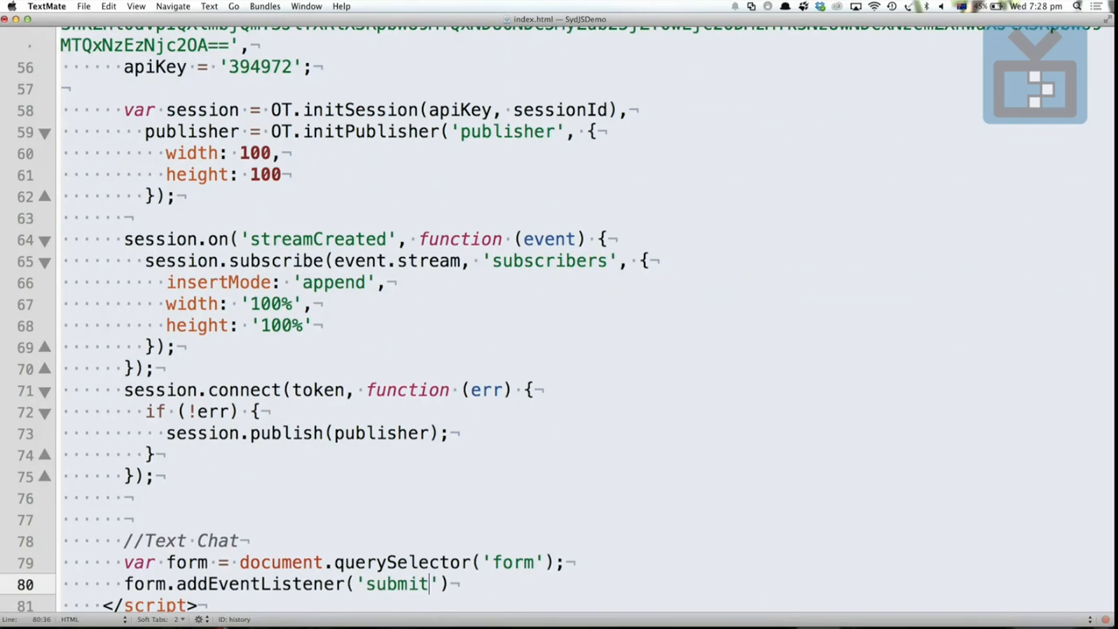
{"action": "type", "text": ", function () {"}
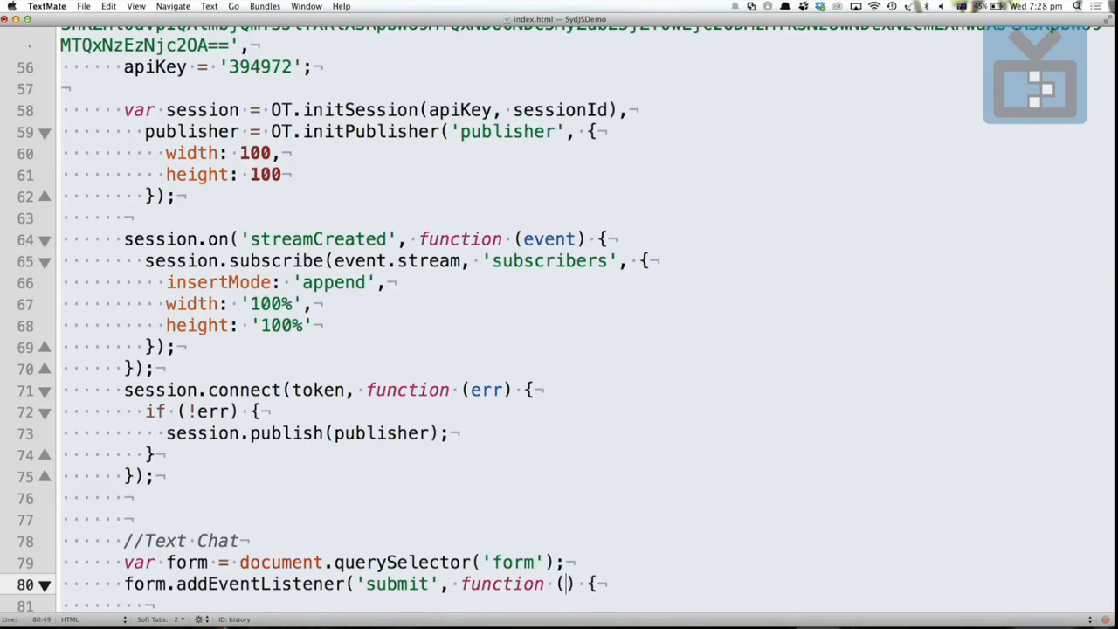
In the listener call event.preventDefault() and a test alert('sedn').
{"action": "type", "text": "event"}
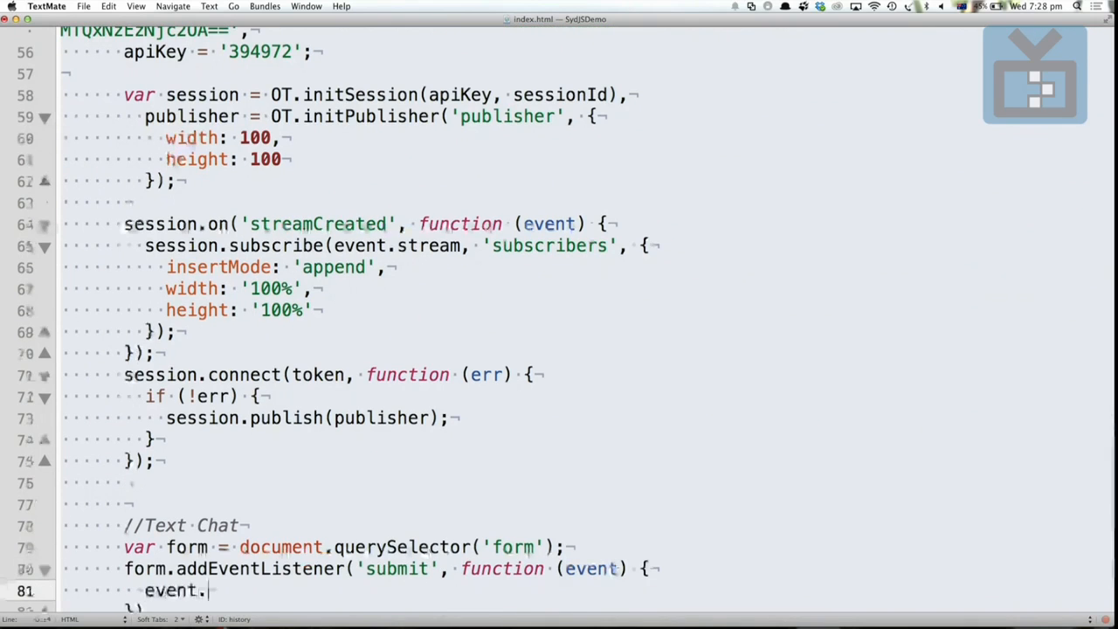
{"action": "type", "text": "prevent"}
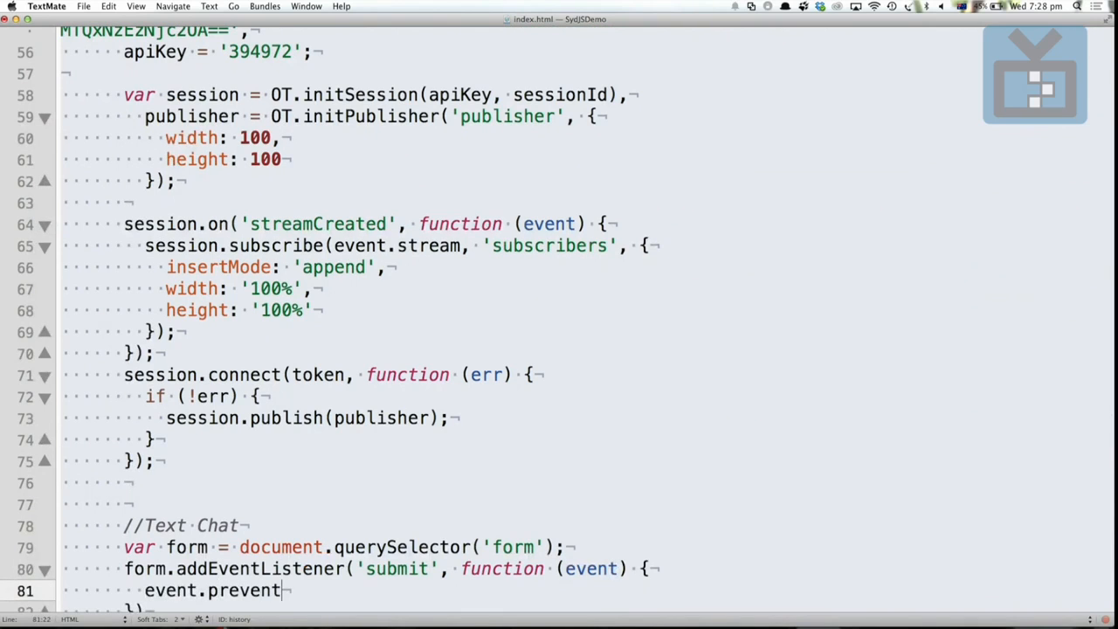
{"action": "type", "text": "Default();"}
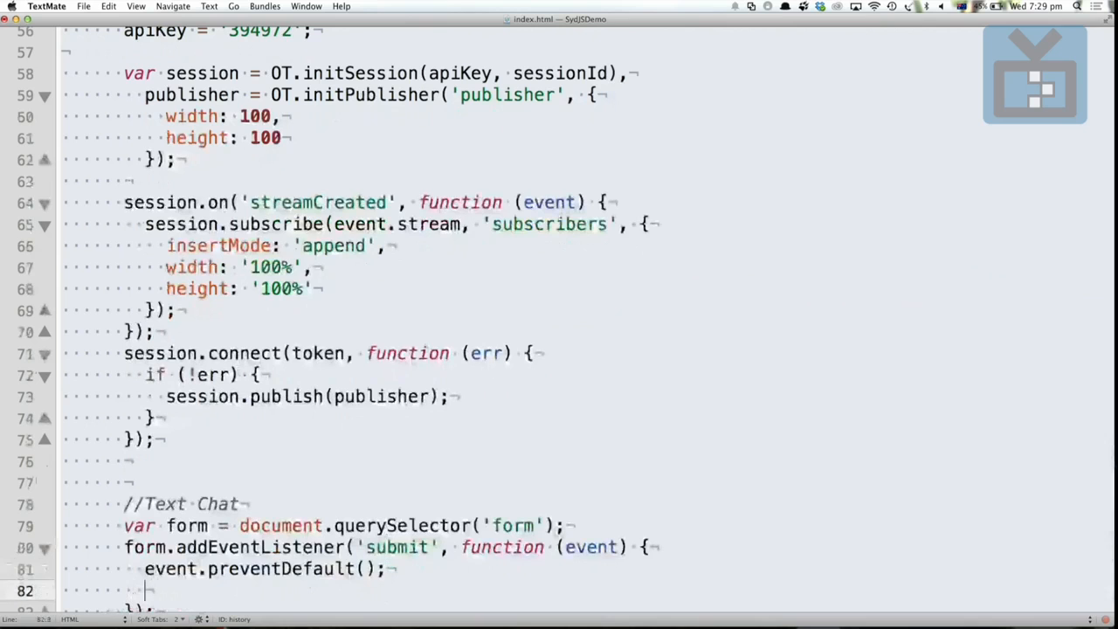
{"action": "type", "text": "alert('sedn')"}
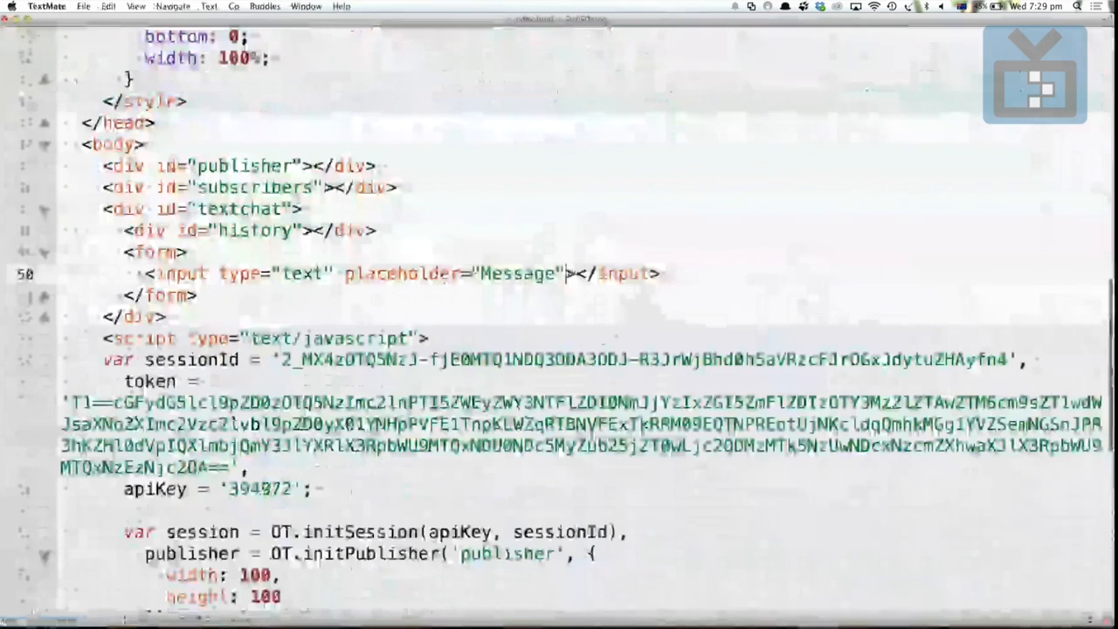
Give the chat message input id="msgTxt".
{"action": "type", "text": "id=\"\""}
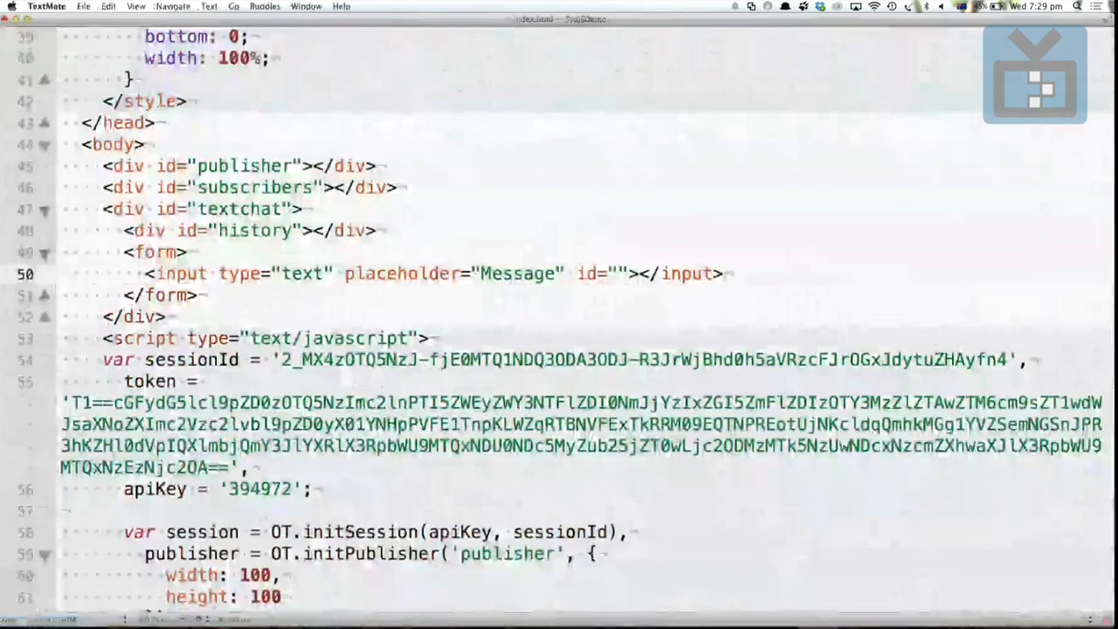
{"action": "type", "text": "msgTxt"}
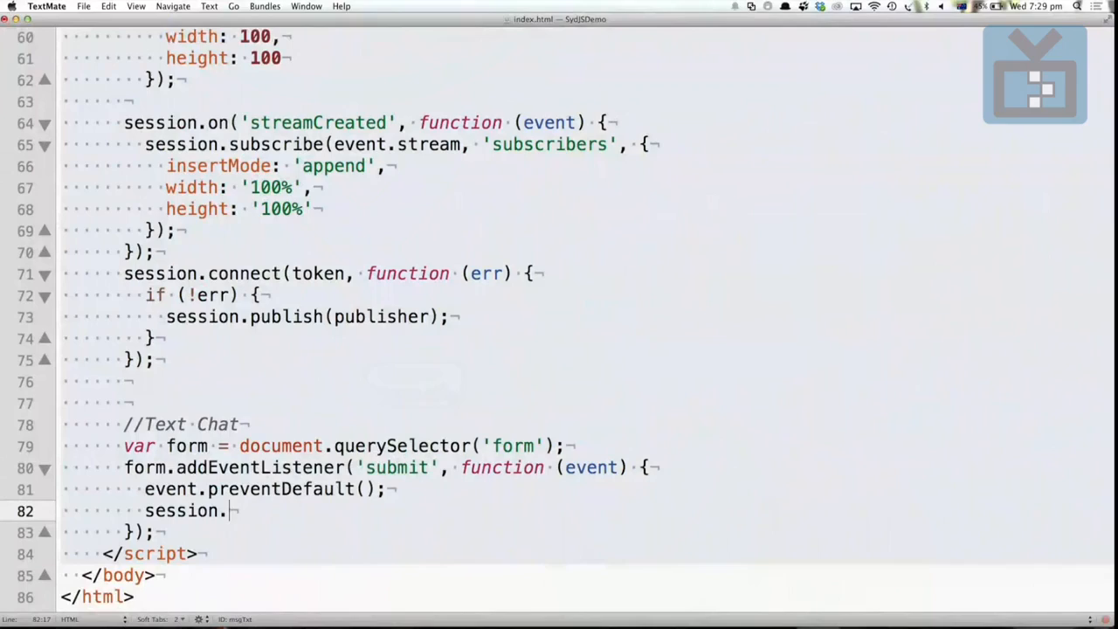
Start a session.signal call whose object carries type 'msg'.
{"action": "type", "text": "signal({})"}
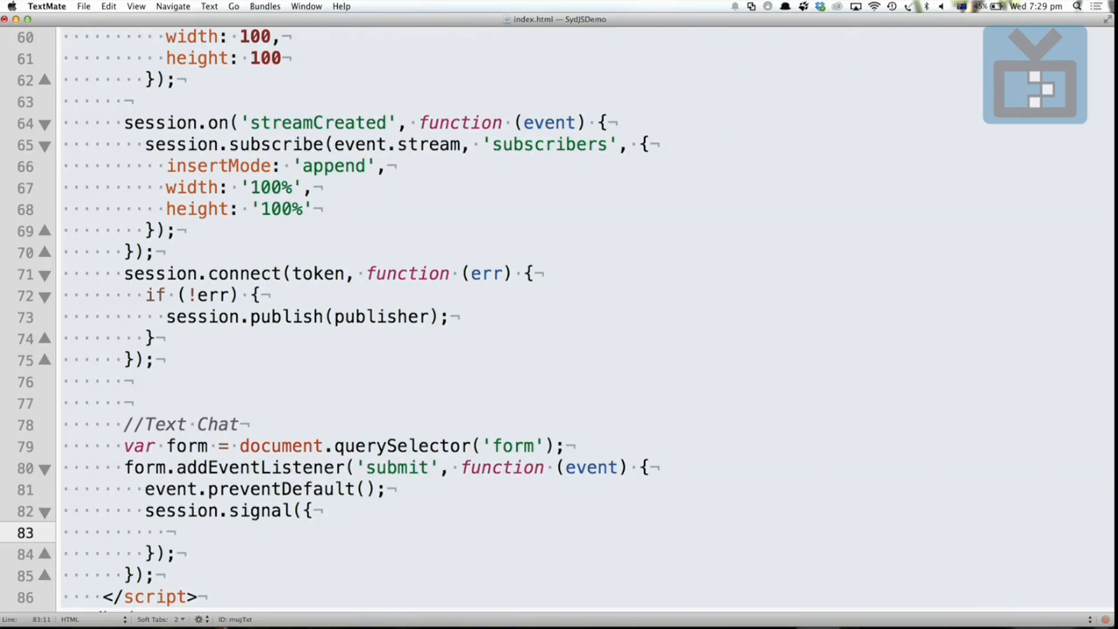
{"action": "type", "text": "to:"}
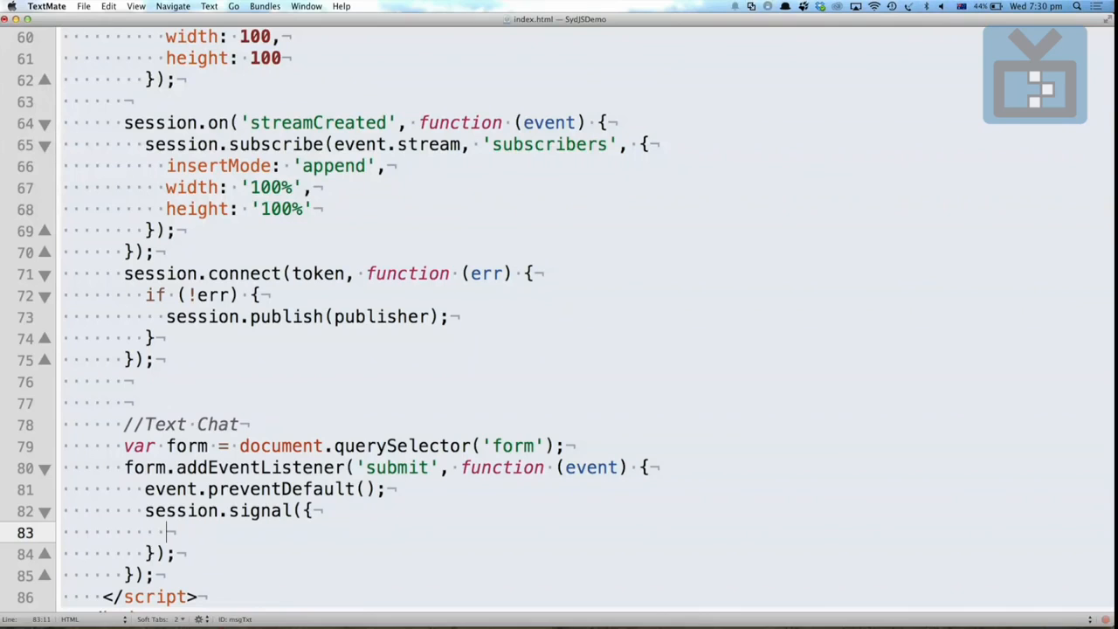
{"action": "type", "text": "typ"}
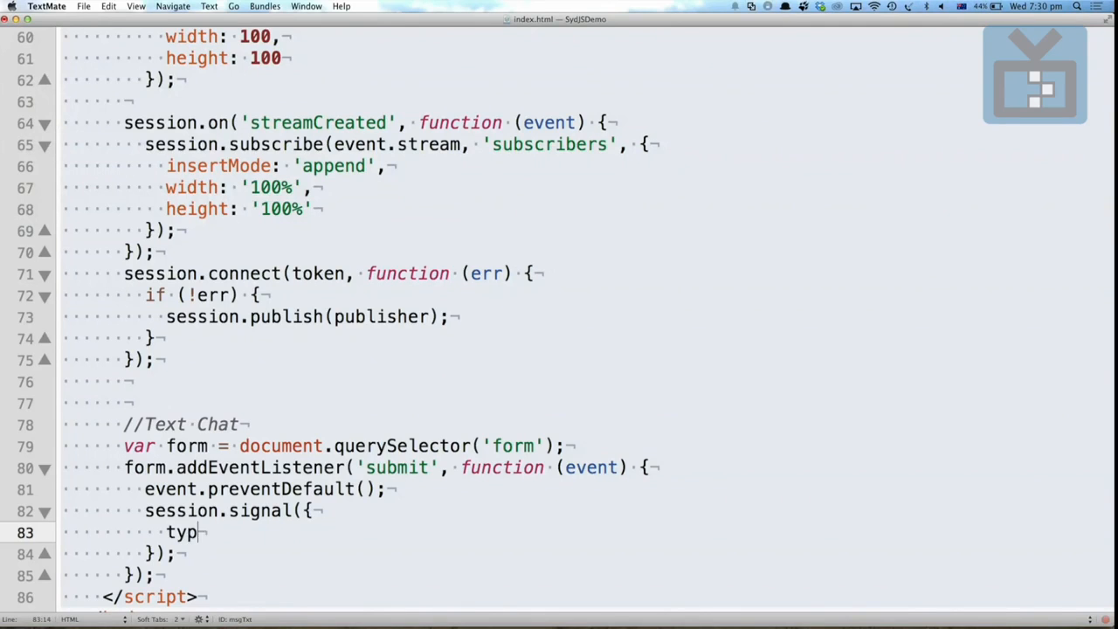
{"action": "type", "text": "e: '',"}
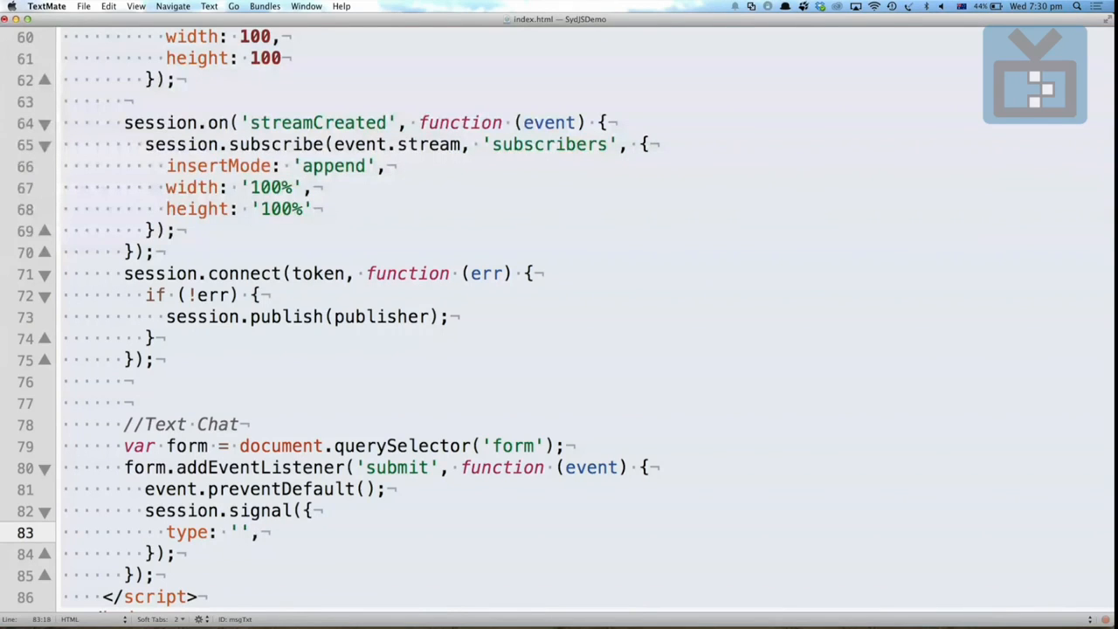
{"action": "left_click", "coordinate": [235, 531]}
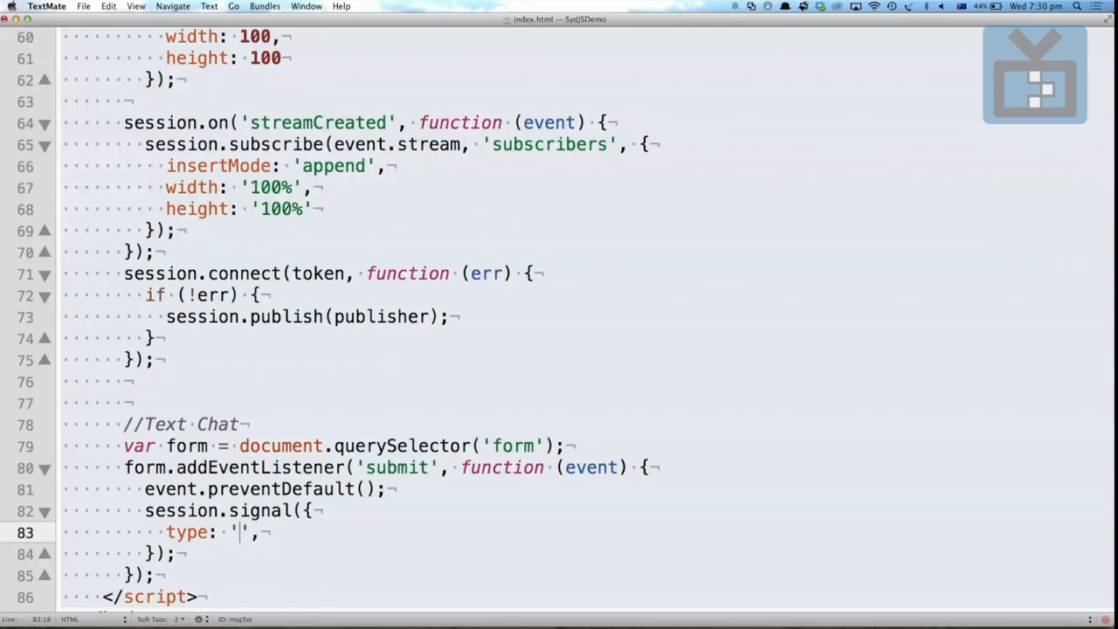
{"action": "type", "text": "msg"}
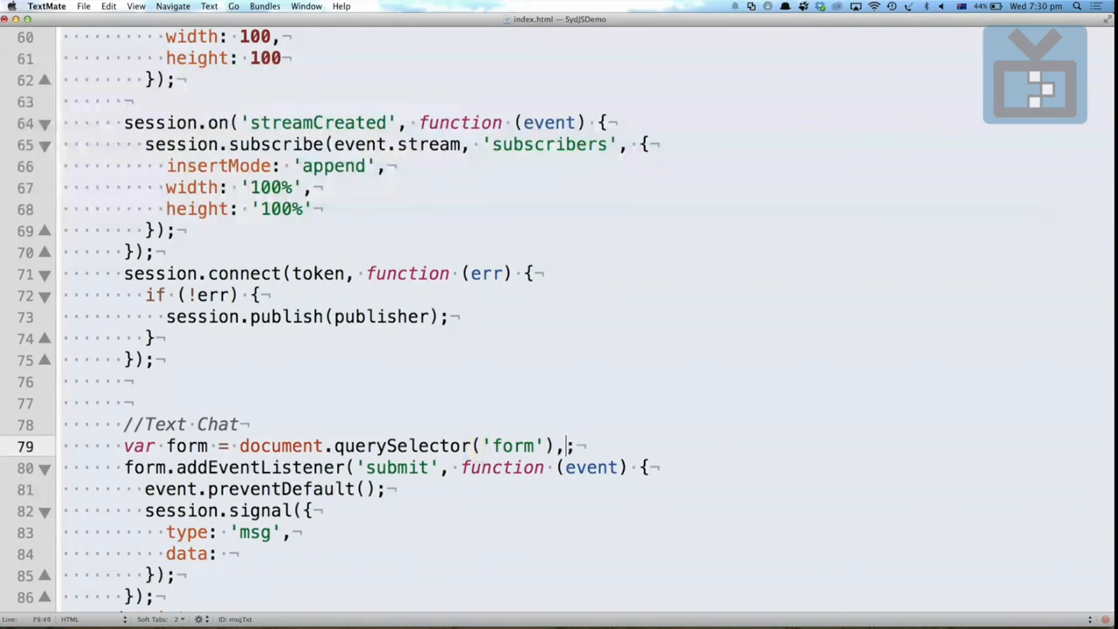
Grab #msgTxt, send its value as the signal data and clear it in the callback when there is no error.
{"action": "type", "text": "msgTxt = document.querySelector('#ms');"}
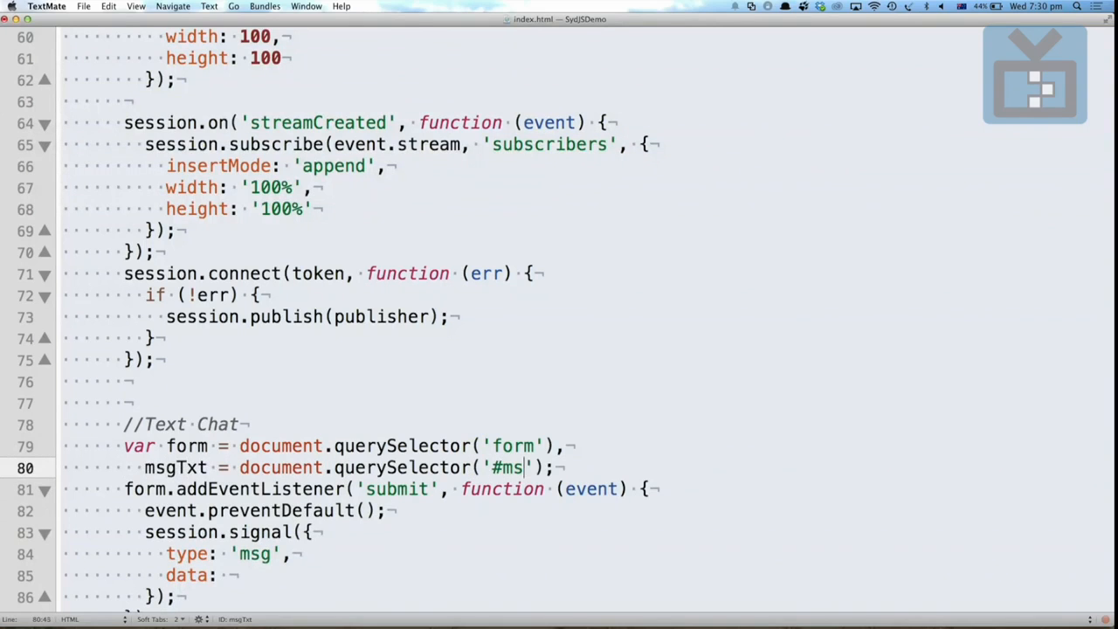
{"action": "type", "text": "gTxt"}
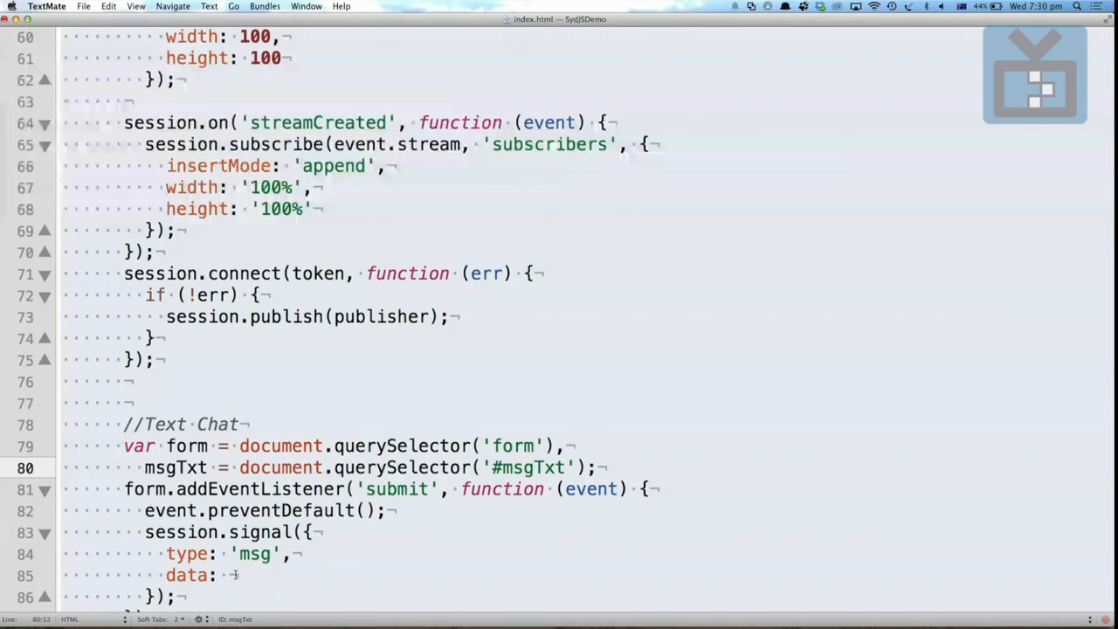
{"action": "type", "text": "msgTxt.value"}
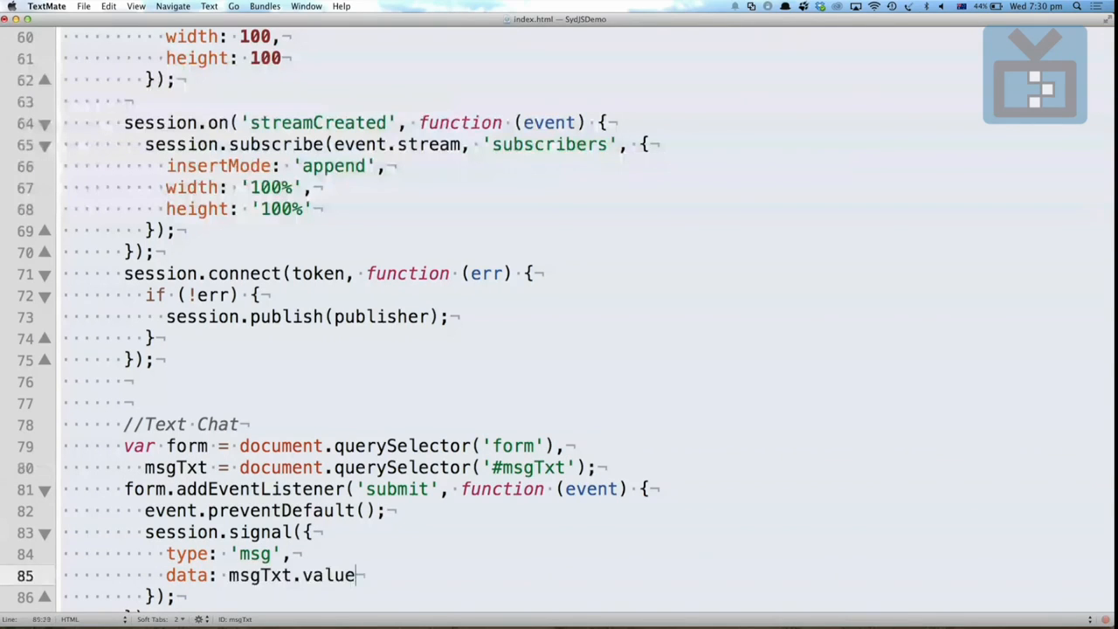
{"action": "scroll", "scroll_direction": "down", "scroll_amount": 3}
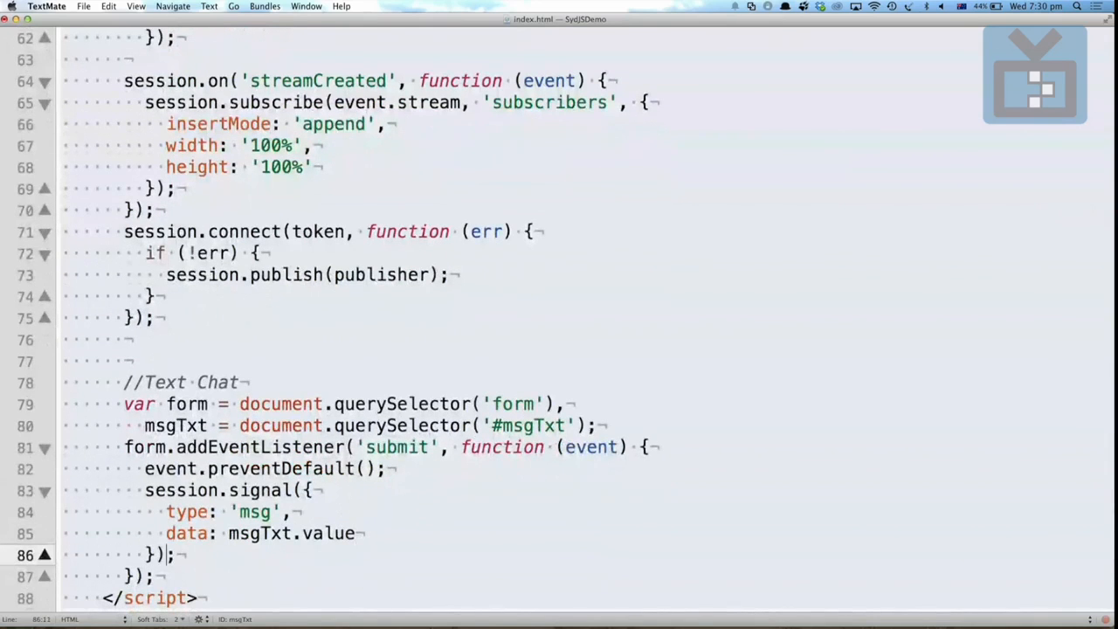
{"action": "type", "text": ", function (err) {"}
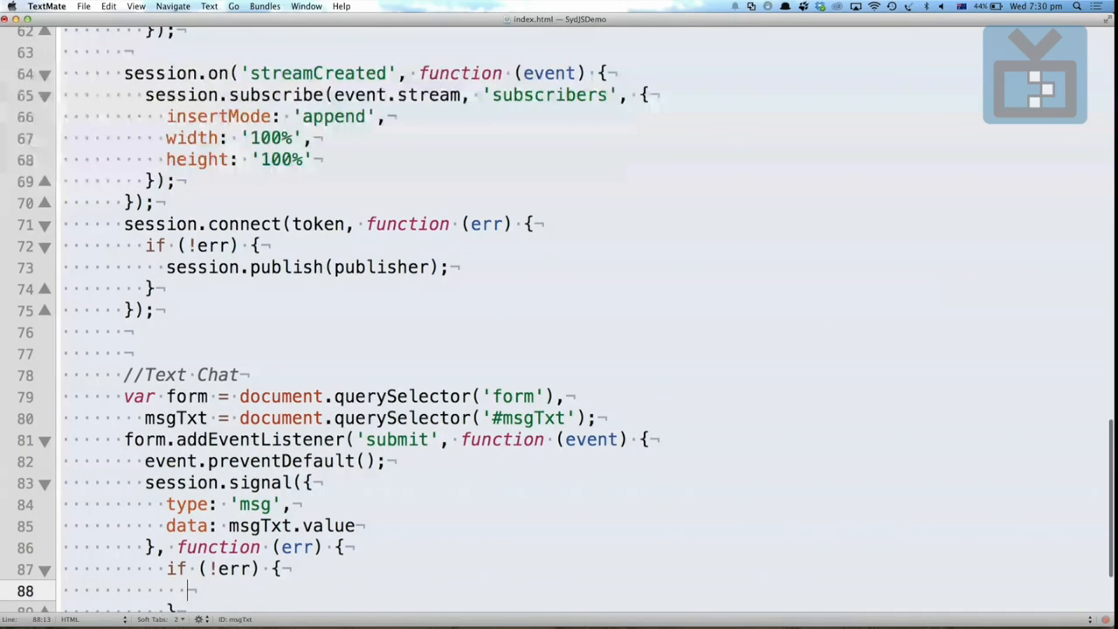
{"action": "type", "text": "msgTxt.value = '';"}
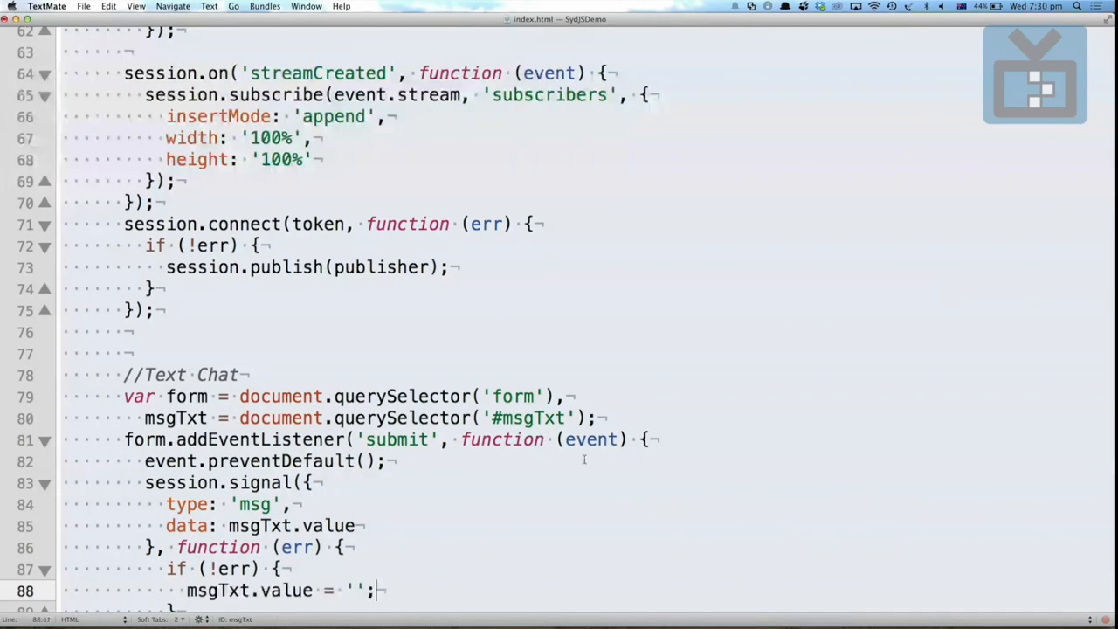
{"action": "scroll", "scroll_direction": "down", "scroll_amount": 3}
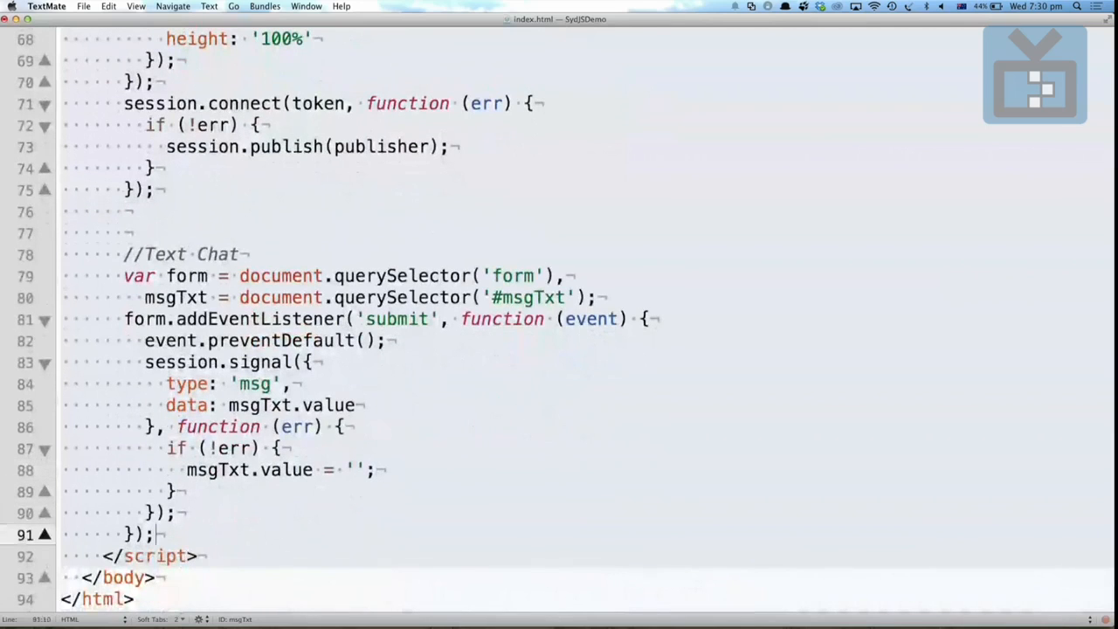
Write session.on('signal:msg', function (event) {...}) with the handler referencing event.data.
{"action": "type", "text": "session.on('"}
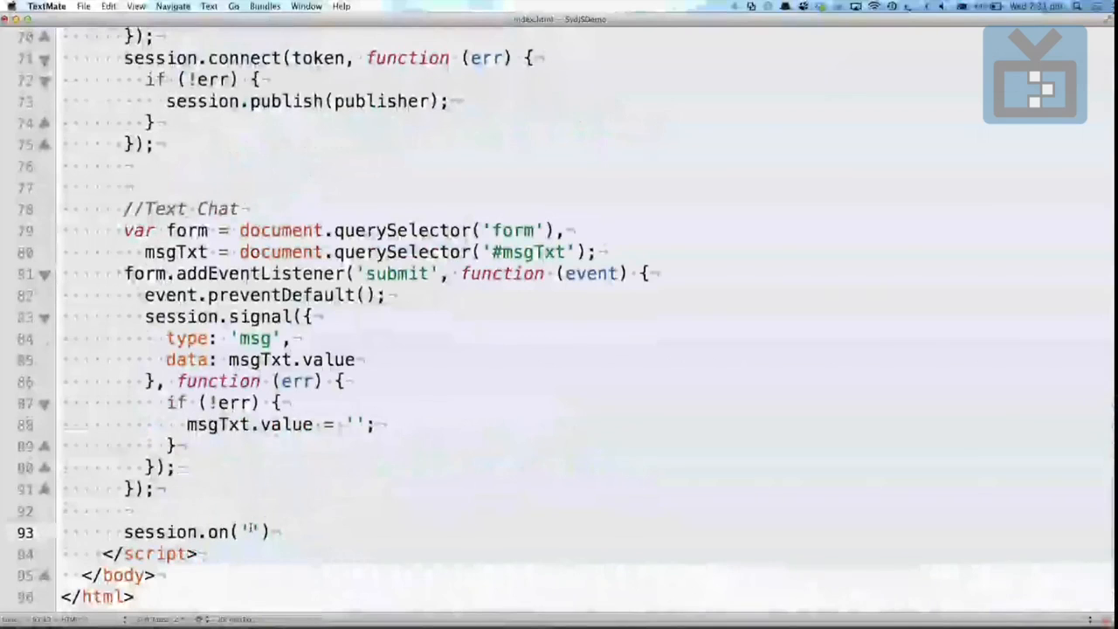
{"action": "type", "text": "signal"}
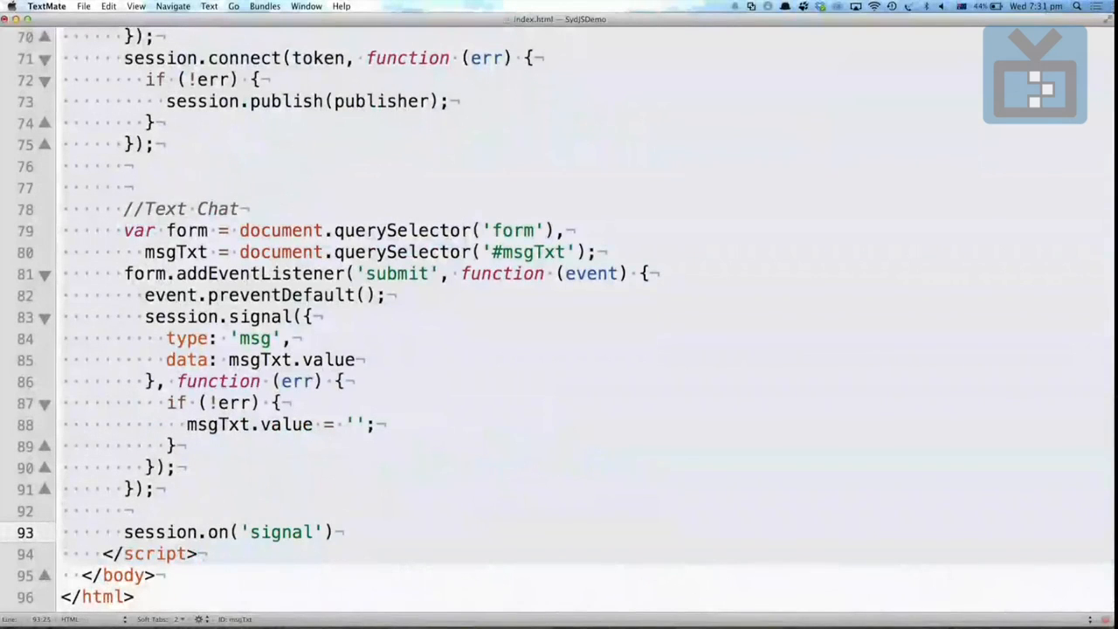
{"action": "type", "text": ":"}
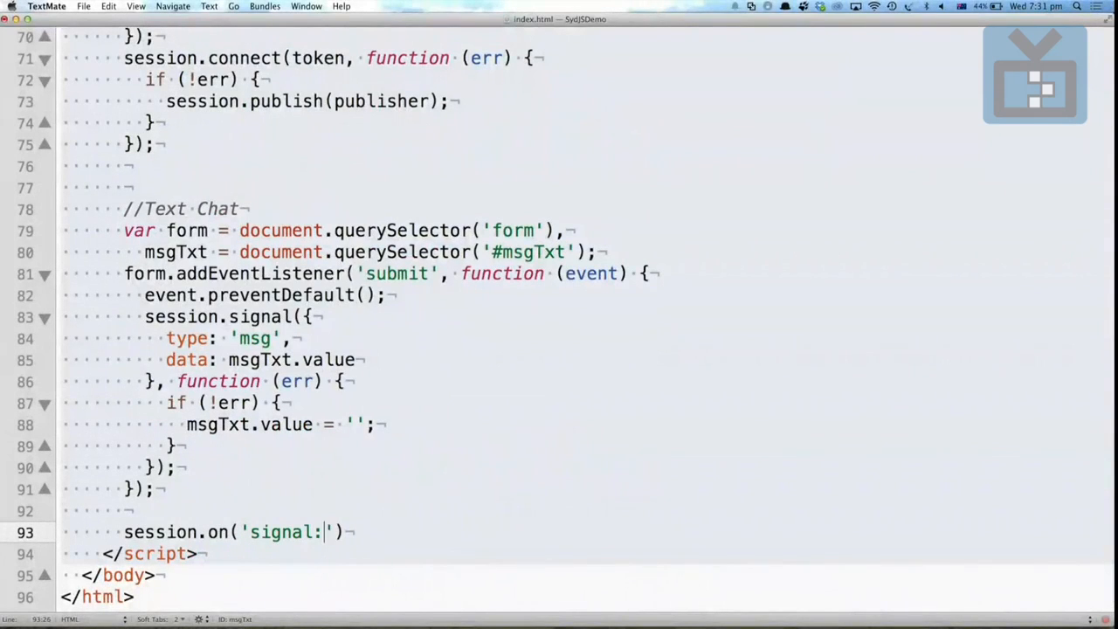
{"action": "type", "text": "msg"}
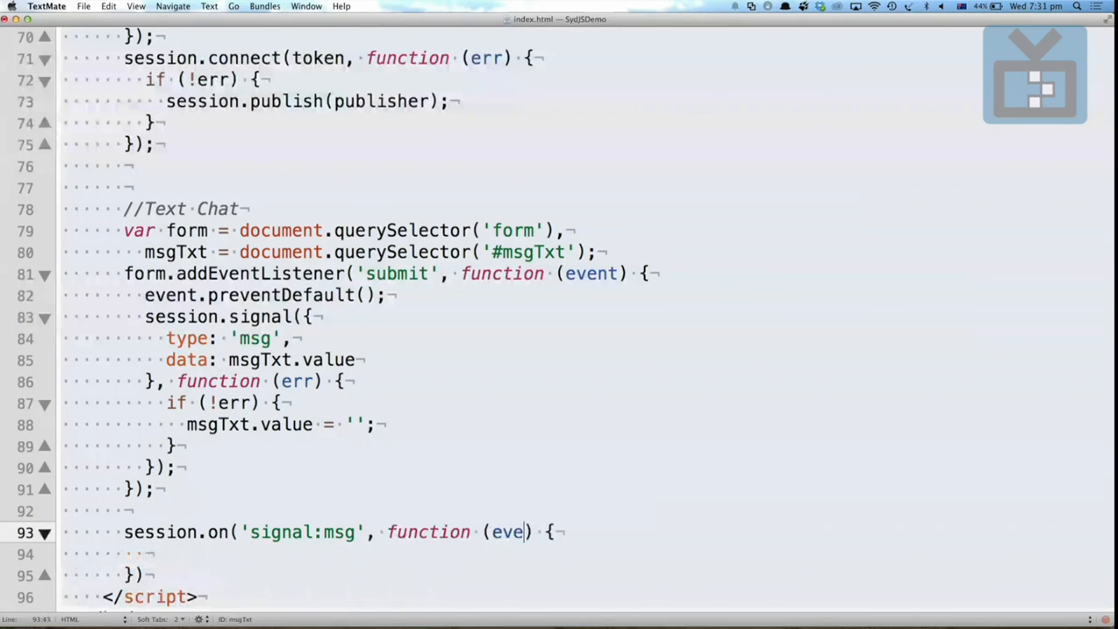
{"action": "type", "text": "nt"}
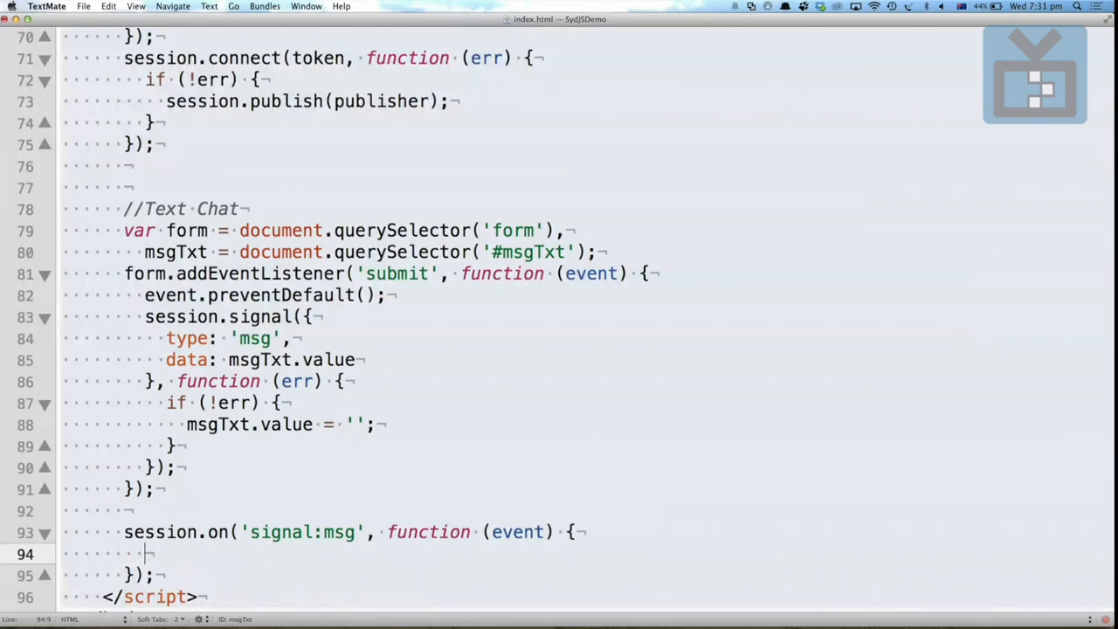
{"action": "type", "text": "event.data"}
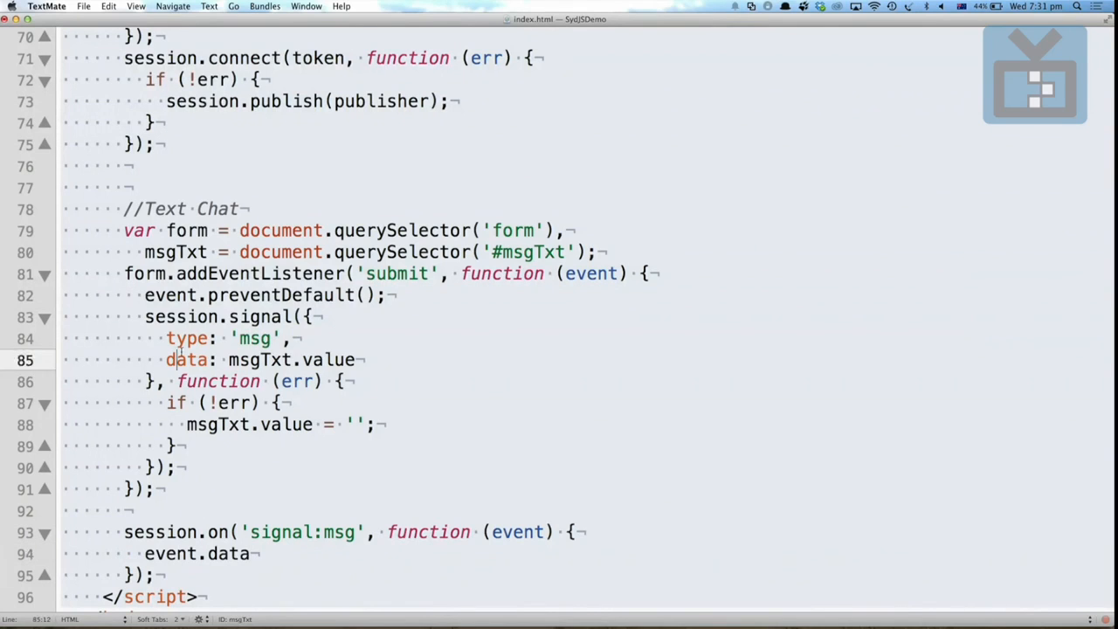
{"action": "double_click", "coordinate": [187, 360]}
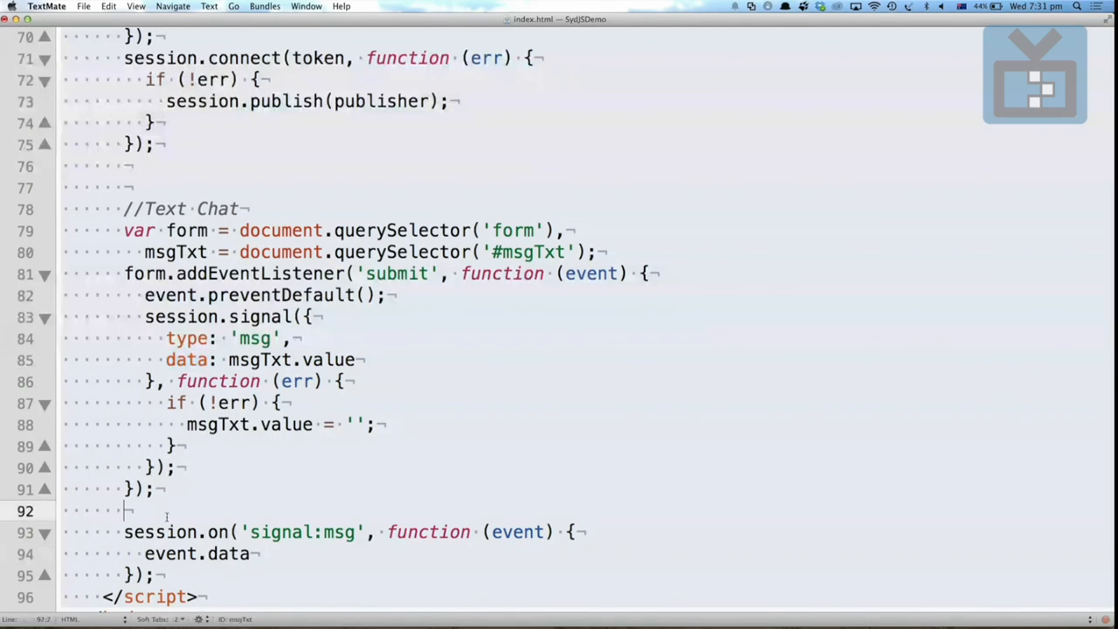
Declare var msgHistory = document.querySelector('#history').
{"action": "type", "text": "var histor"}
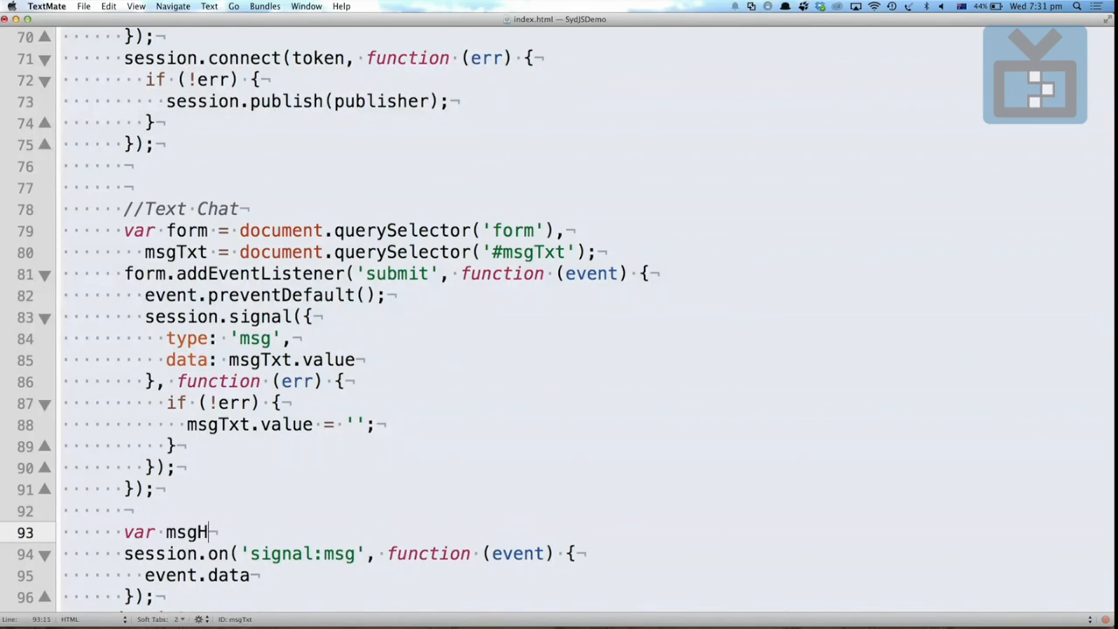
{"action": "type", "text": "istory = document."}
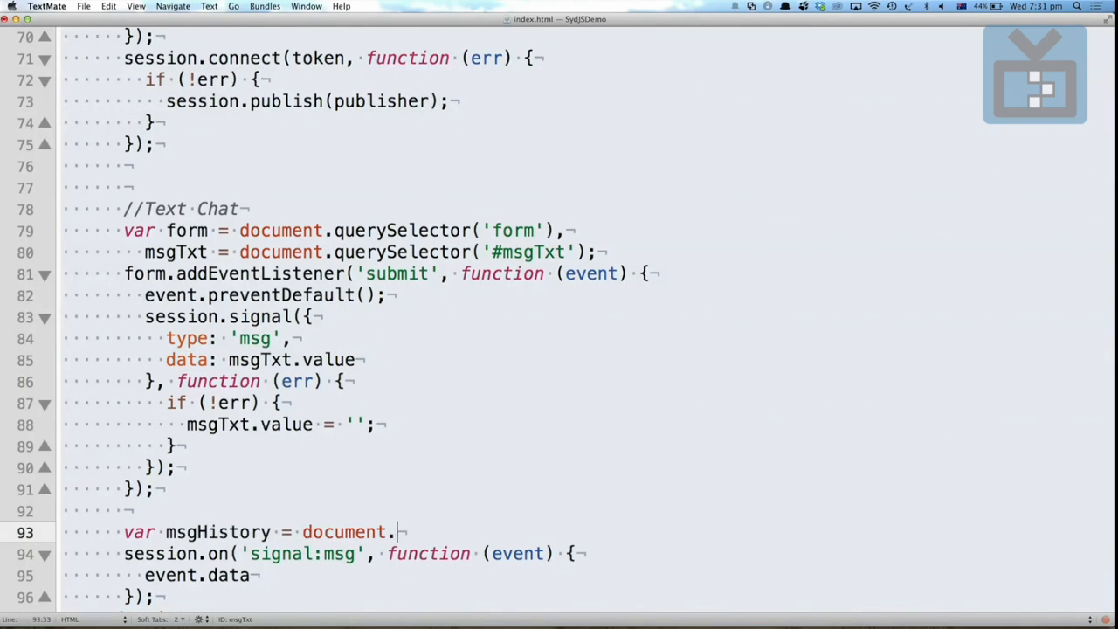
{"action": "type", "text": "querySelector('')"}
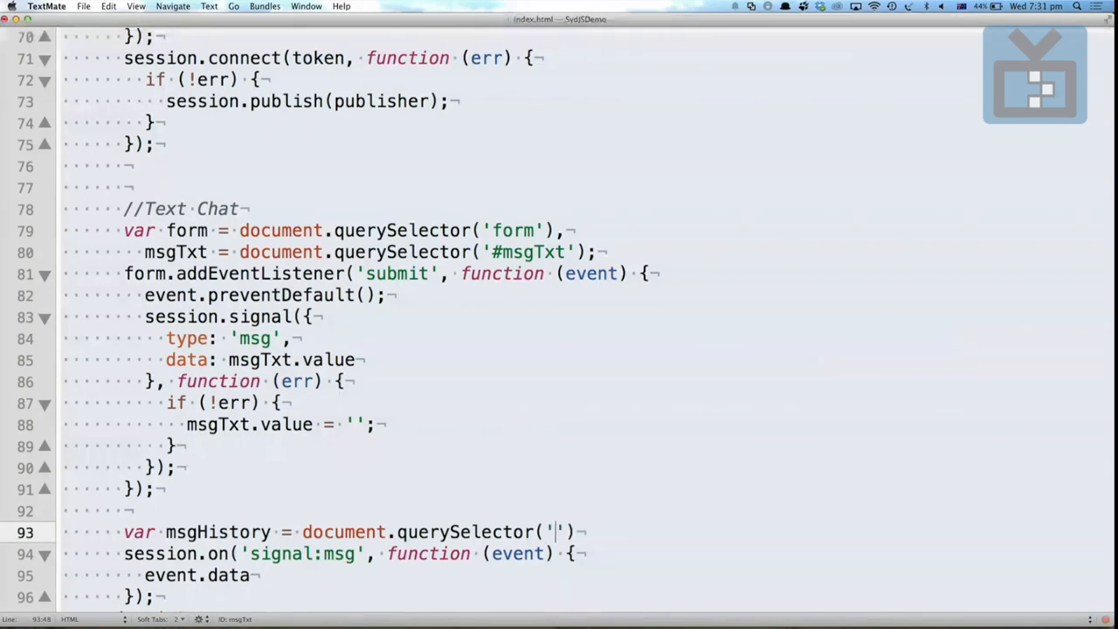
{"action": "type", "text": "#history"}
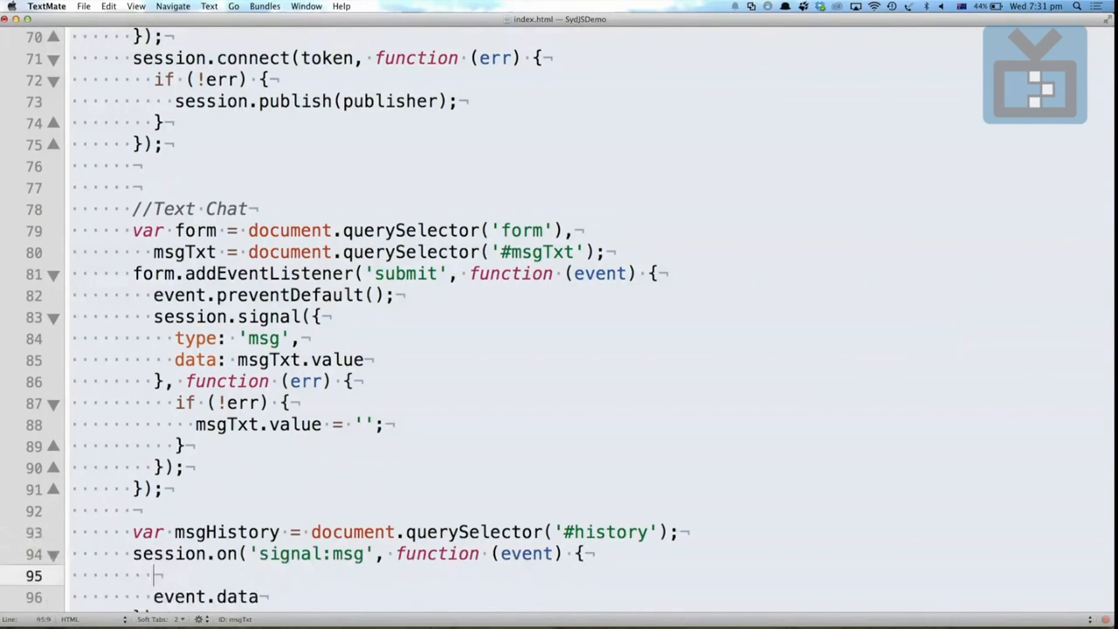
In the handler, create a div, set its innerHTML to event.data and append it to msgHistory.
{"action": "type", "text": "var"}
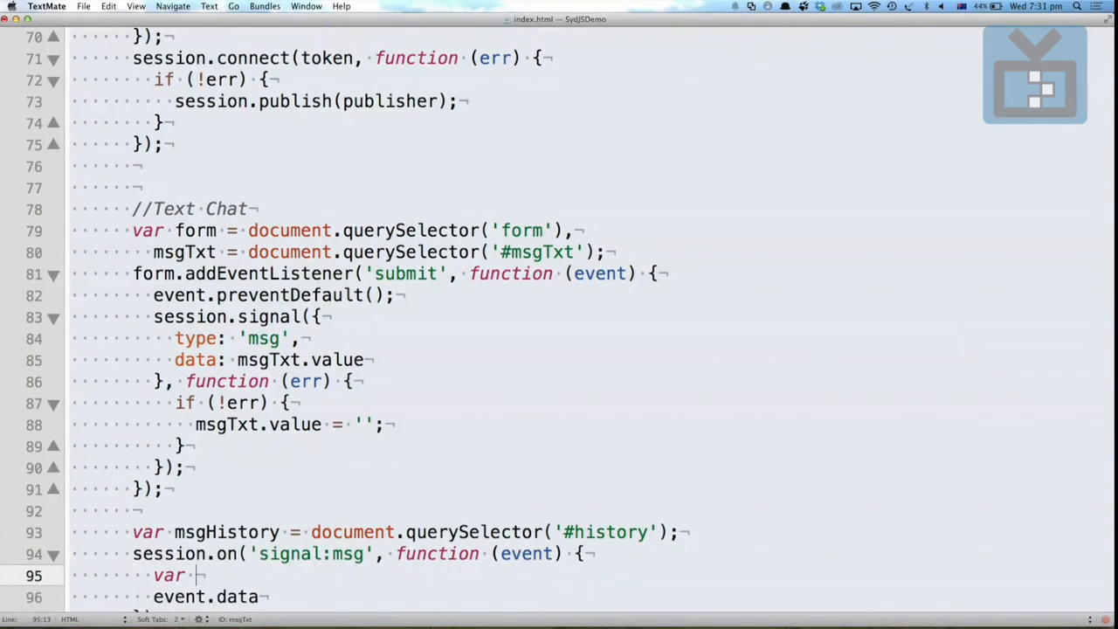
{"action": "type", "text": "msg = l"}
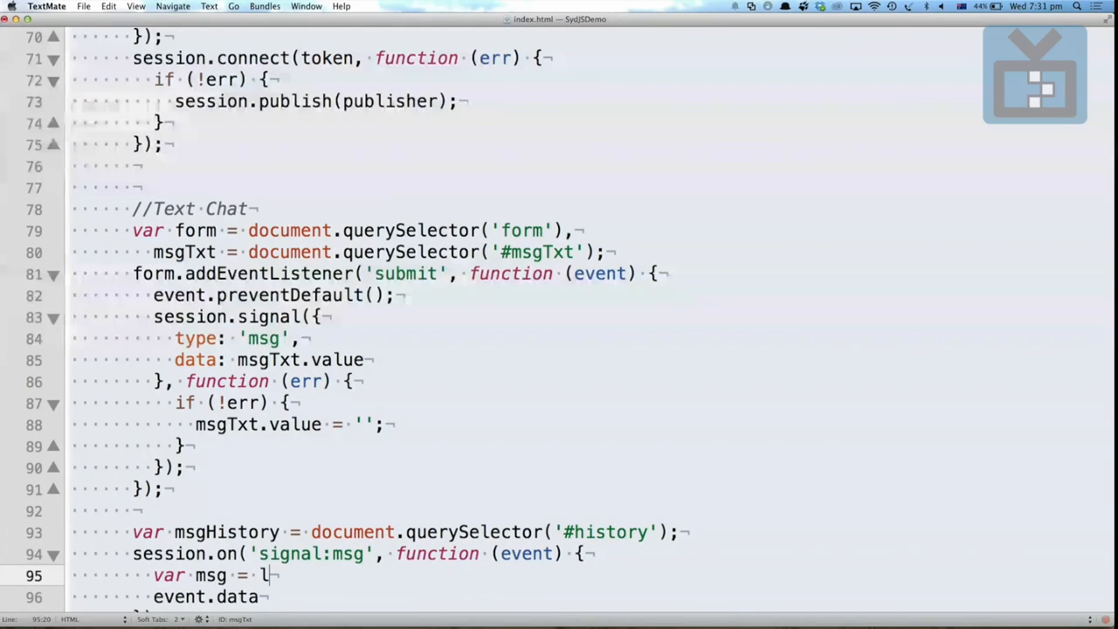
{"action": "type", "text": "document.createElement('div');"}
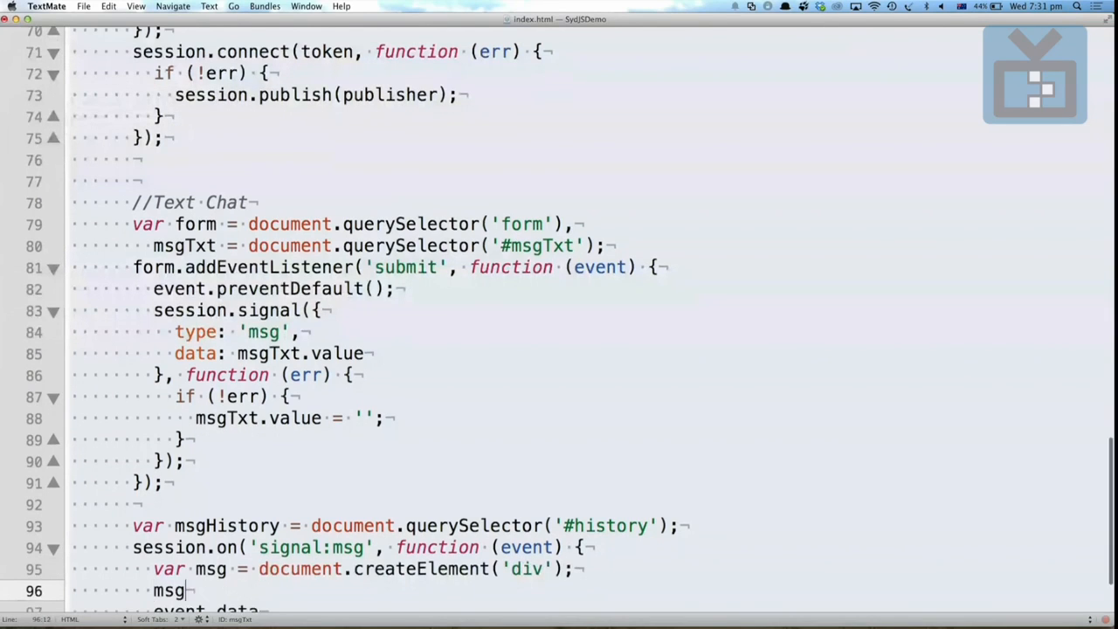
{"action": "type", "text": ".innerHTML="}
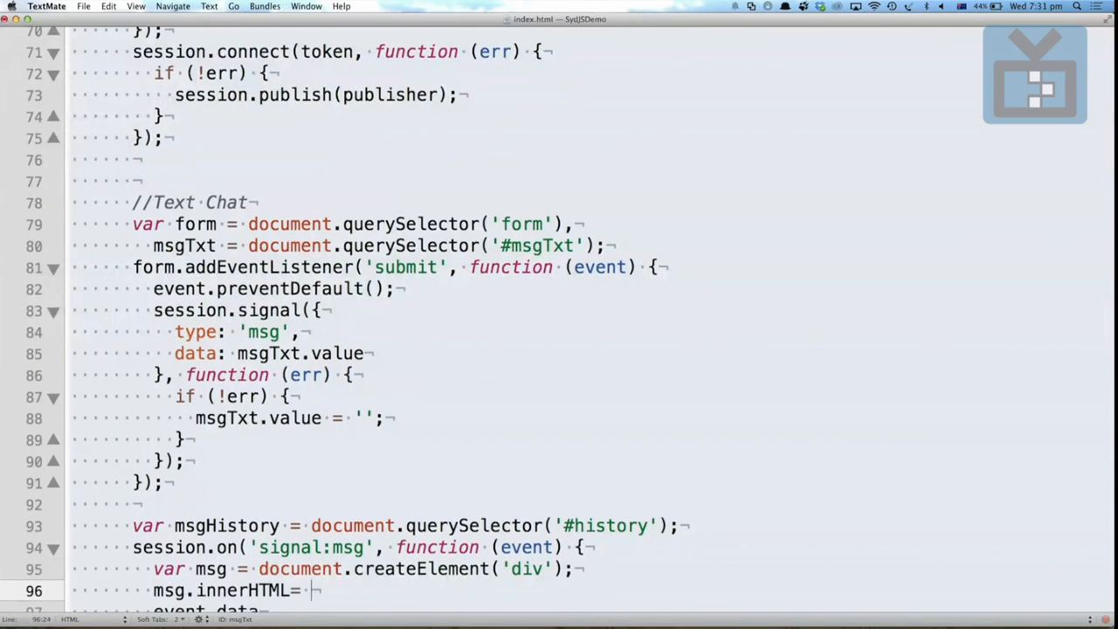
{"action": "type", "text": "event.data;"}
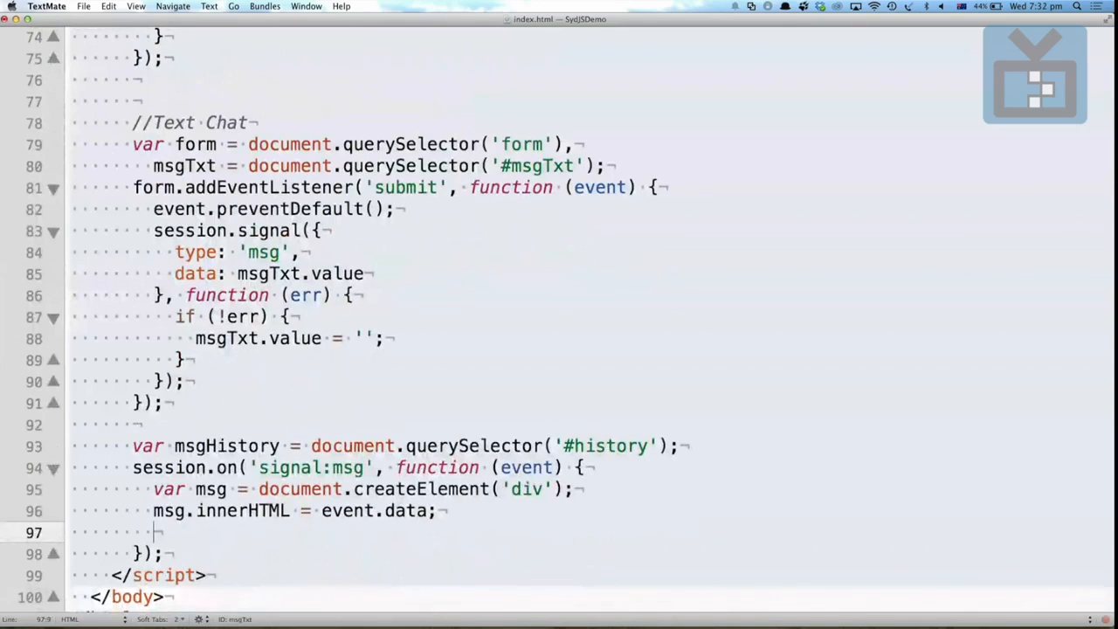
{"action": "type", "text": "msgHistory.appe"}
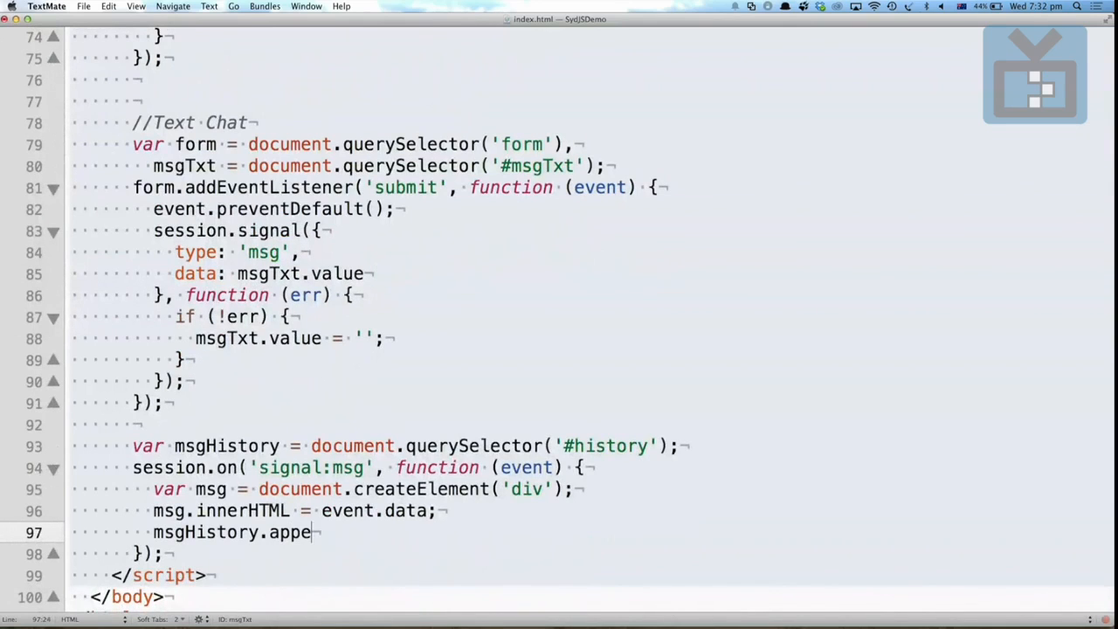
{"action": "type", "text": "ndChild(msg)l"}
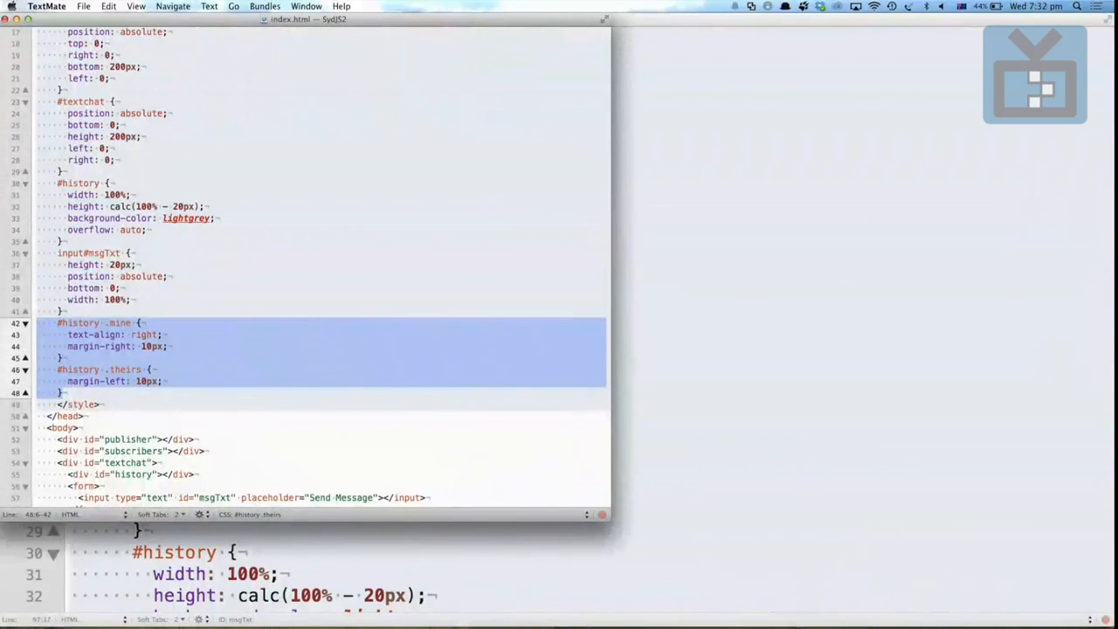
Switch back to the script and move down to the signal handler to add the className line.
{"action": "key", "text": "cmd+tab"}
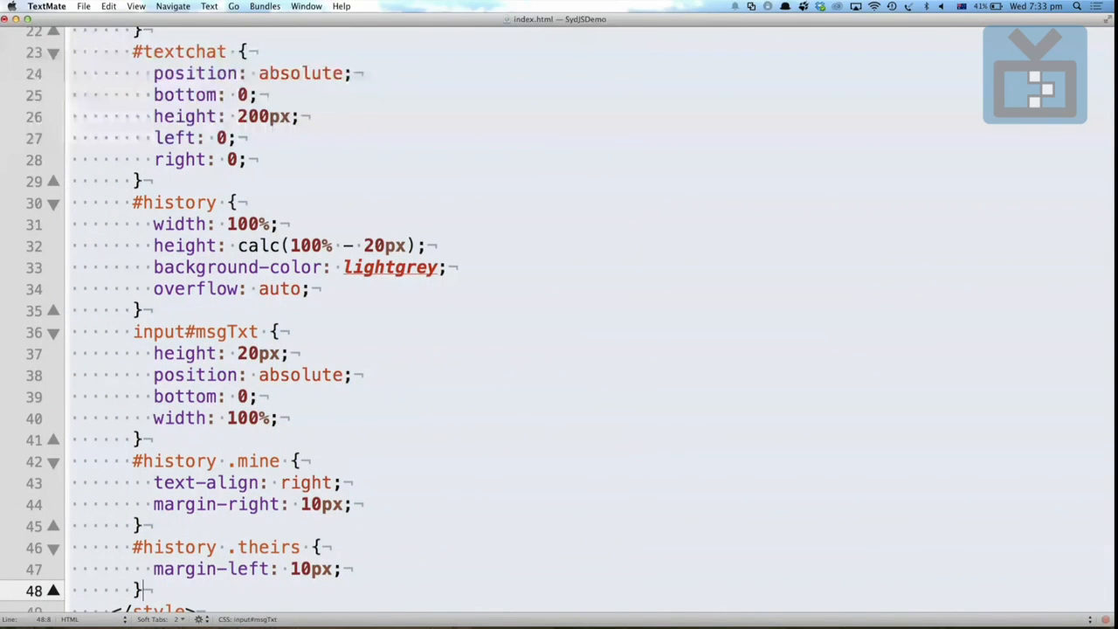
{"action": "scroll", "scroll_direction": "down", "scroll_amount": 3}
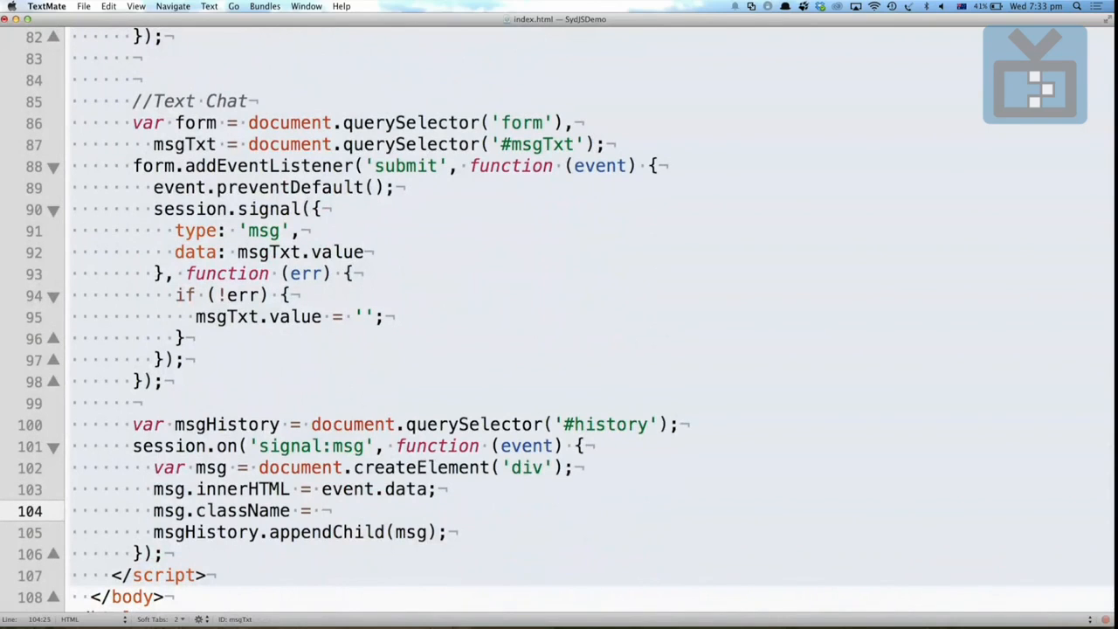
Set msg.className to 'mine' or 'theirs' by comparing event.from.connectionId with session.connection.connectionId.
{"action": "type", "text": "event.from.conne"}
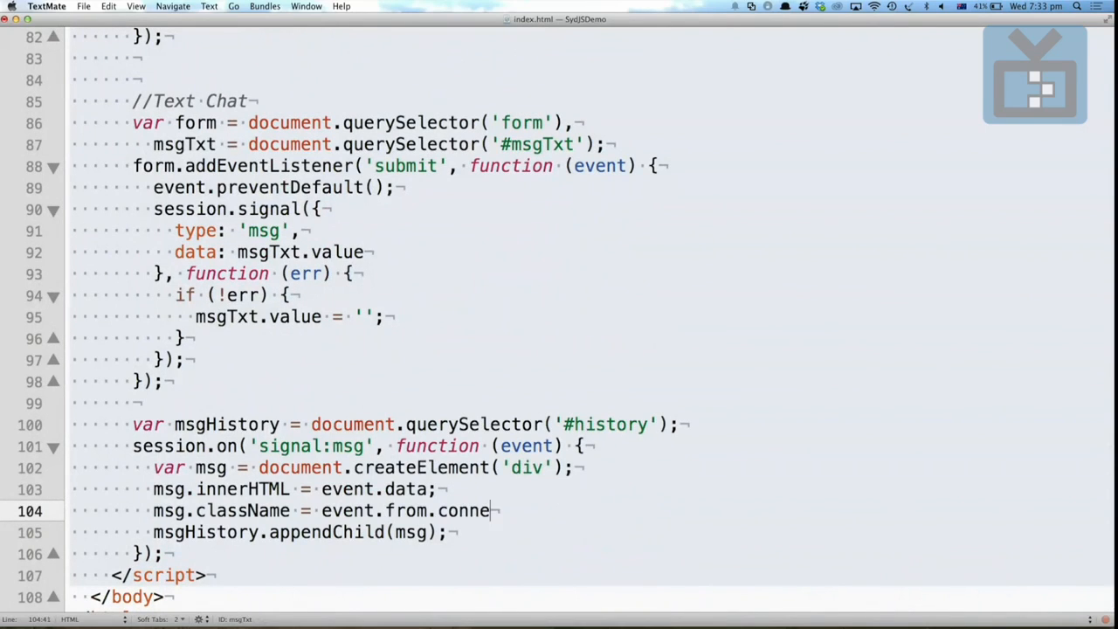
{"action": "type", "text": "ction"}
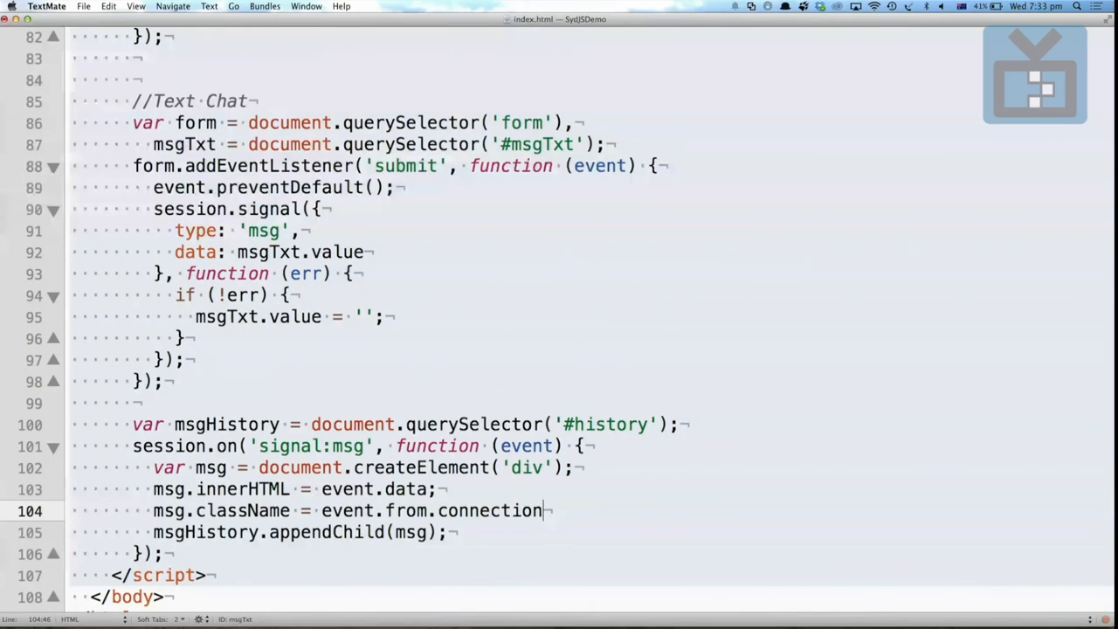
{"action": "type", "text": "Id === session.connection"}
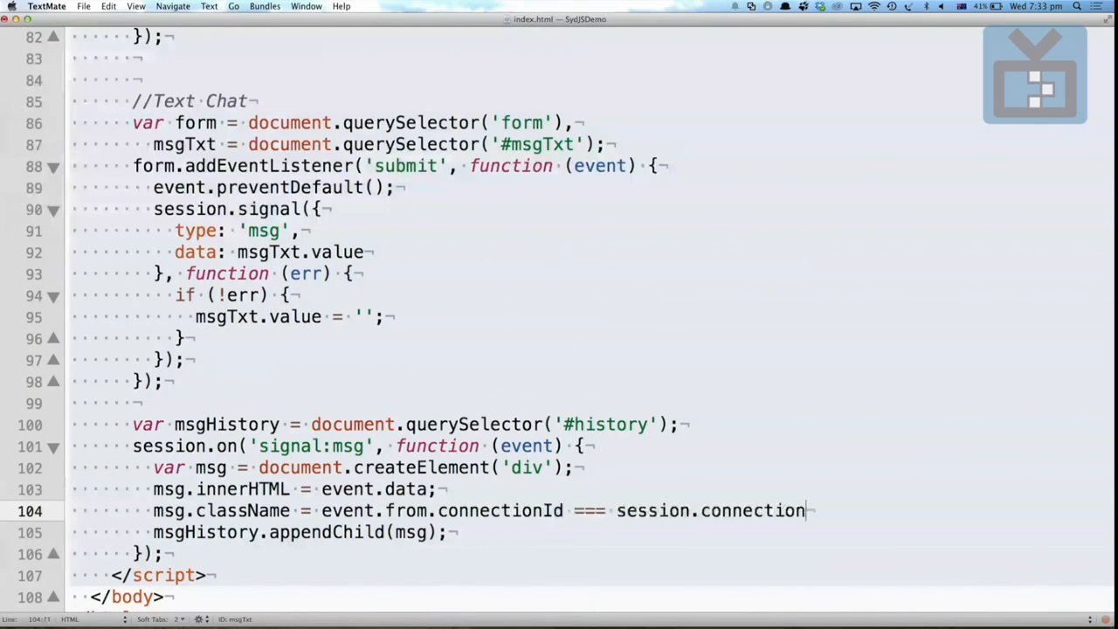
{"action": "type", "text": ".conn"}
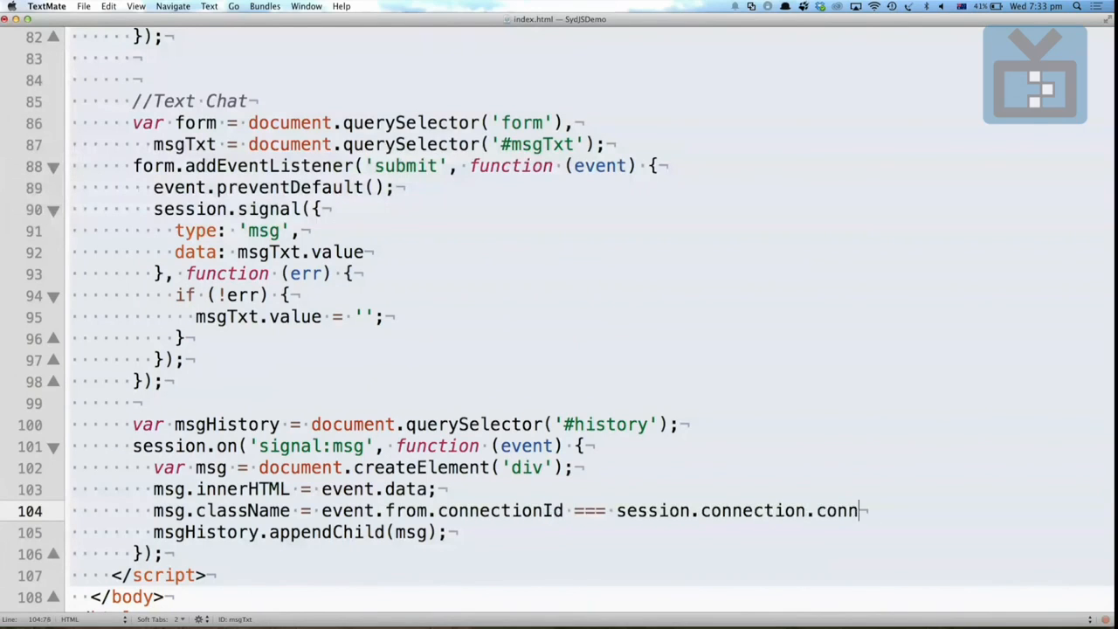
{"action": "type", "text": "ectionId"}
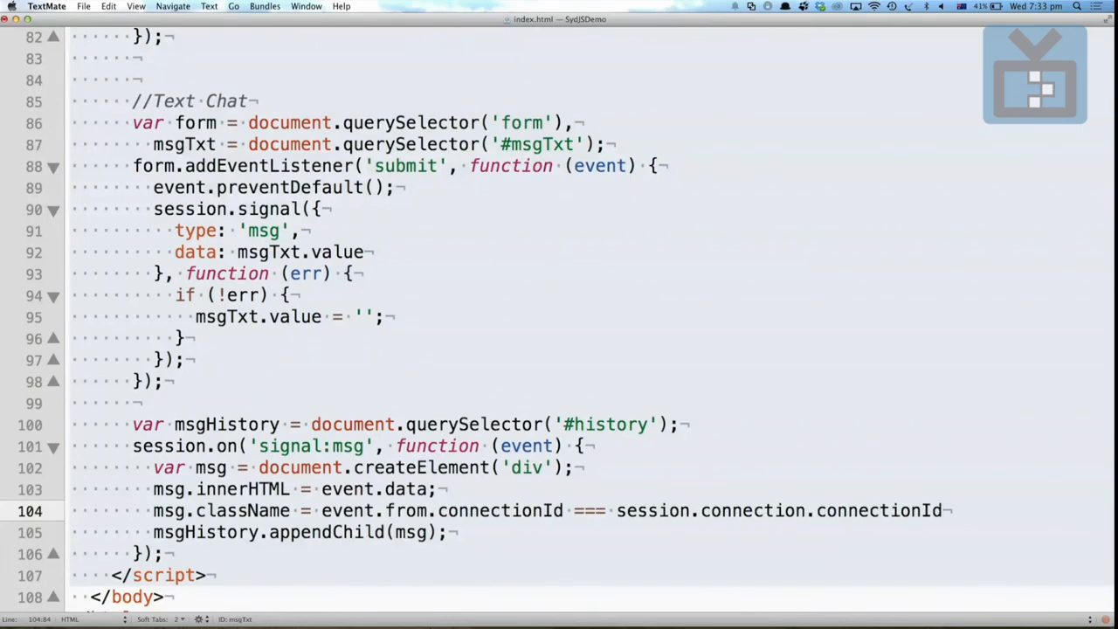
{"action": "type", "text": "?"}
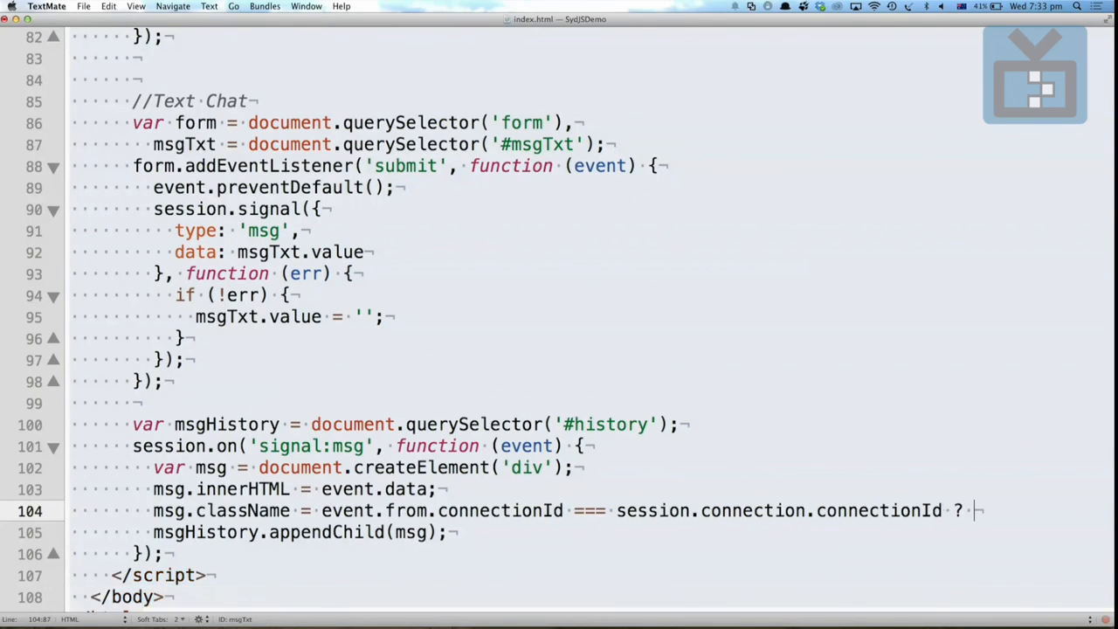
{"action": "type", "text": "'mine' : 'theirs';"}
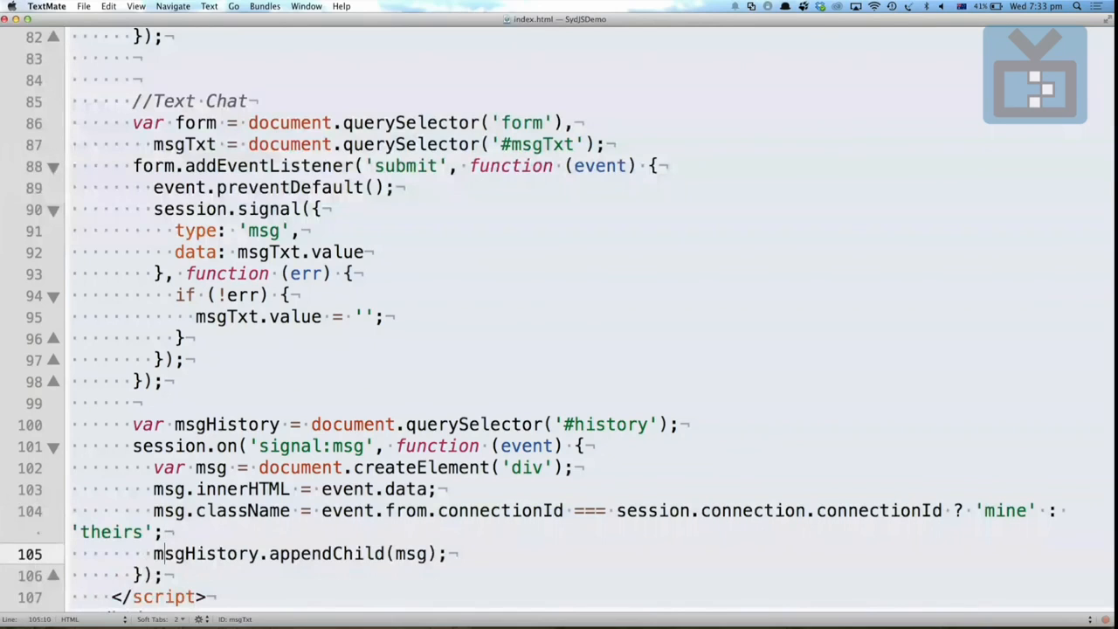
Add msg.scrollIntoView(); after the message is appended.
{"action": "key", "text": "enter"}
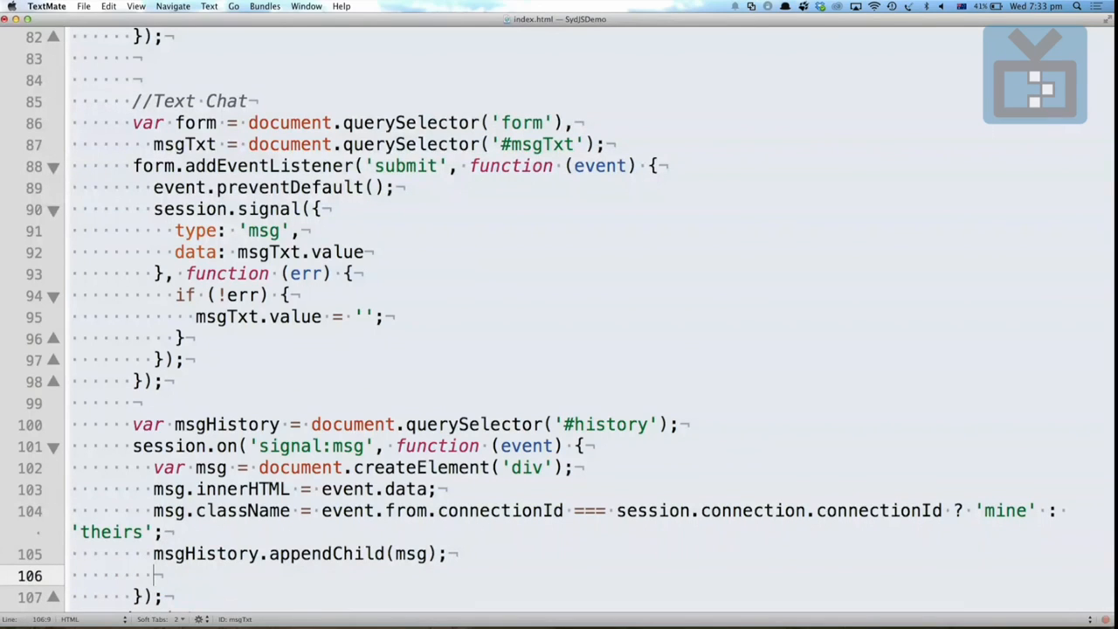
{"action": "type", "text": "msg.scroll"}
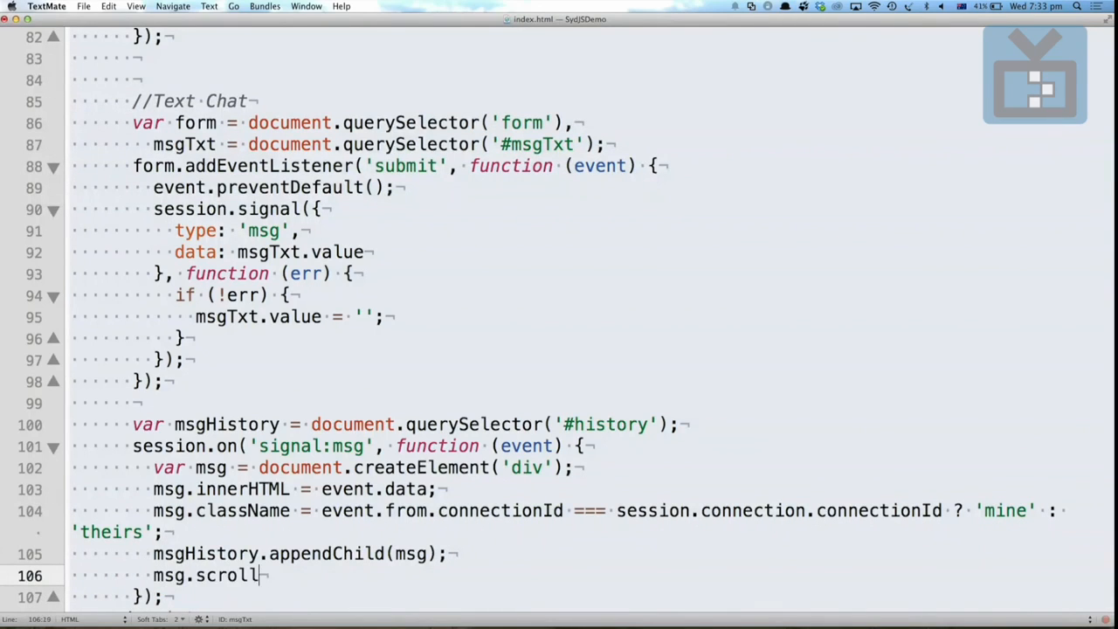
{"action": "type", "text": "IntoView();"}
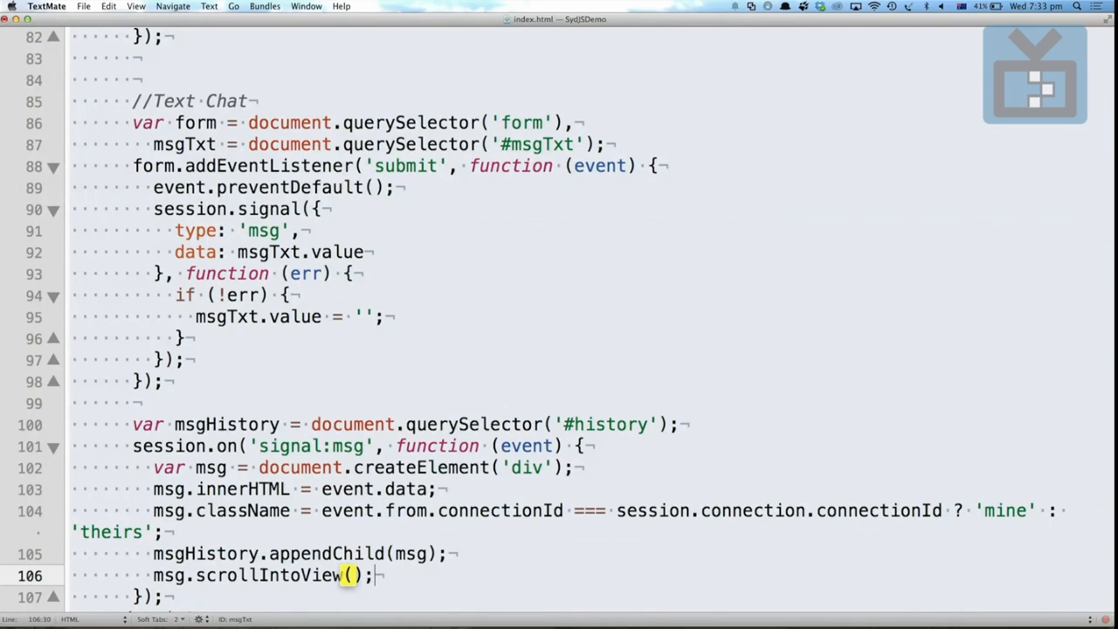